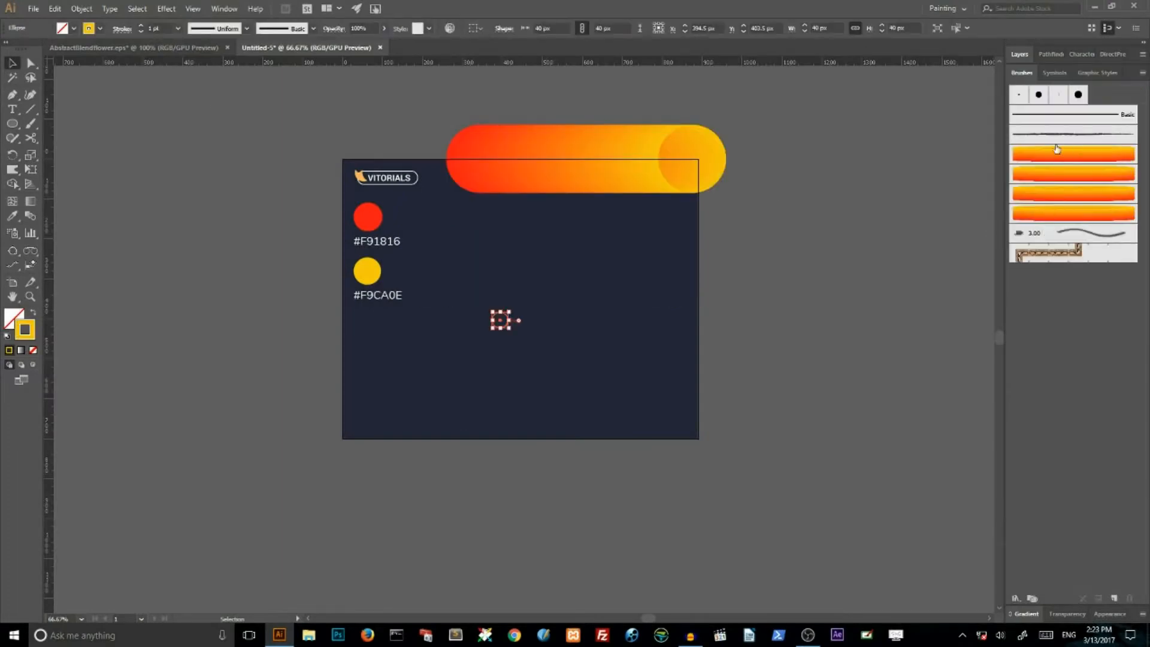
Switch document tabs to preview the finished AbstractBlendflower orange and purple flower artwork
{"action": "left_click", "coordinate": [1072, 214]}
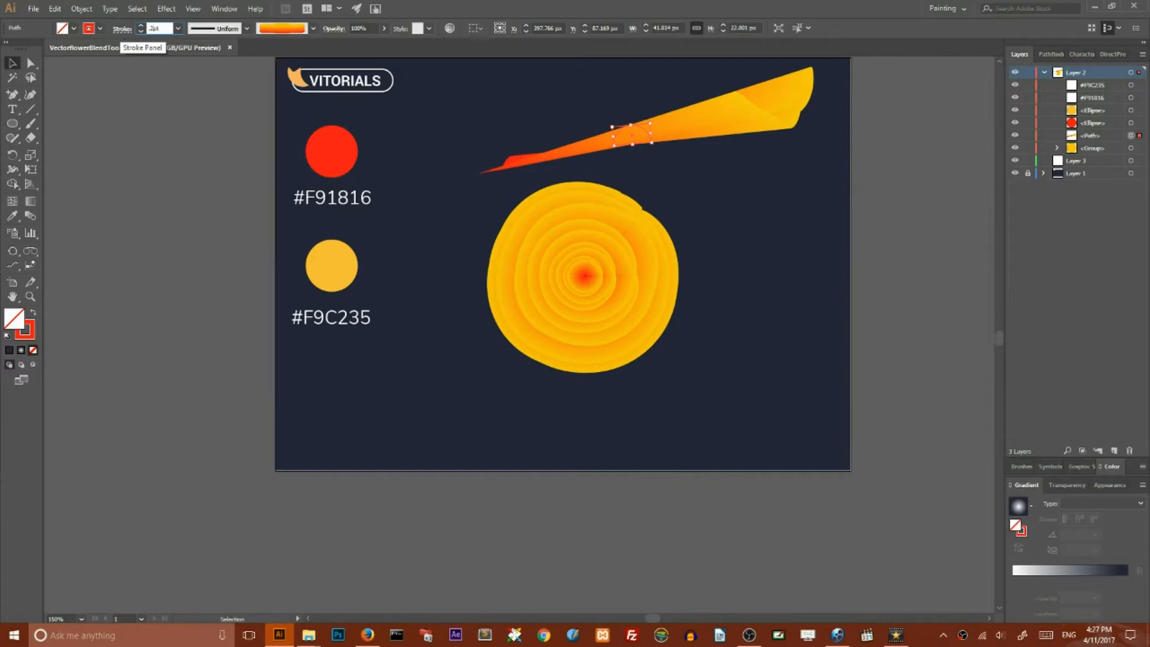
{"action": "left_click_drag", "start_coordinate": [633, 136], "coordinate": [620, 187]}
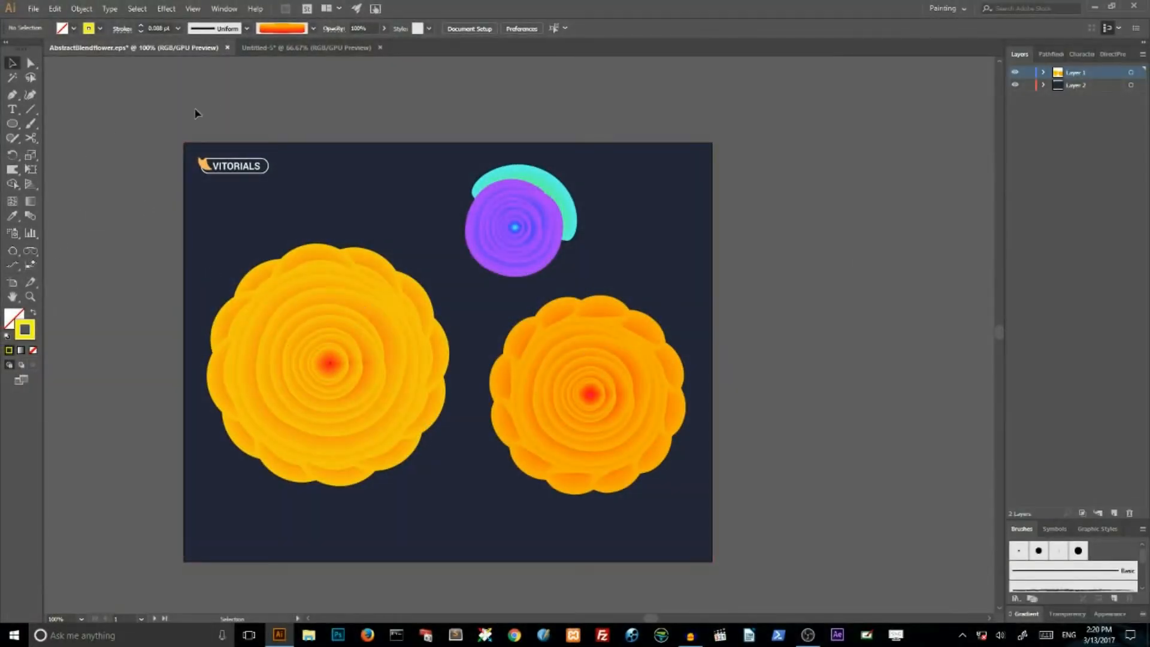
{"action": "mouse_move", "coordinate": [792, 439]}
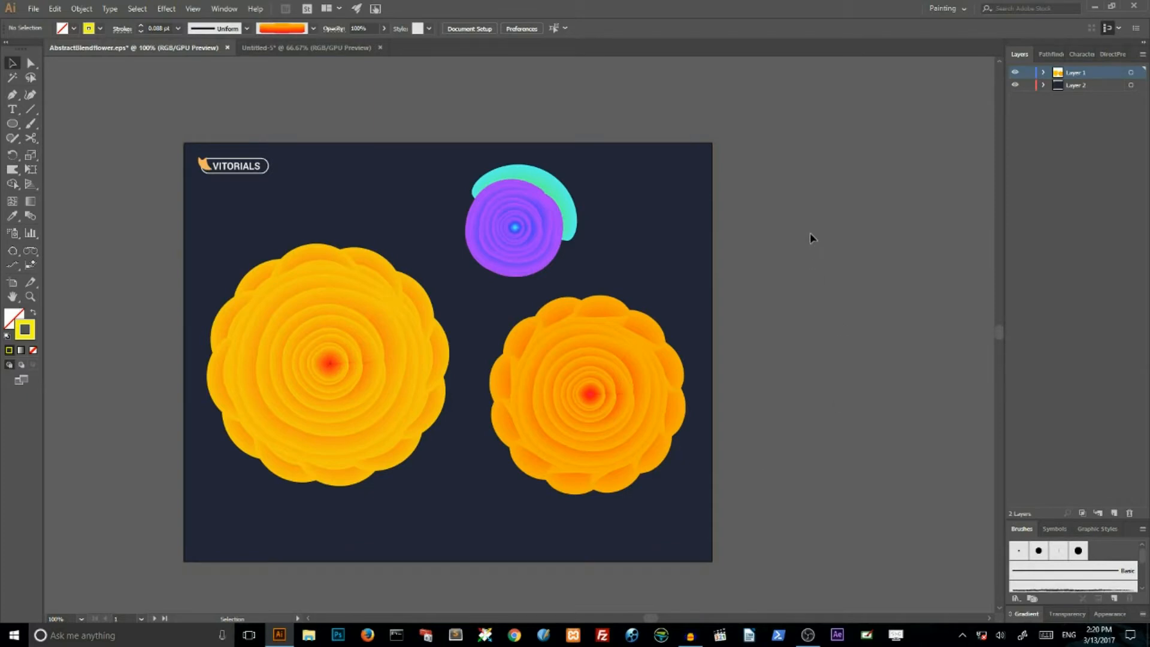
{"action": "mouse_move", "coordinate": [32, 30]}
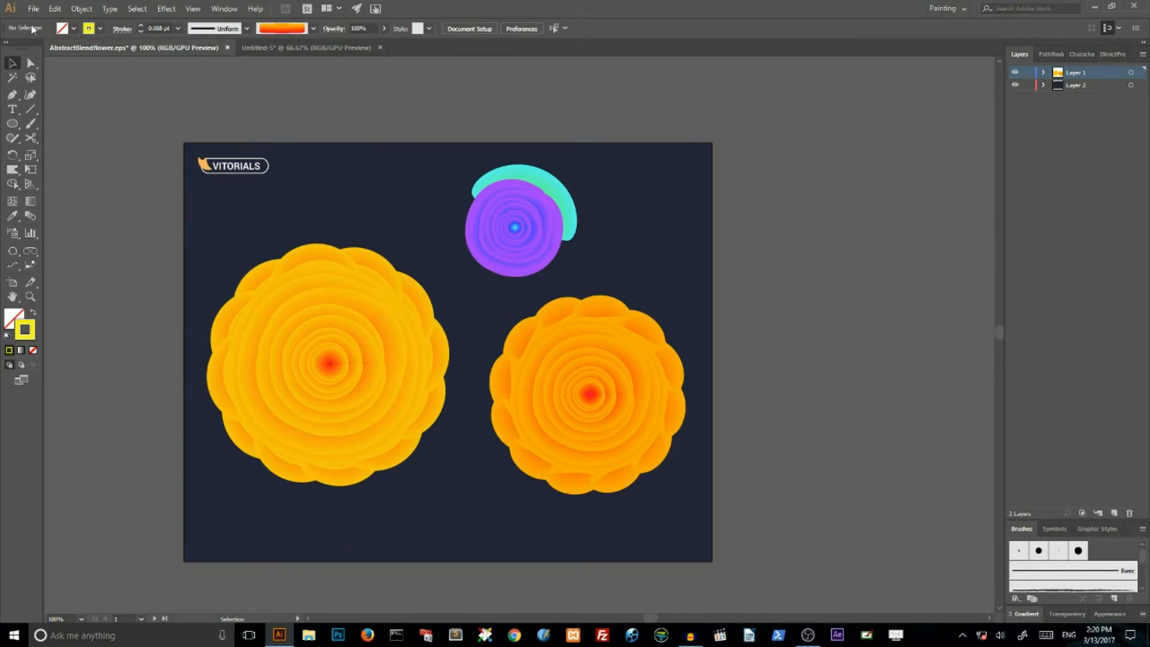
Start a new 890 x 700 px RGB document from the File menu
{"action": "left_click", "coordinate": [33, 8]}
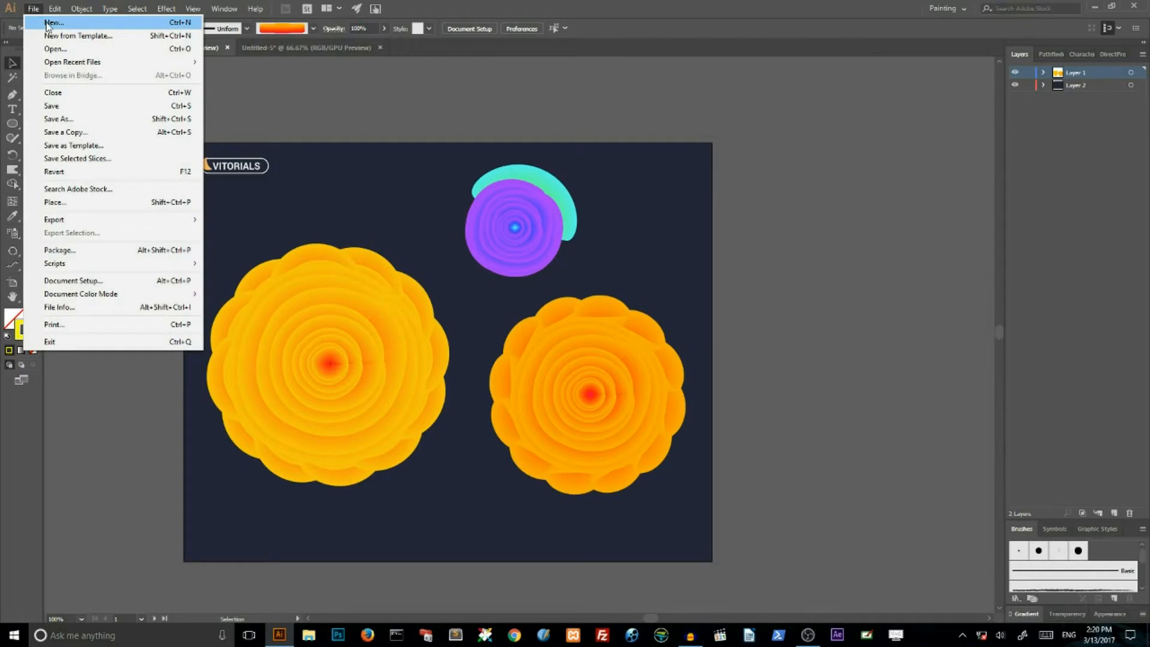
{"action": "left_click", "coordinate": [53, 22]}
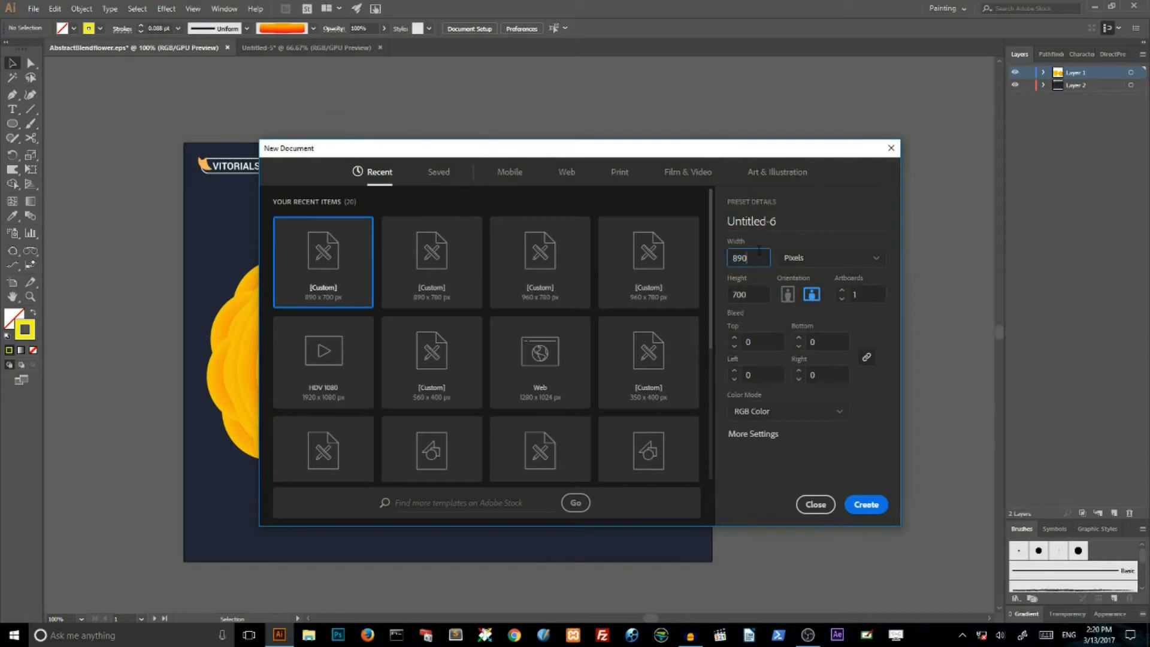
{"action": "mouse_move", "coordinate": [765, 277]}
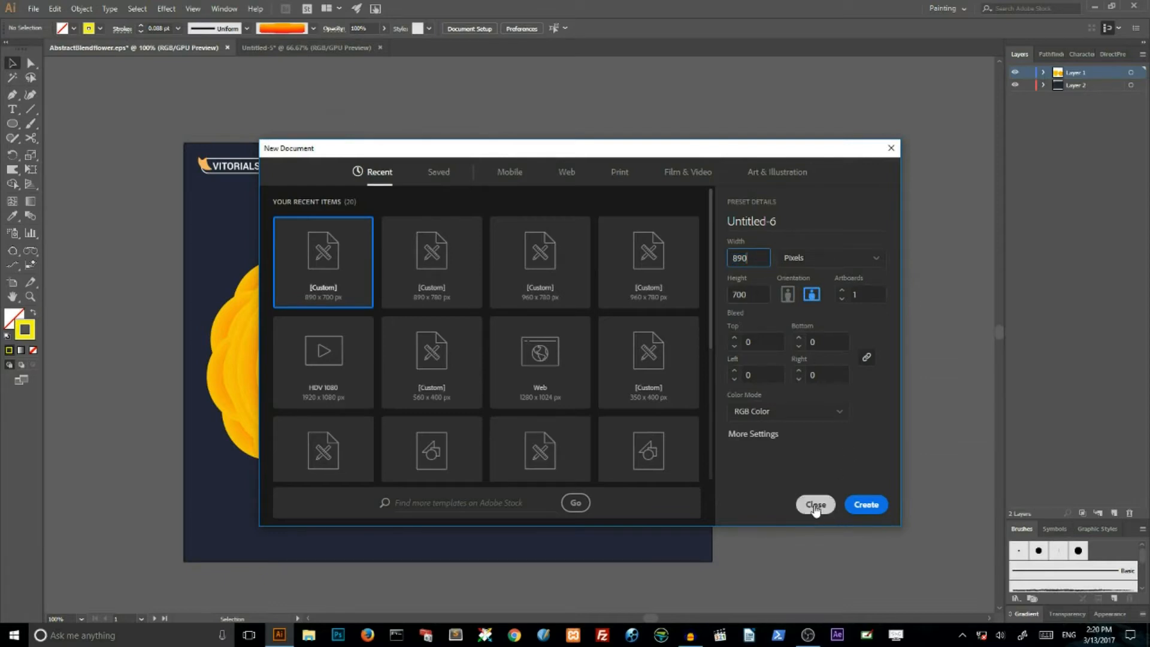
{"action": "mouse_move", "coordinate": [826, 264]}
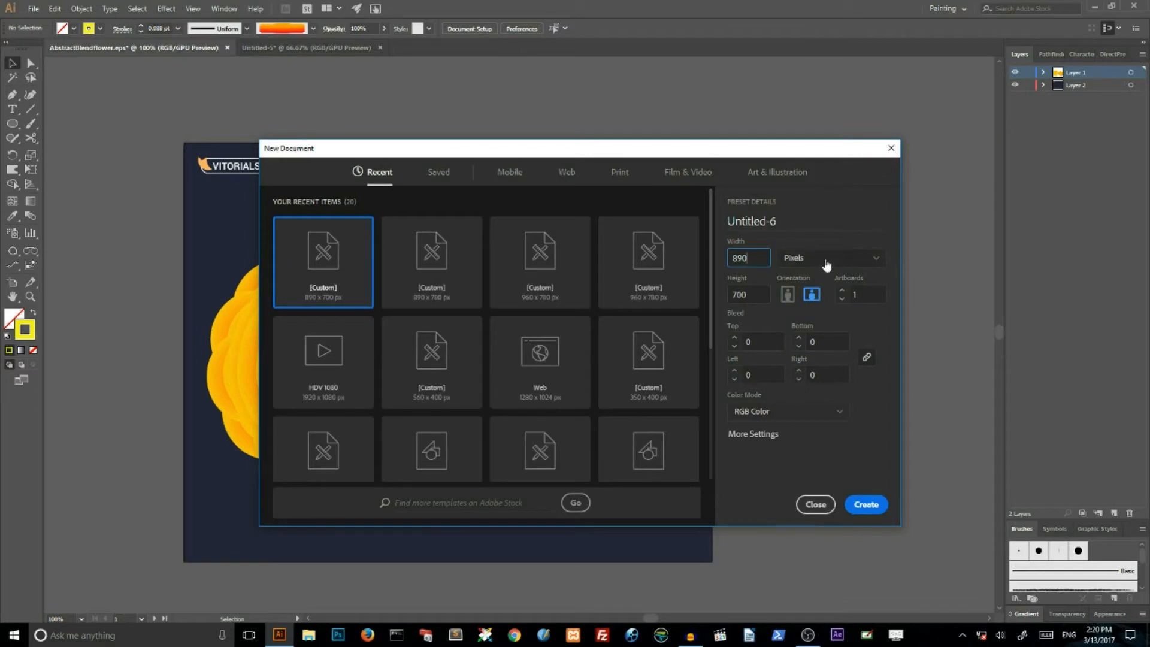
{"action": "mouse_move", "coordinate": [815, 508]}
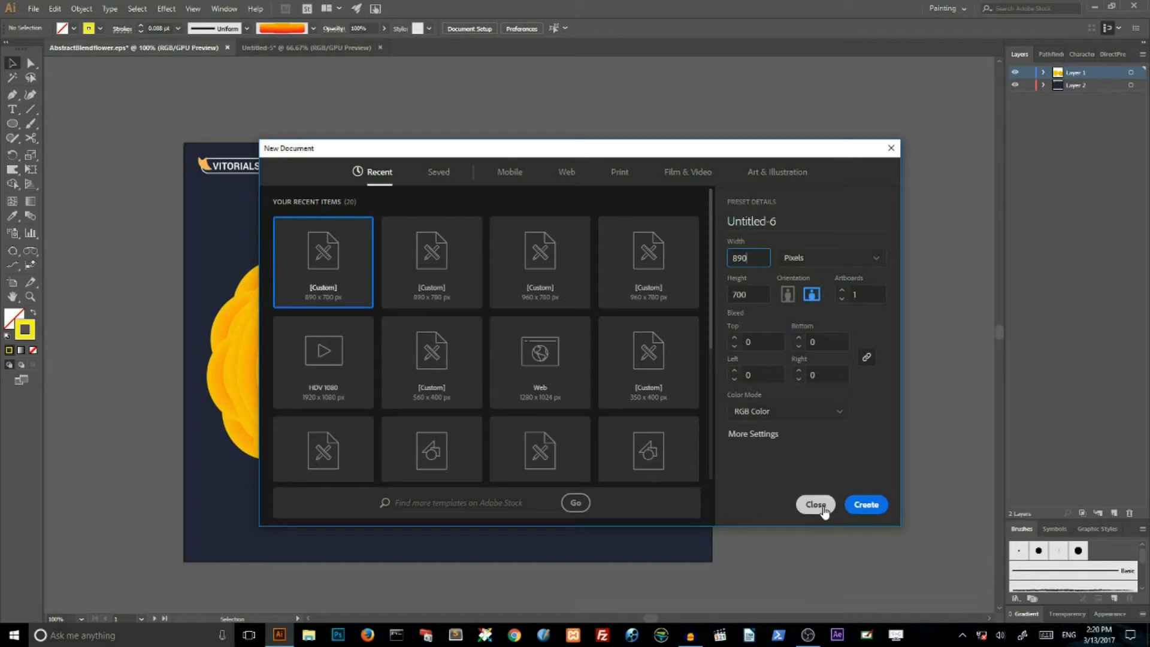
Draw a 170 x 170 px circle beside the red and yellow swatches
{"action": "left_click", "coordinate": [814, 504]}
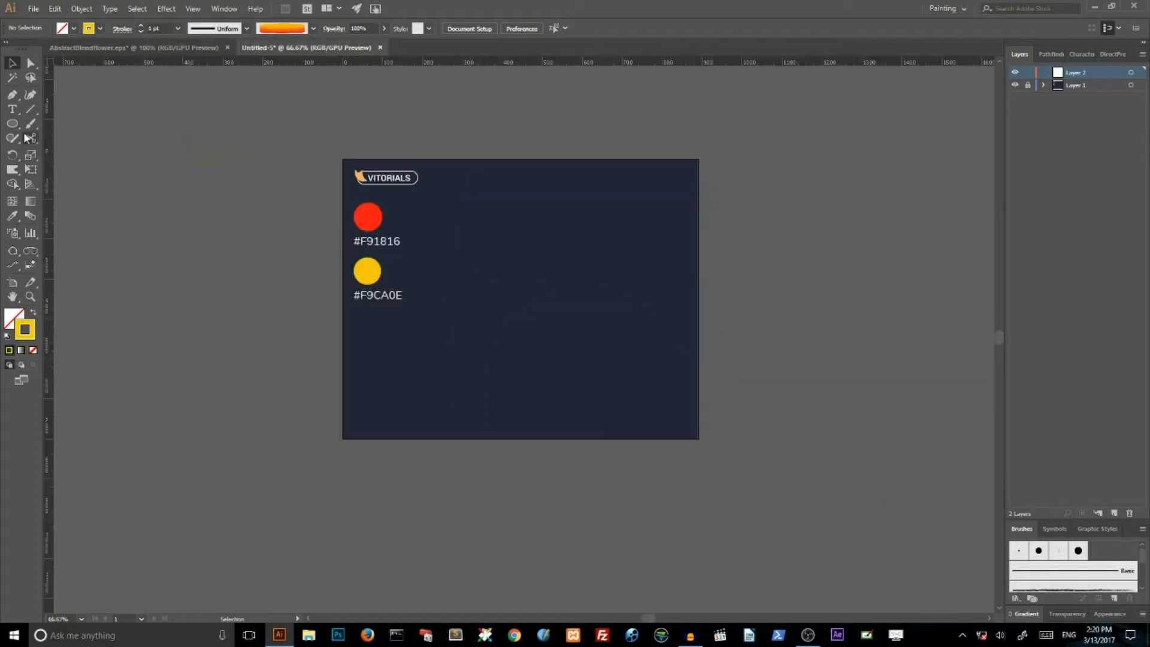
{"action": "left_click", "coordinate": [13, 124]}
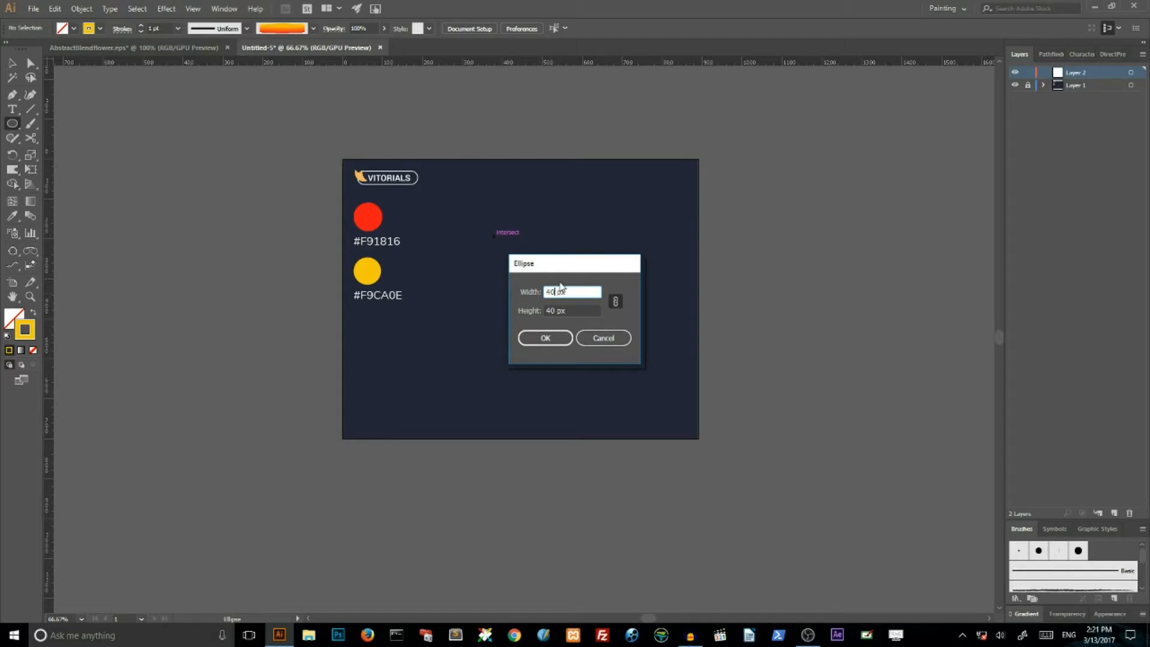
{"action": "mouse_move", "coordinate": [615, 301]}
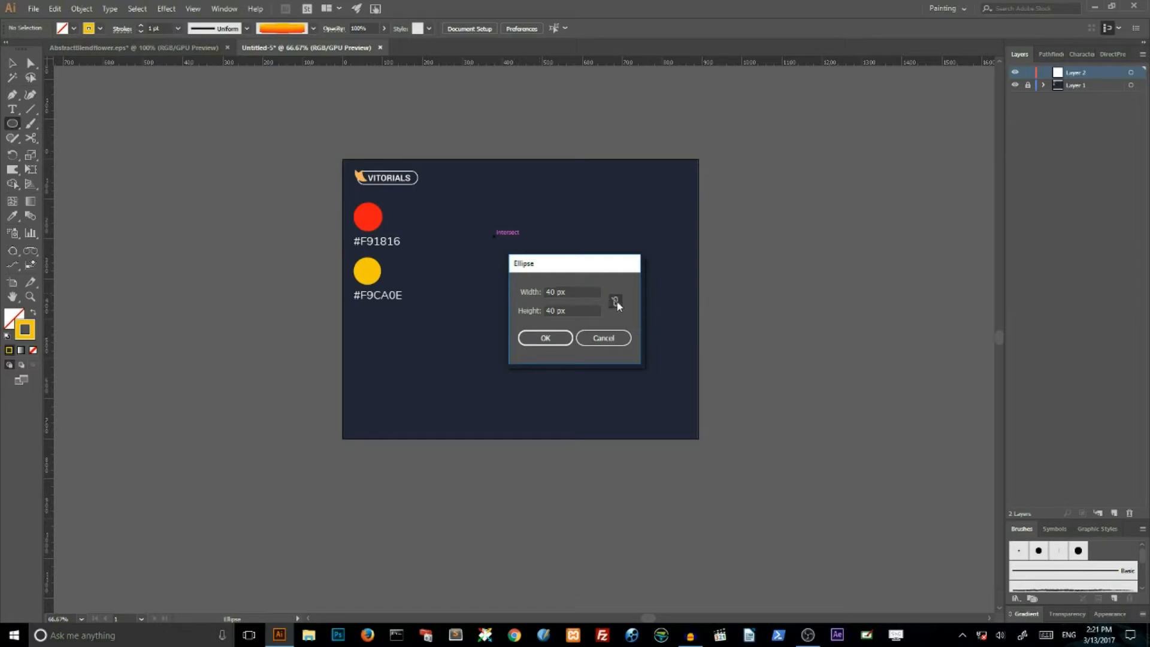
{"action": "left_click", "coordinate": [571, 292]}
{"action": "type", "text": "170"}
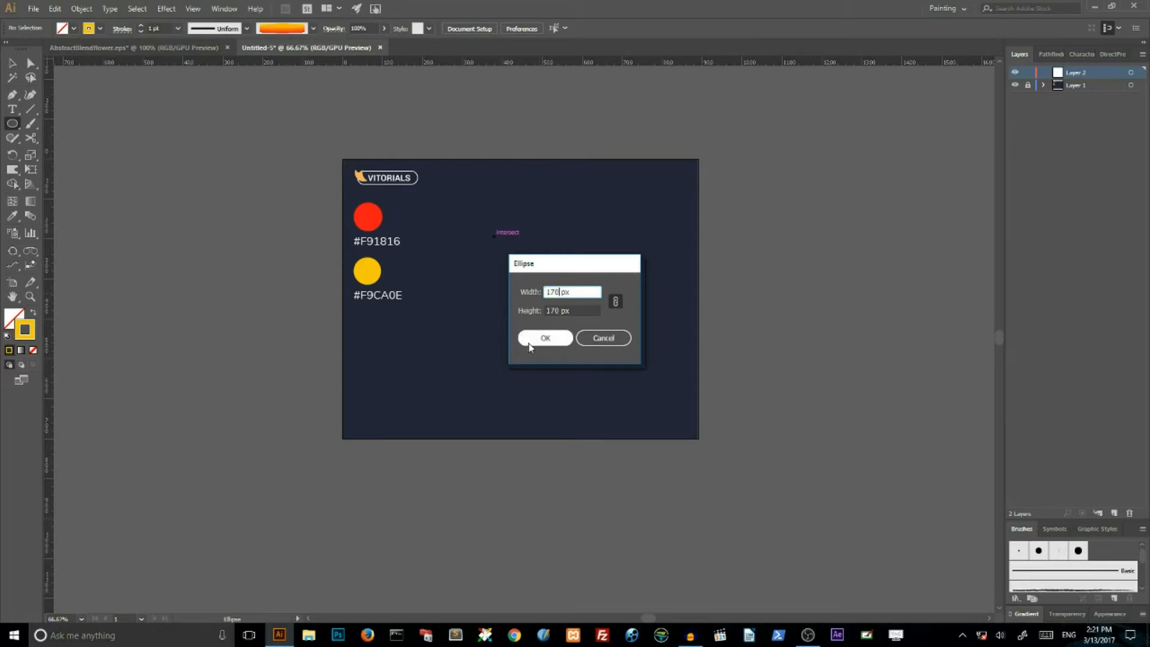
{"action": "left_click", "coordinate": [546, 338]}
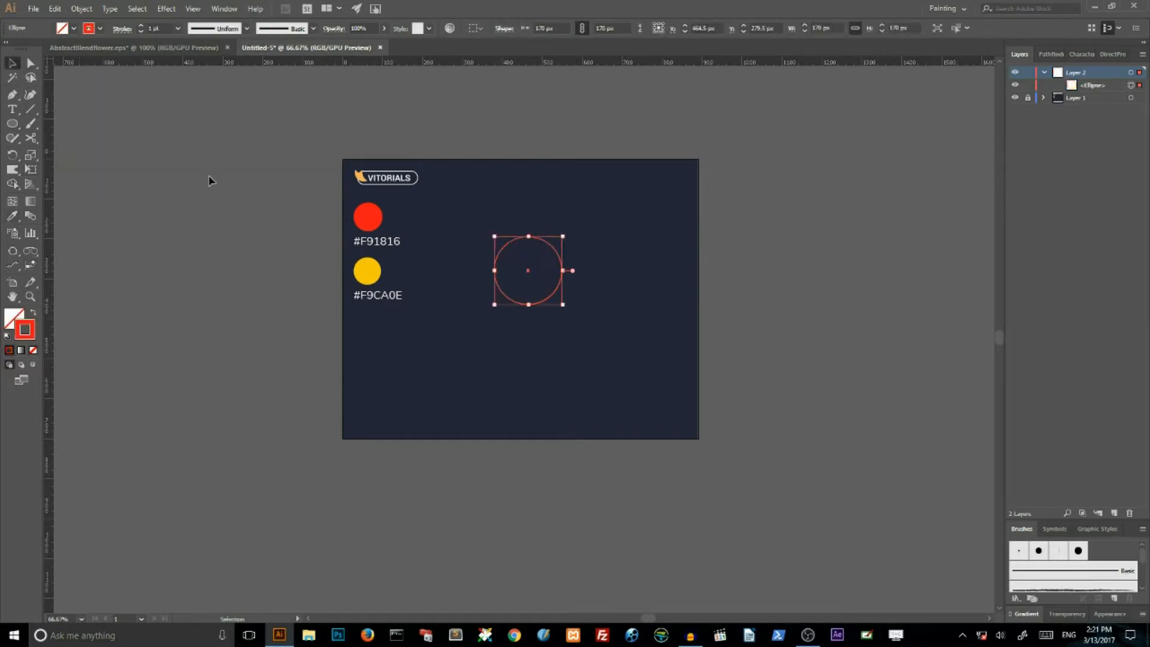
Move the circle left beside the swatches and copy it 530 px right
{"action": "left_click_drag", "start_coordinate": [529, 271], "coordinate": [454, 270]}
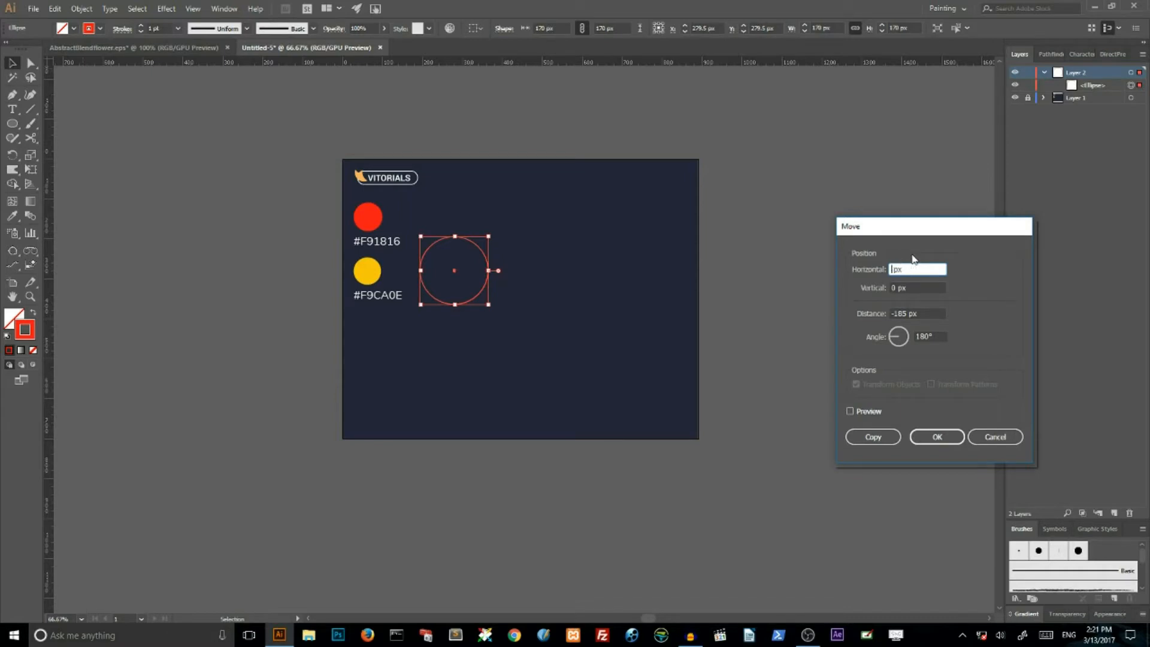
{"action": "key", "text": "Backspace"}
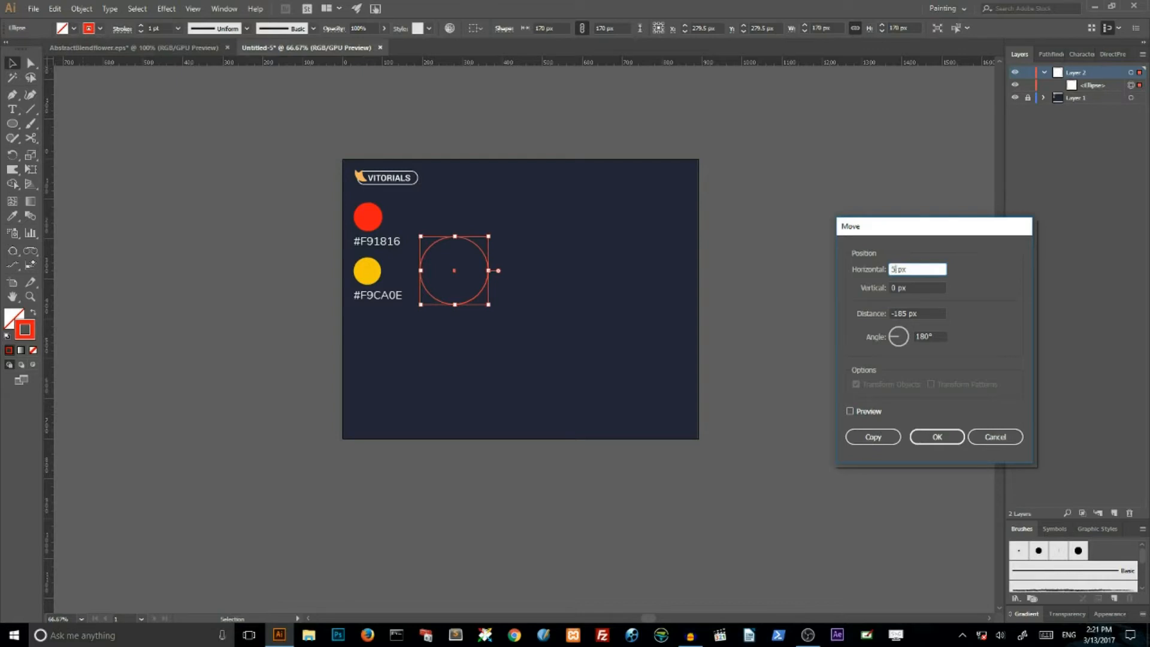
{"action": "type", "text": "530"}
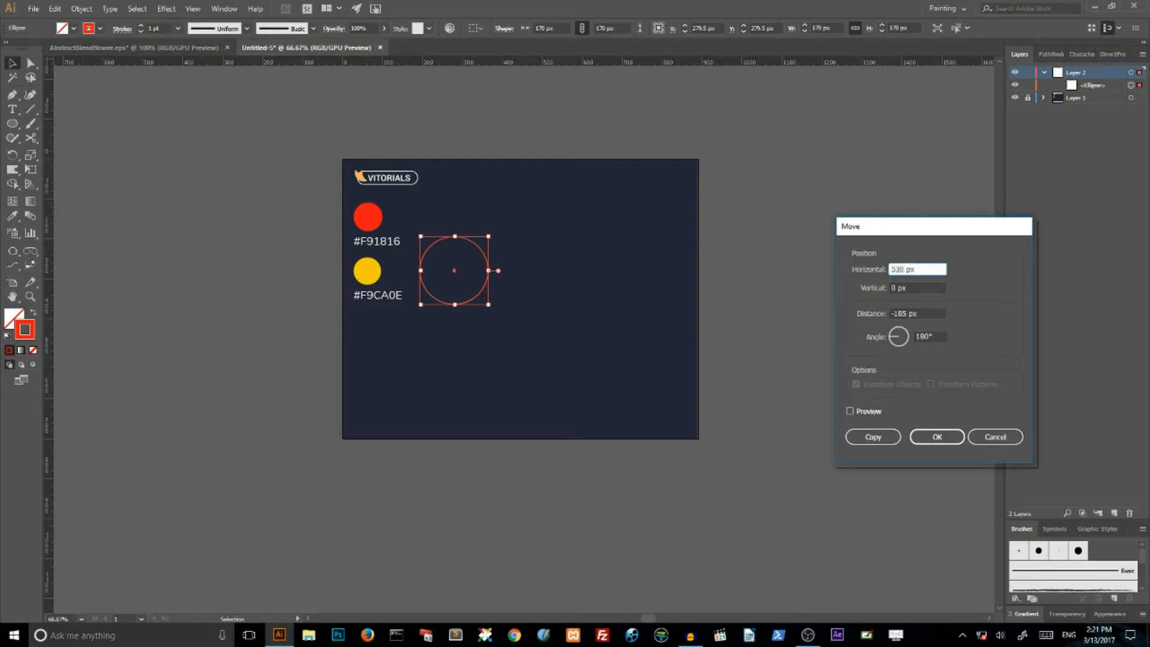
{"action": "mouse_move", "coordinate": [919, 363]}
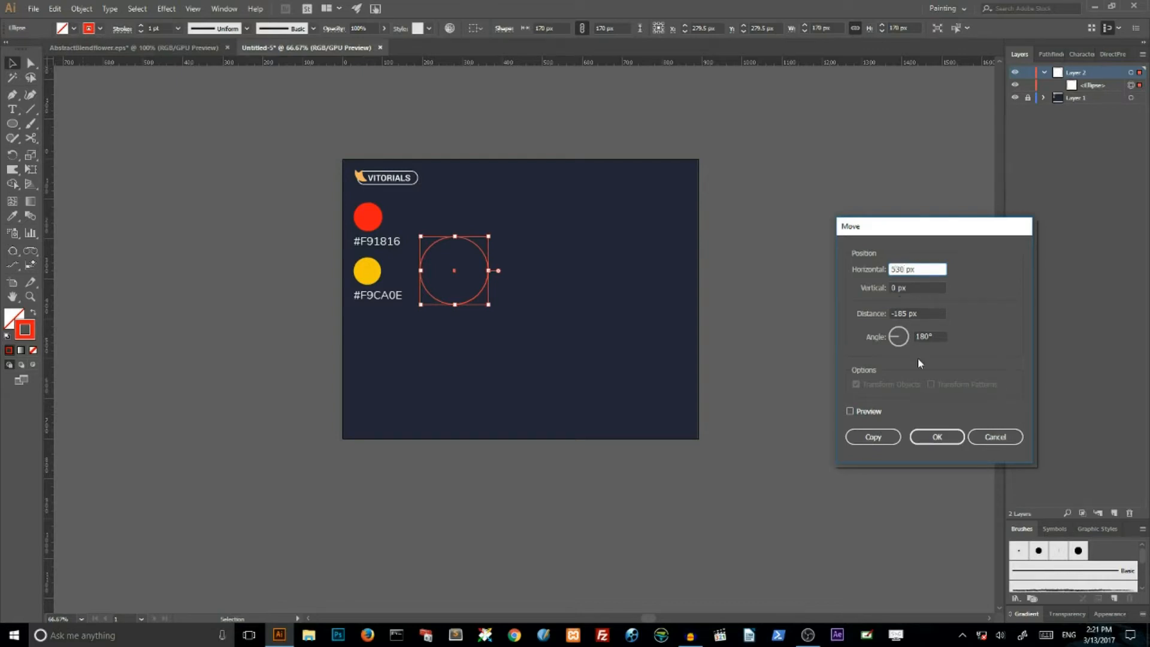
{"action": "left_click", "coordinate": [994, 437]}
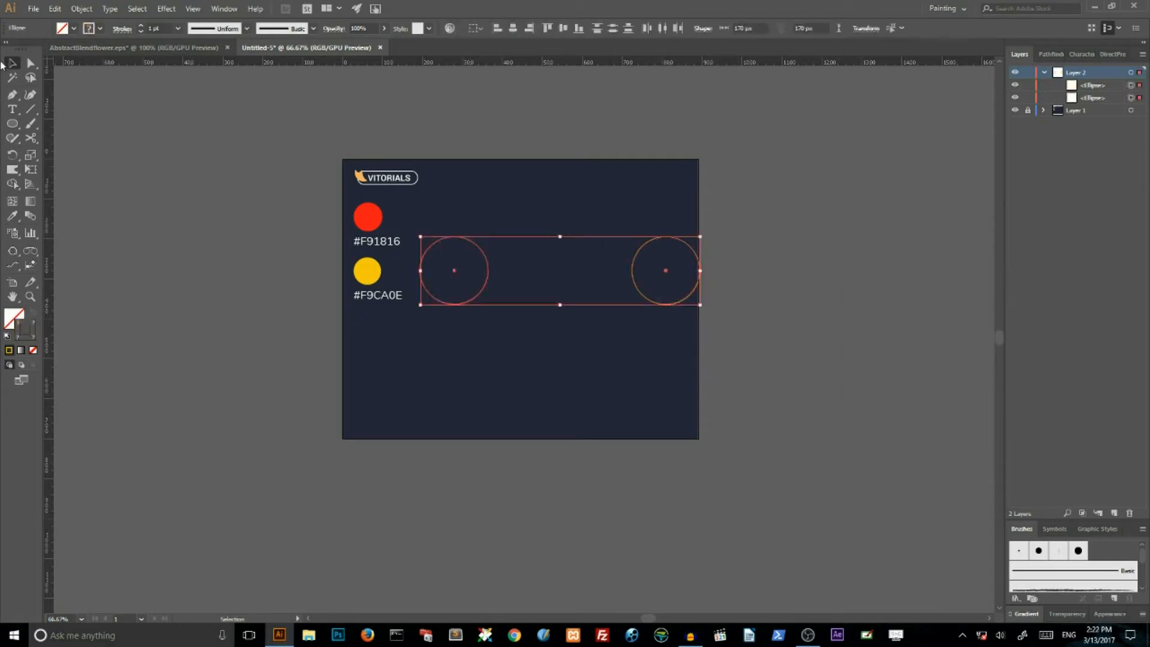
Blend the two circles using Specified Distance spacing into a red-to-yellow capsule
{"action": "left_click", "coordinate": [82, 9]}
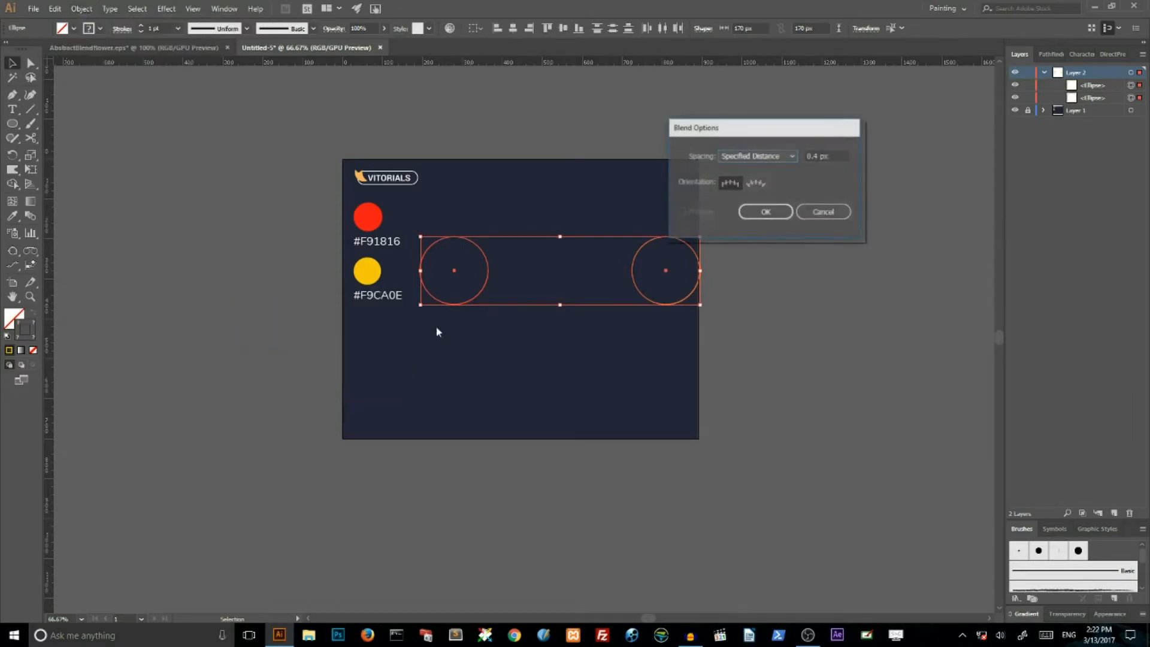
{"action": "left_click", "coordinate": [758, 156]}
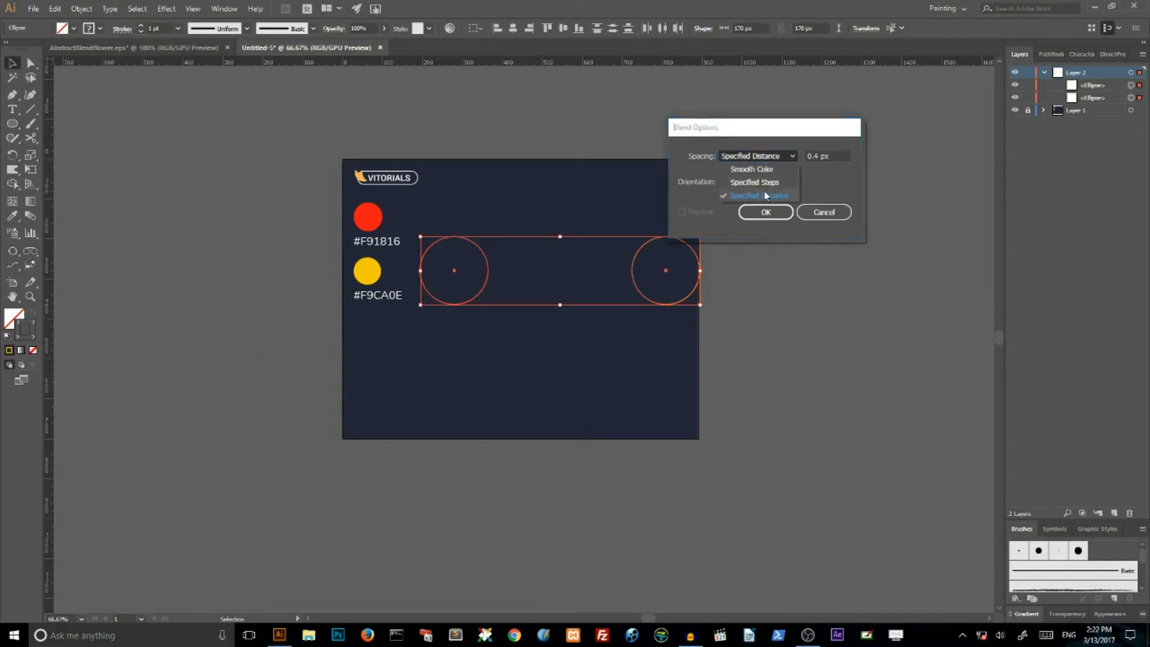
{"action": "left_click", "coordinate": [756, 195]}
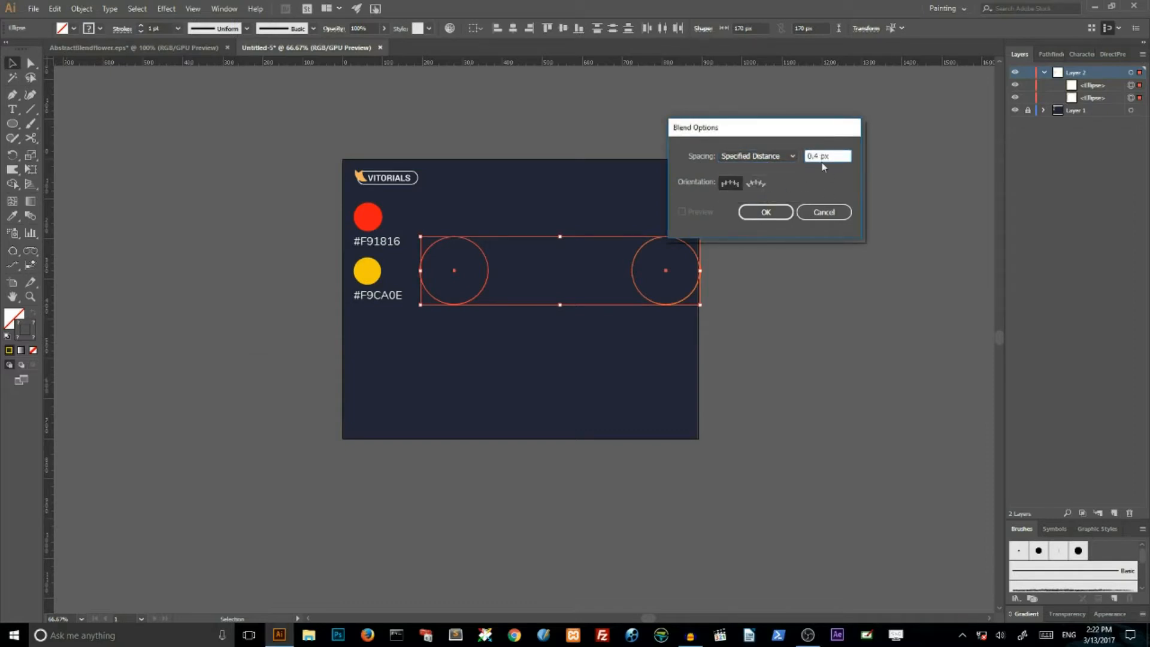
{"action": "left_click", "coordinate": [766, 212]}
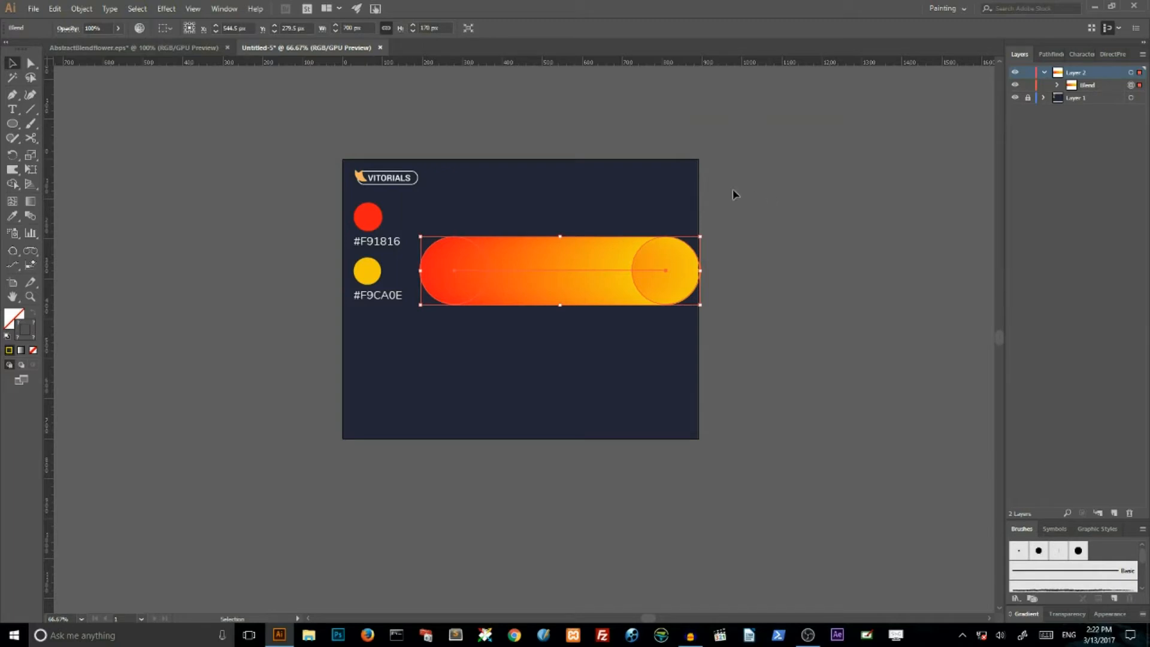
{"action": "left_click", "coordinate": [81, 7]}
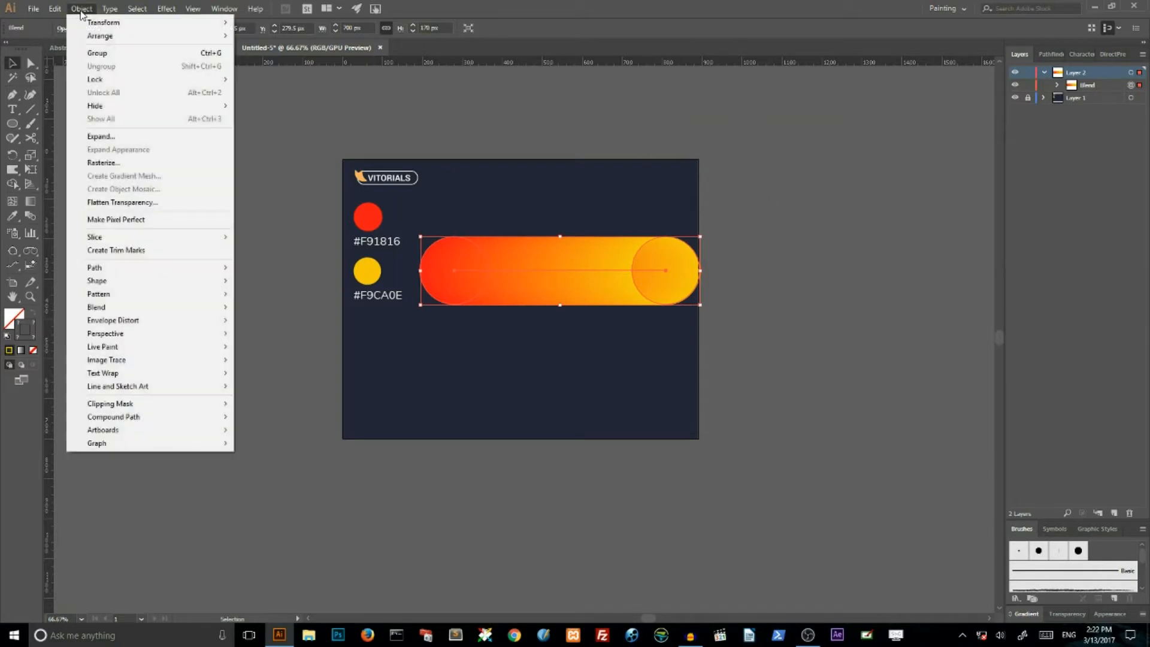
{"action": "mouse_move", "coordinate": [96, 306]}
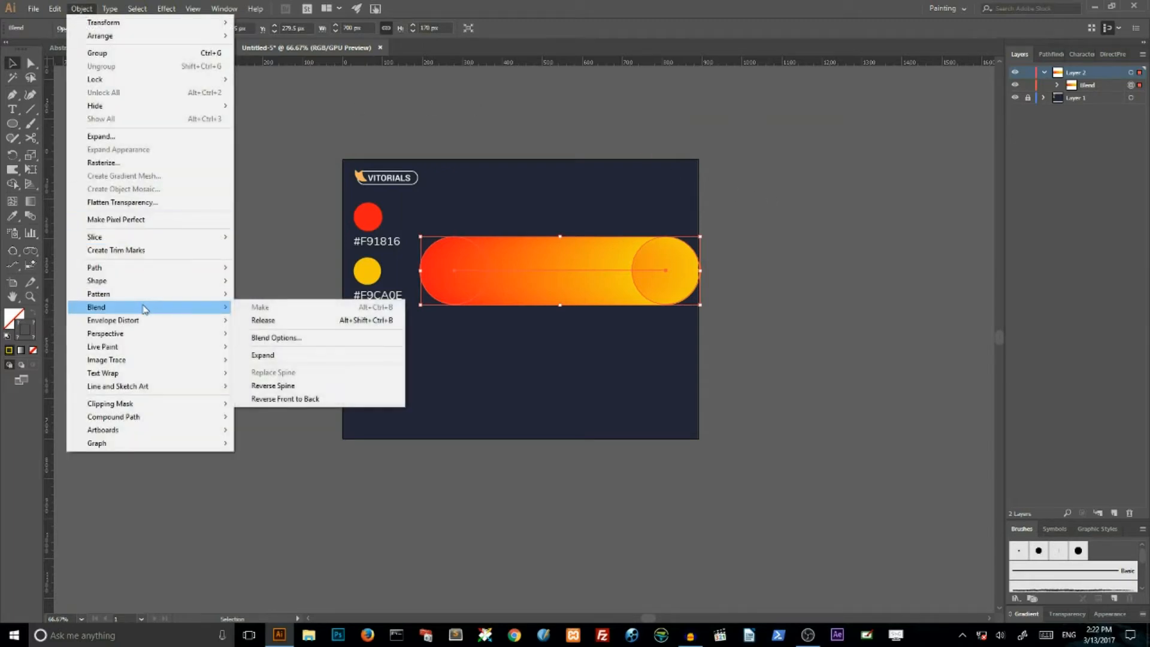
{"action": "mouse_move", "coordinate": [272, 306]}
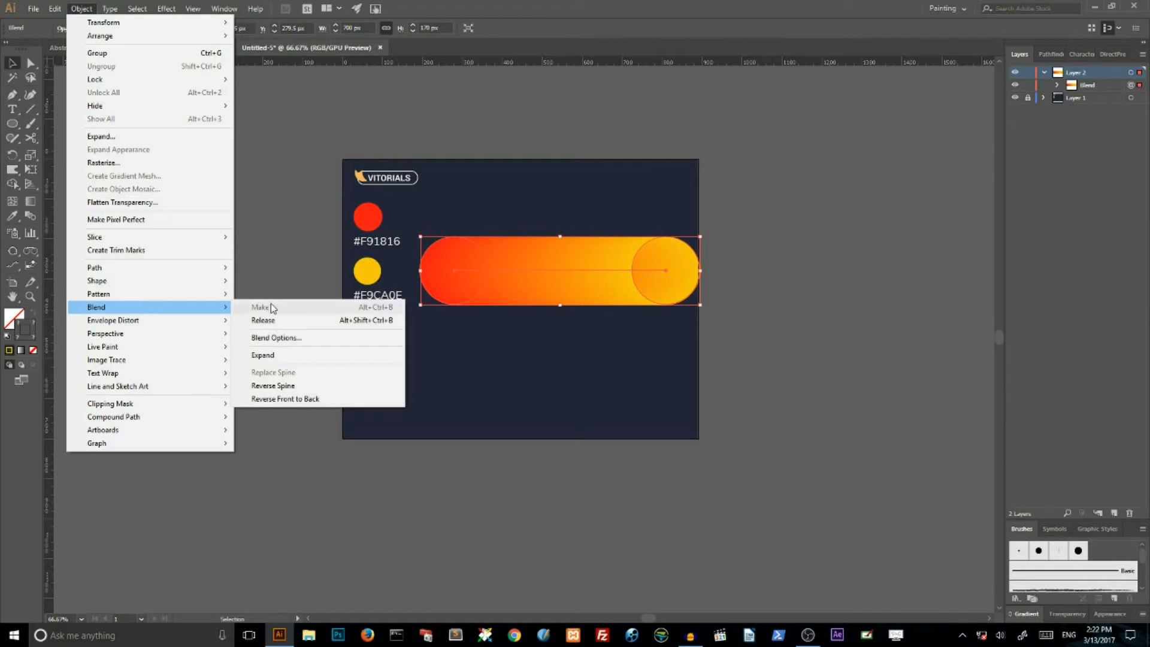
{"action": "left_click", "coordinate": [259, 307]}
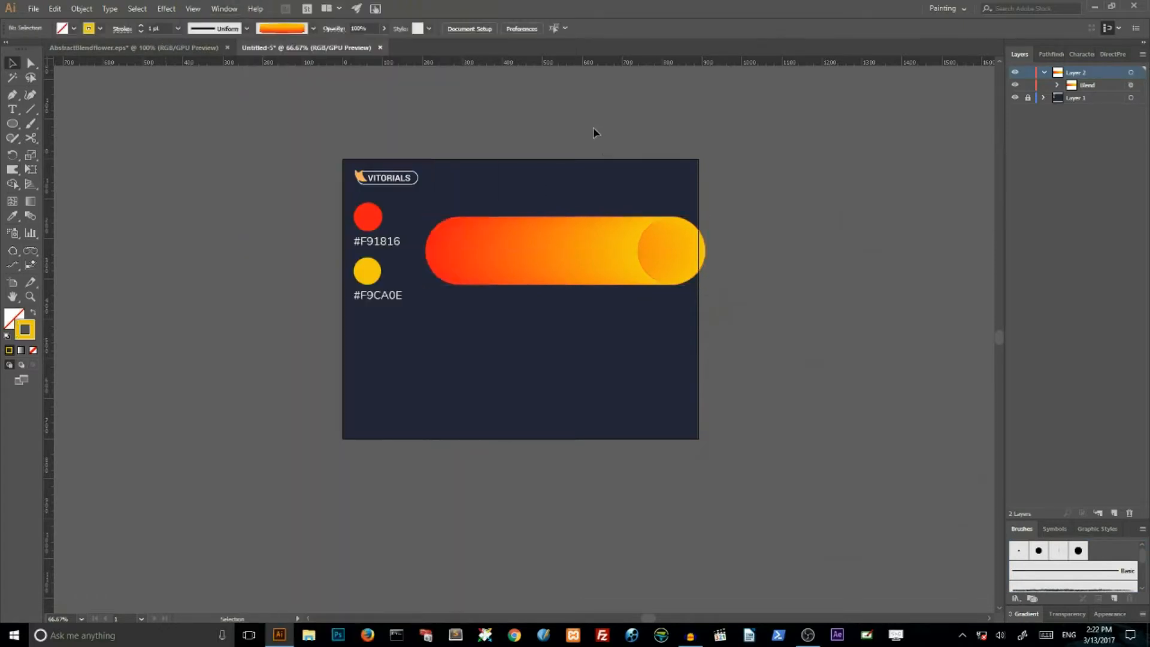
Make an art brush from the blend with Rotation width and top-to-bottom direction
{"action": "left_click", "coordinate": [554, 252]}
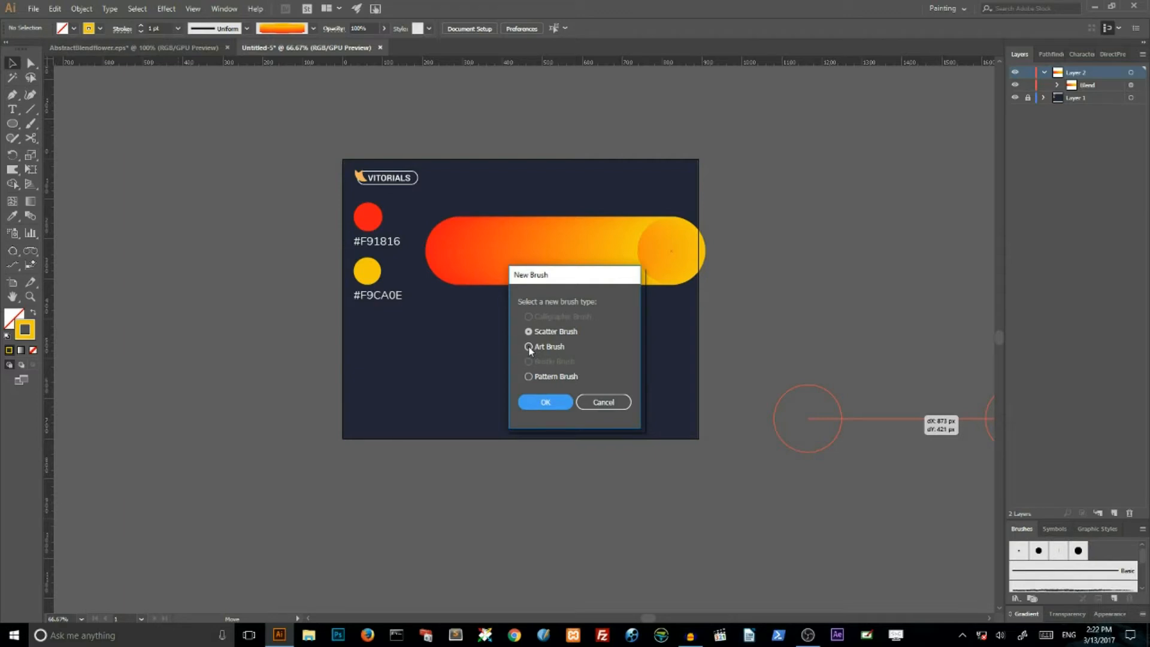
{"action": "left_click", "coordinate": [529, 347]}
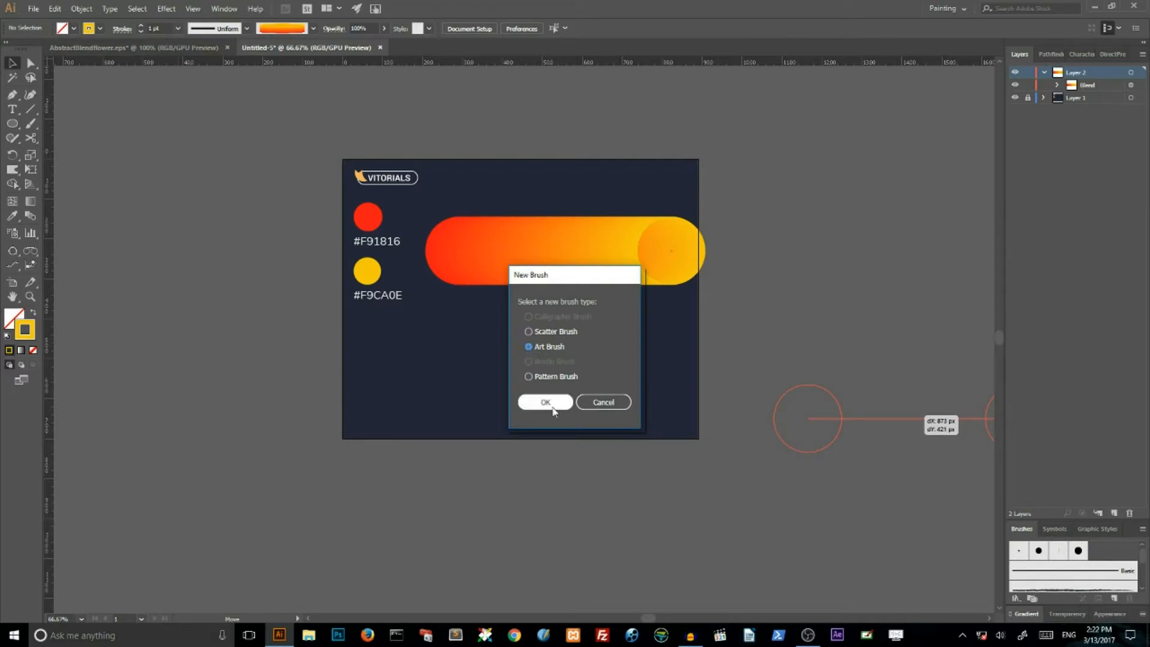
{"action": "left_click", "coordinate": [545, 402]}
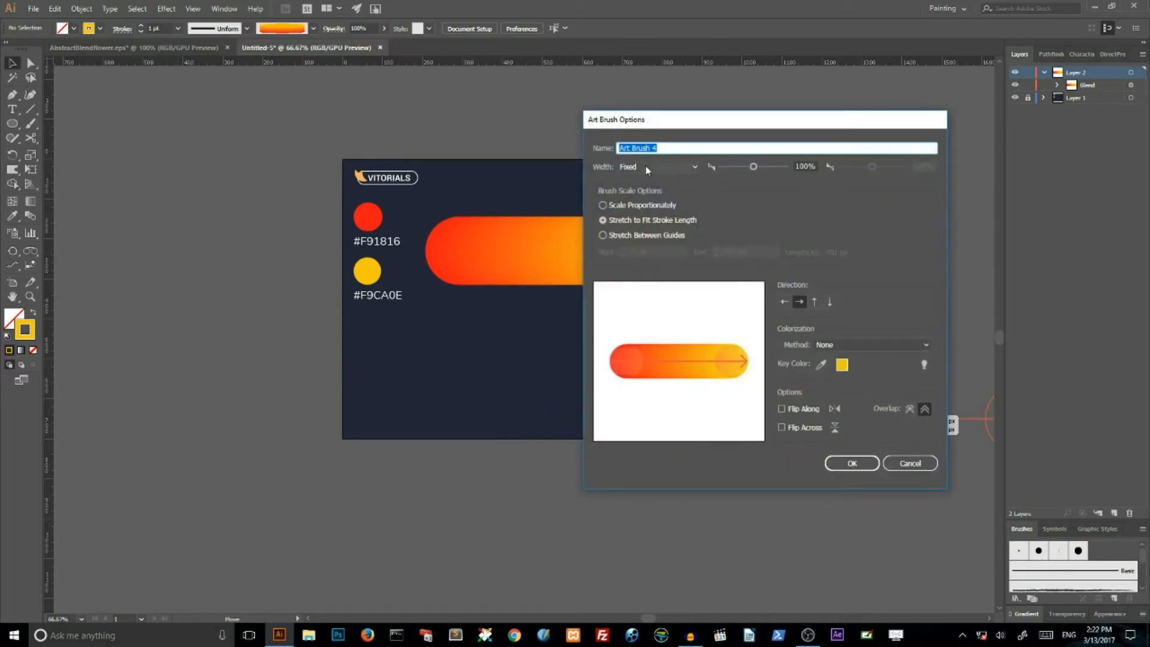
{"action": "left_click", "coordinate": [657, 167]}
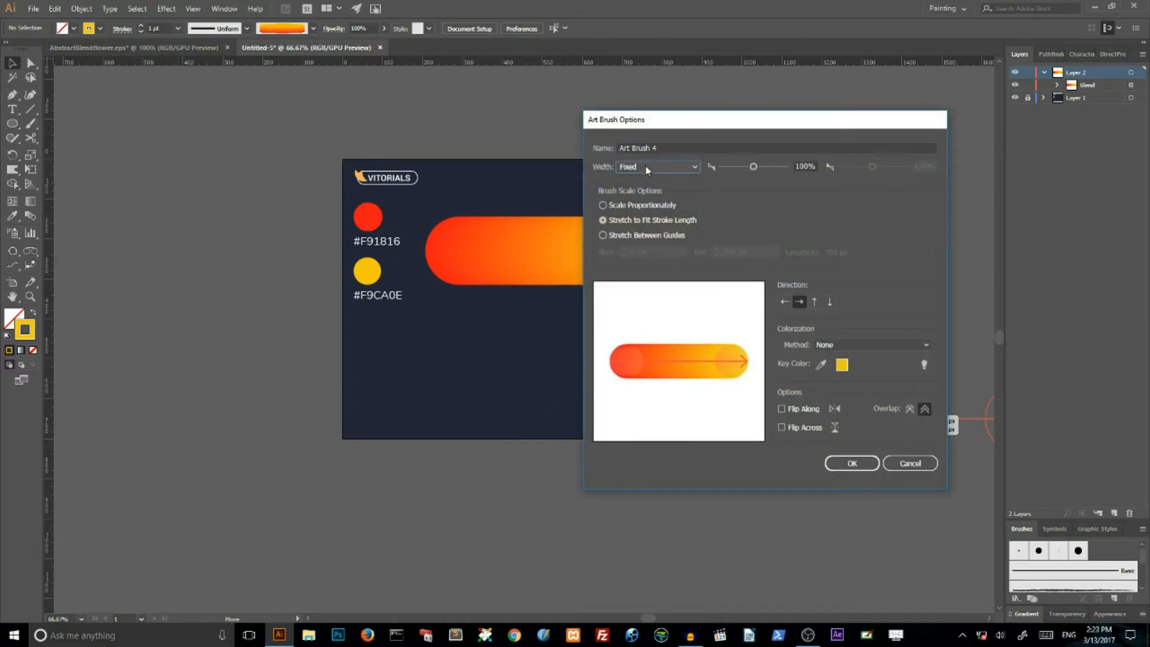
{"action": "left_click", "coordinate": [657, 167]}
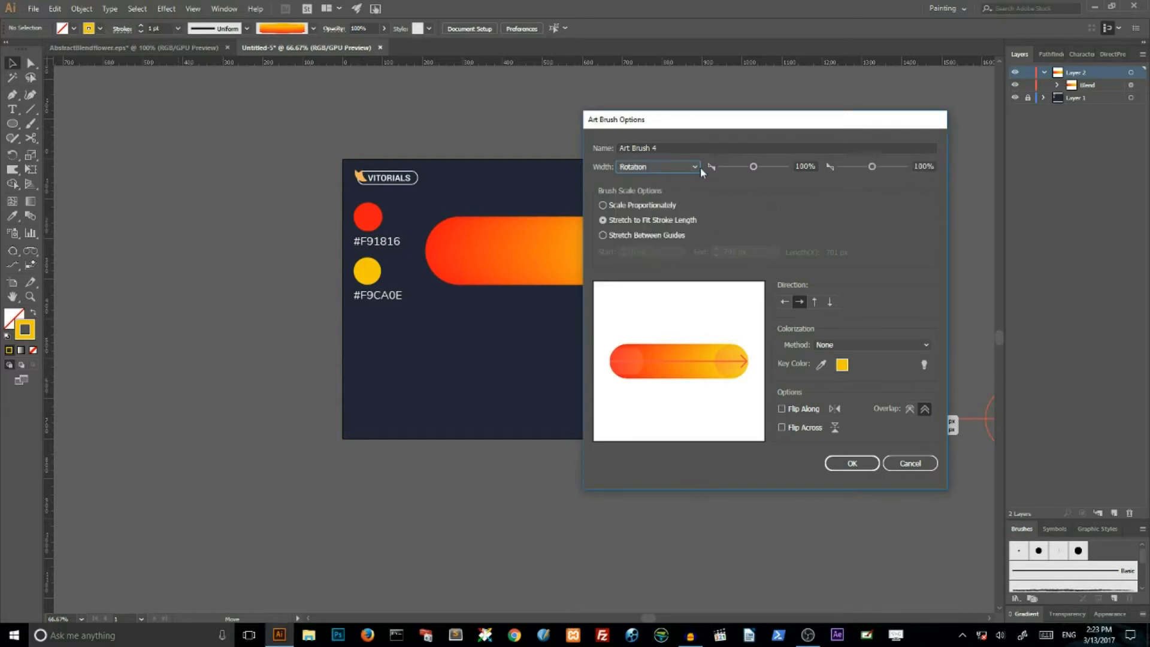
{"action": "mouse_move", "coordinate": [847, 318]}
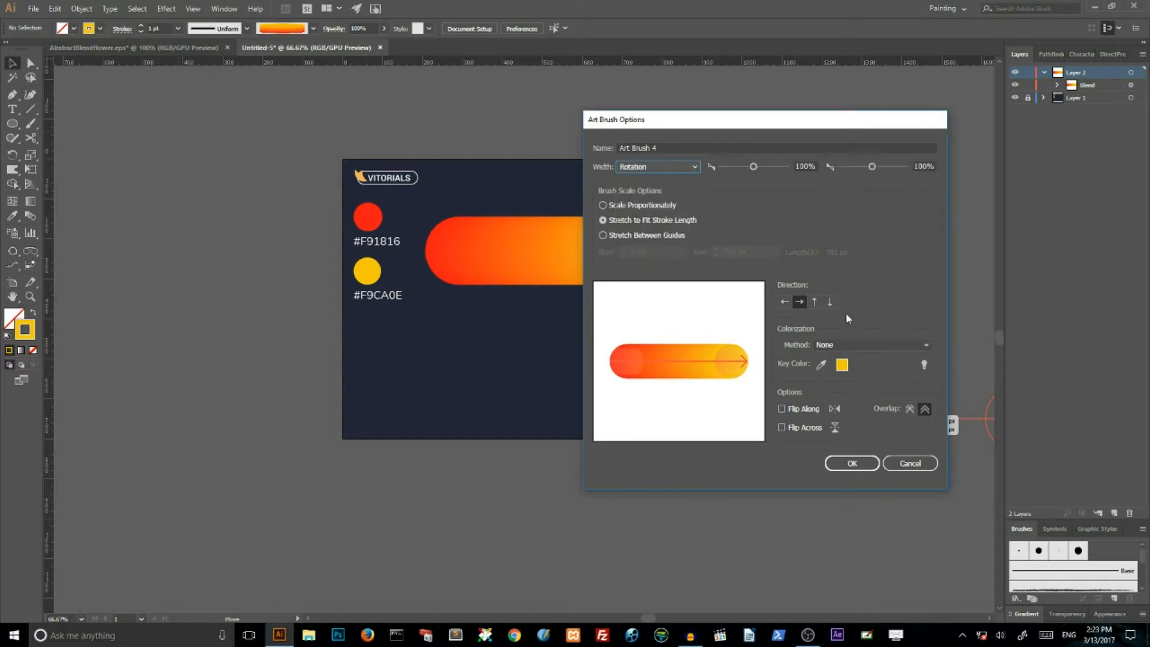
{"action": "mouse_move", "coordinate": [830, 301]}
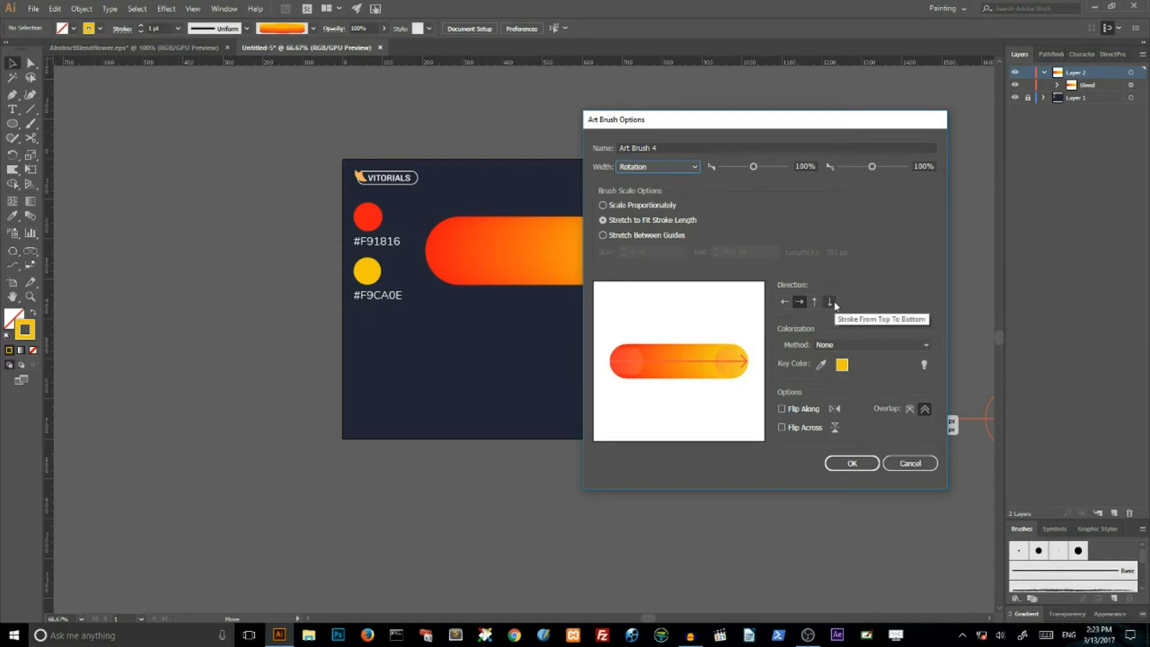
{"action": "left_click", "coordinate": [830, 302]}
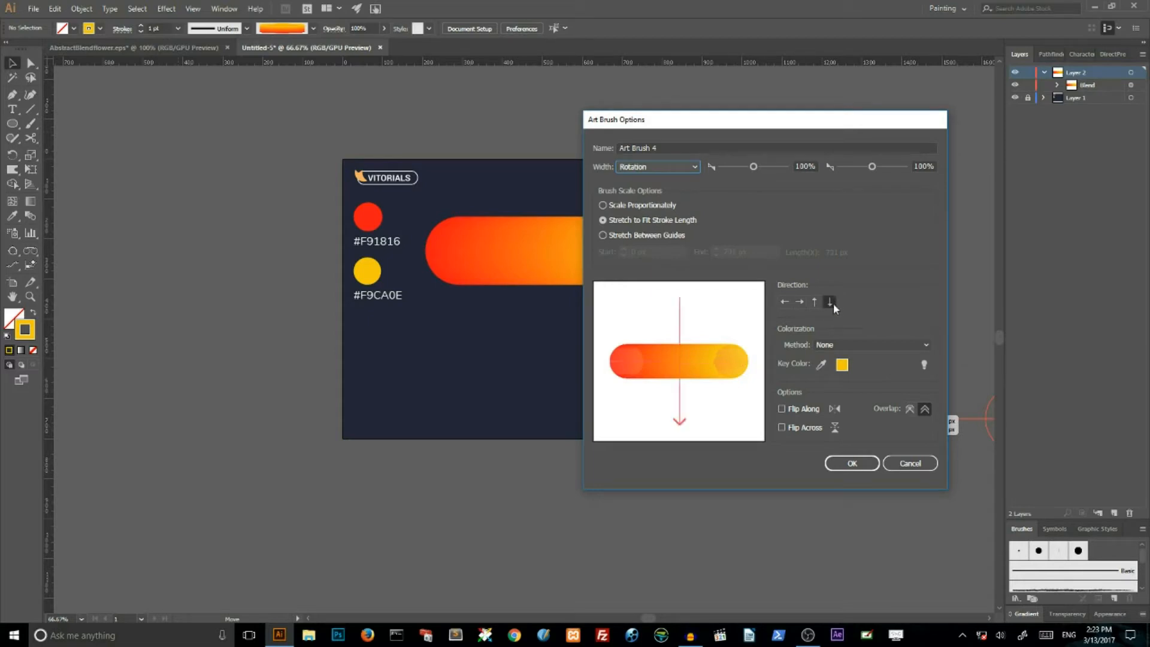
{"action": "left_click", "coordinate": [850, 463]}
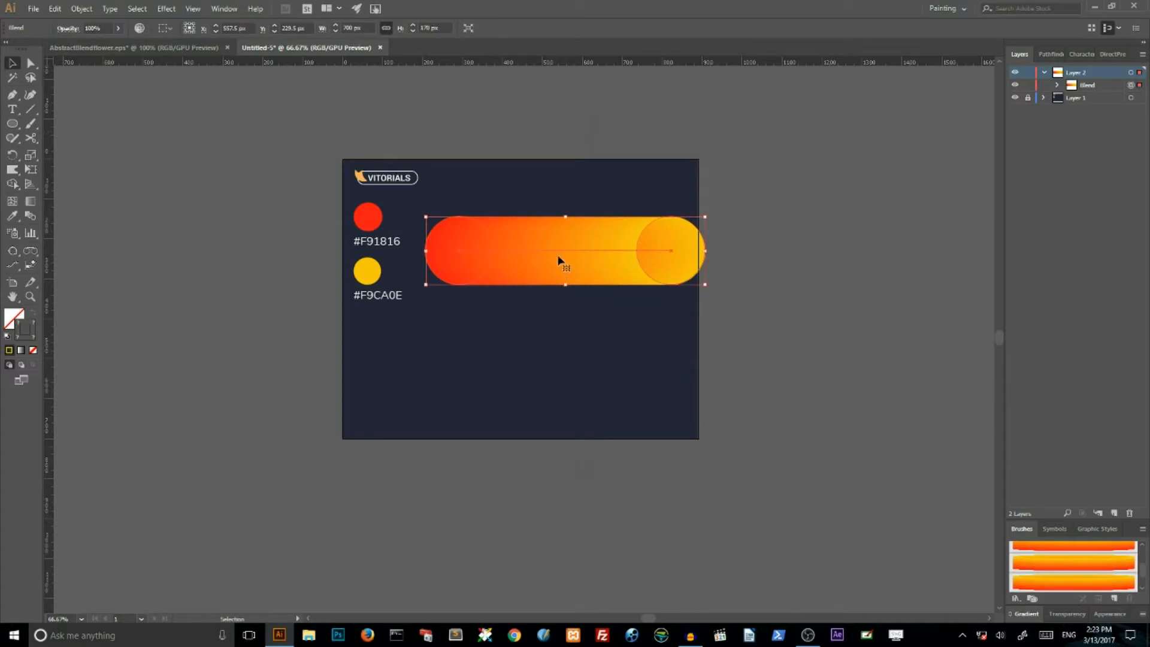
Move the gradient bar to the artboard top and draw a 40 px brushed circle
{"action": "left_click_drag", "start_coordinate": [565, 251], "coordinate": [586, 160]}
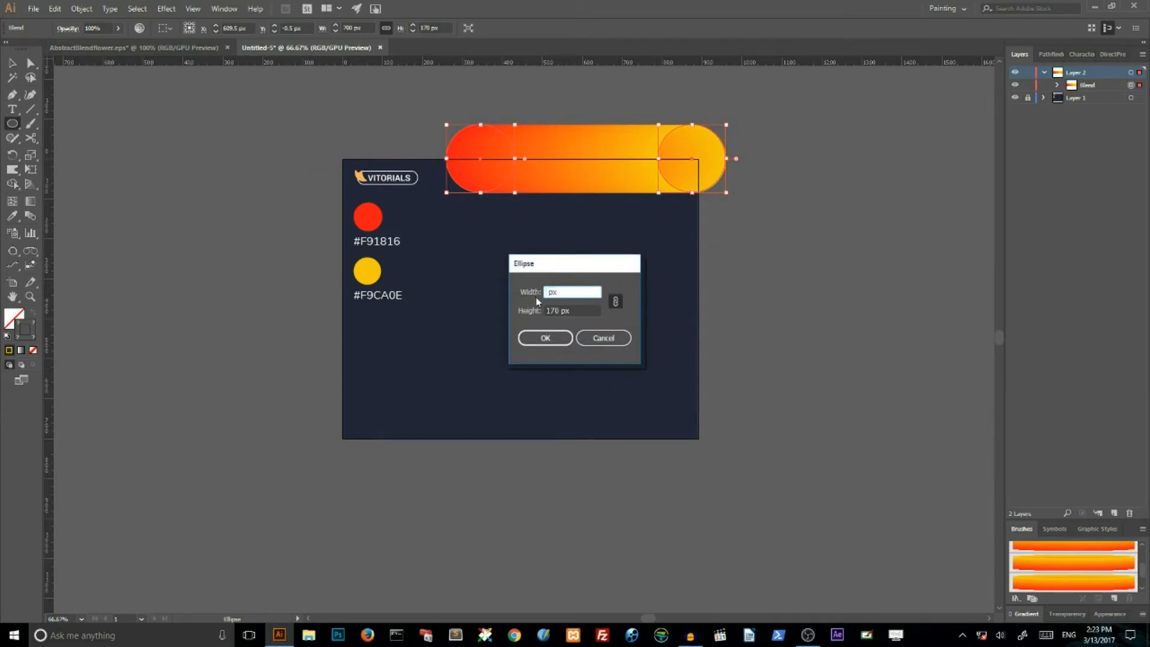
{"action": "type", "text": "40"}
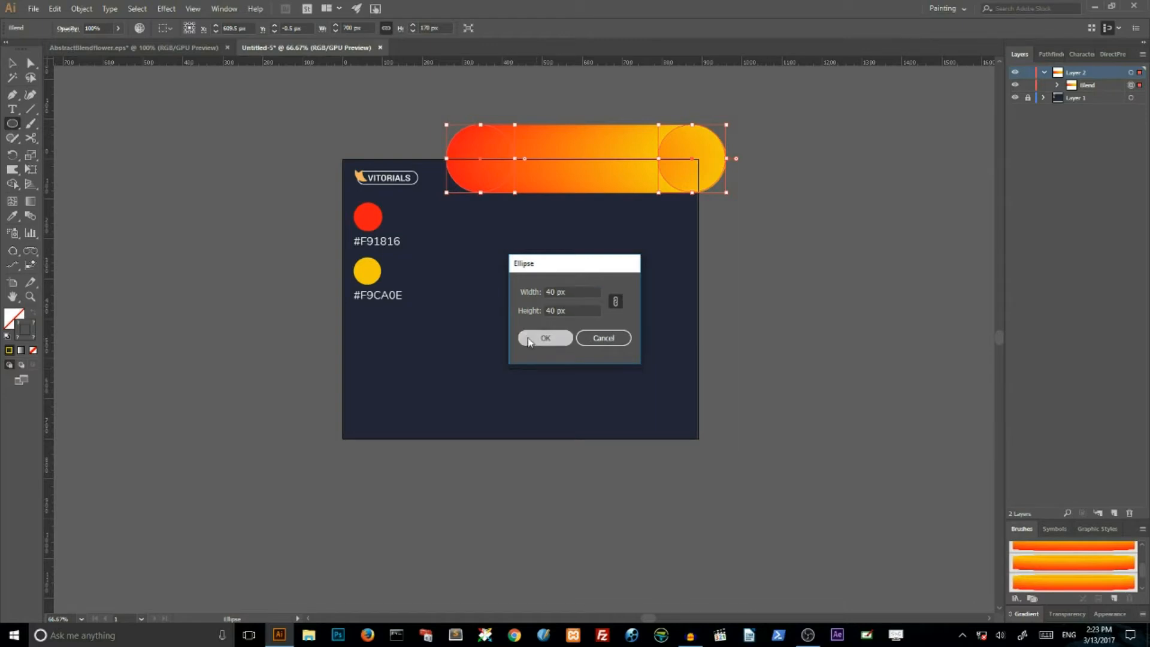
{"action": "left_click", "coordinate": [545, 338]}
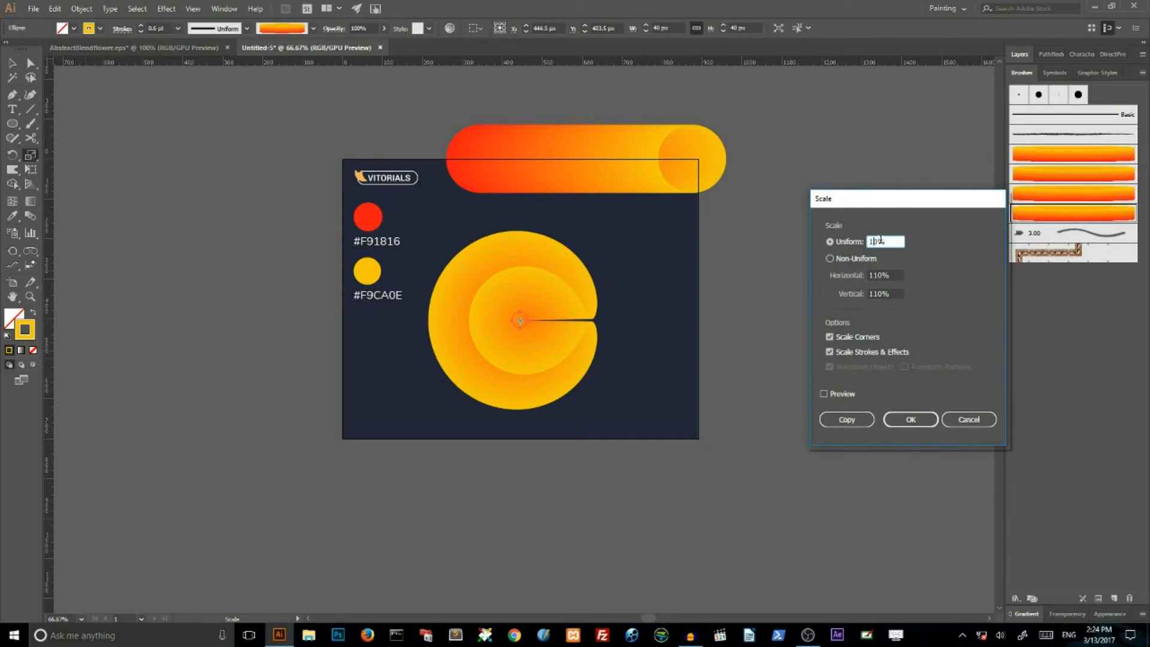
Add nested copies of the brushed circle scaled to 80% and 60%
{"action": "type", "text": "80%"}
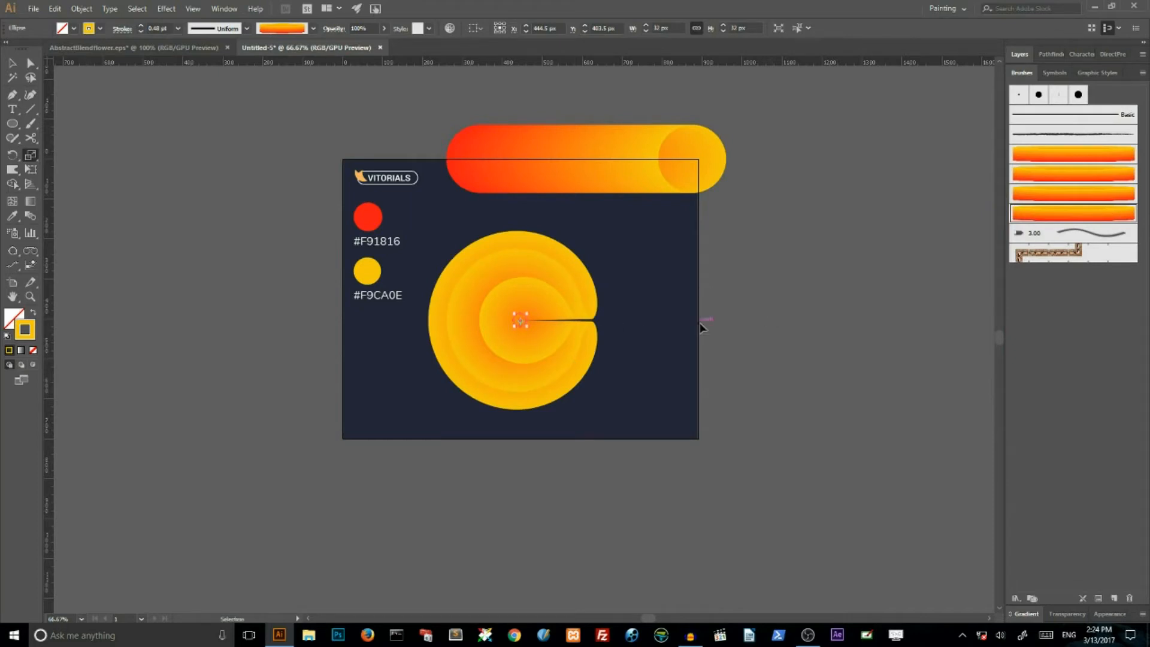
{"action": "mouse_move", "coordinate": [697, 321]}
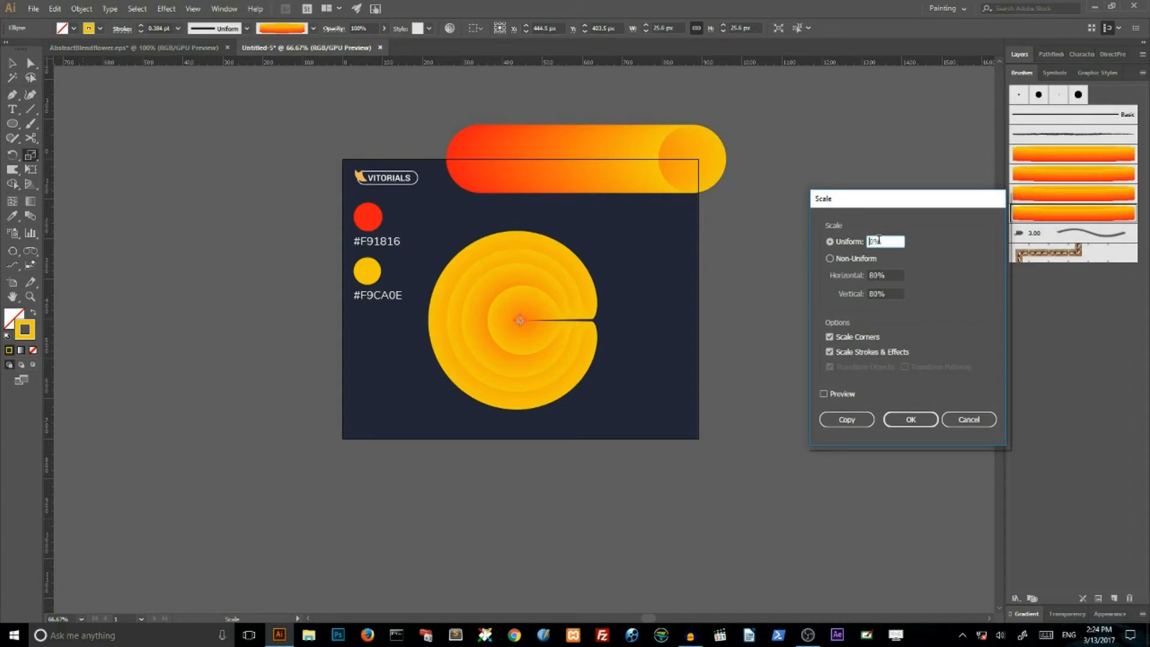
{"action": "type", "text": "60%"}
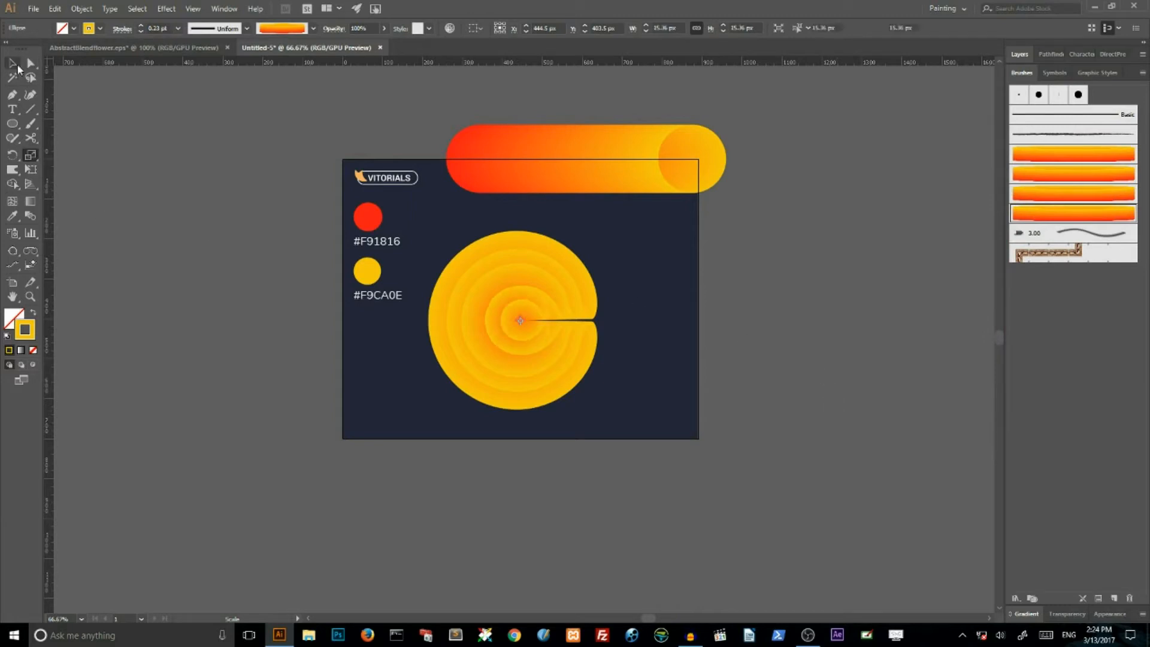
Select the spiral's nested centre circles and group them
{"action": "left_click", "coordinate": [12, 64]}
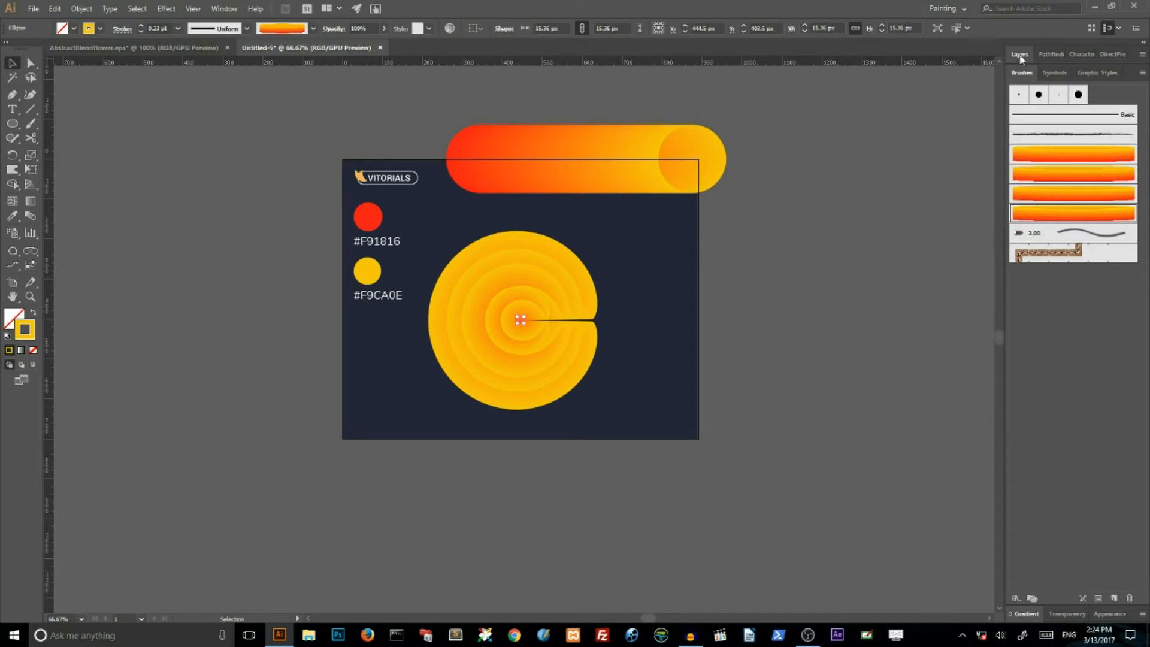
{"action": "left_click", "coordinate": [1019, 53]}
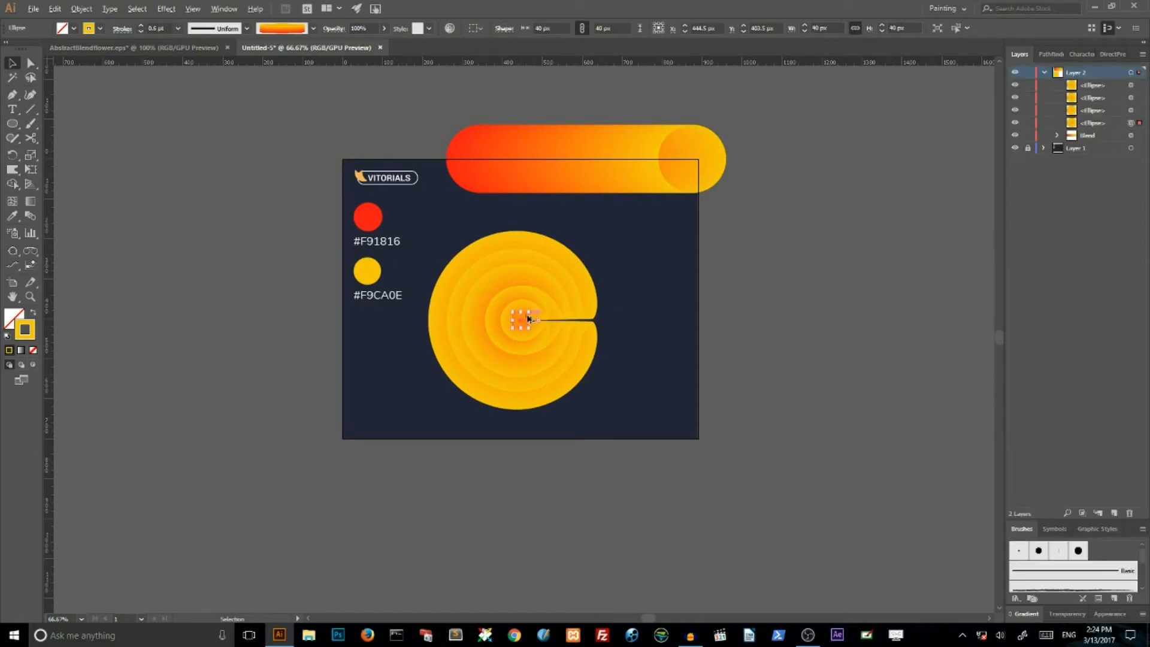
{"action": "left_click_drag", "start_coordinate": [523, 318], "coordinate": [651, 248]}
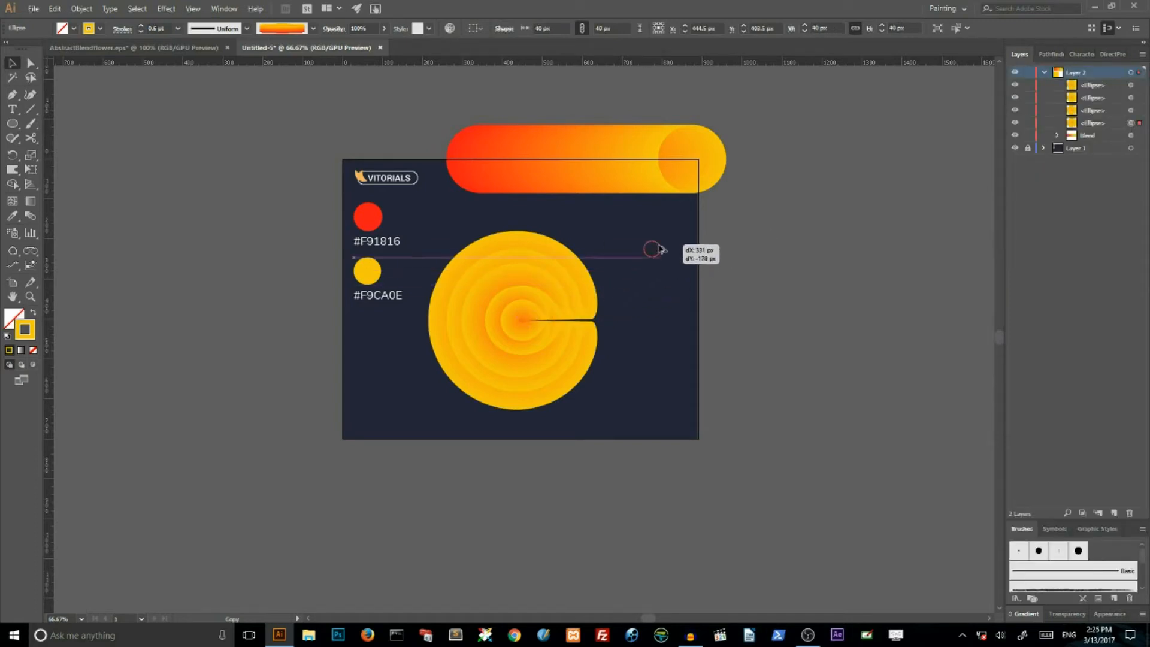
{"action": "left_click_drag", "start_coordinate": [652, 248], "coordinate": [666, 258]}
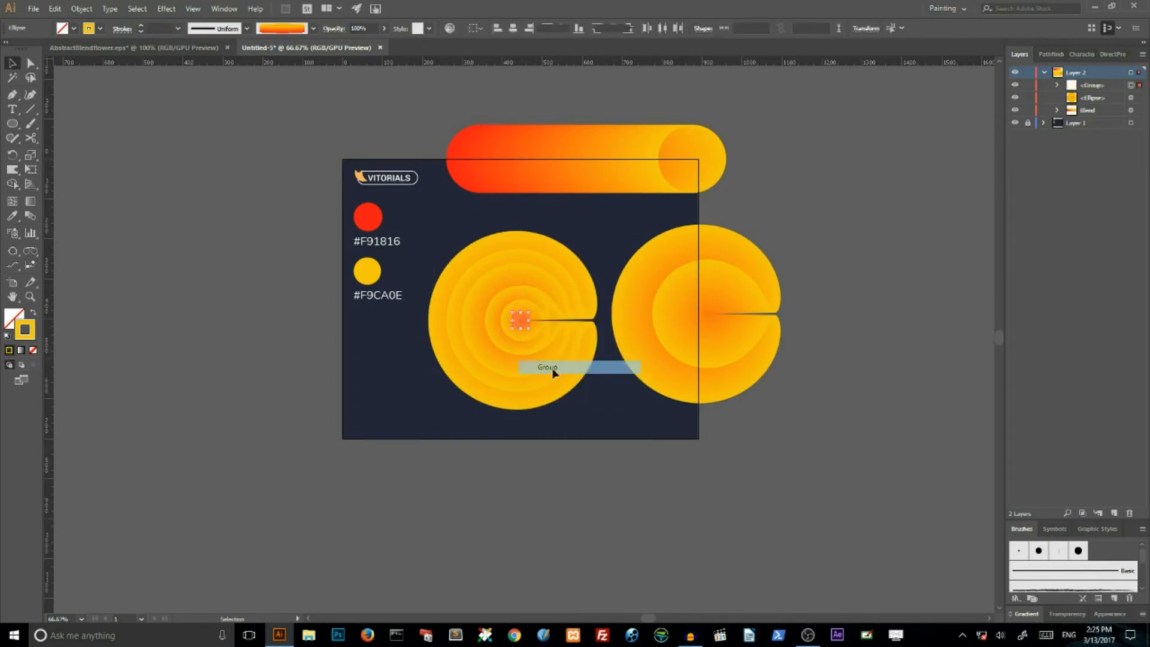
{"action": "left_click", "coordinate": [81, 8]}
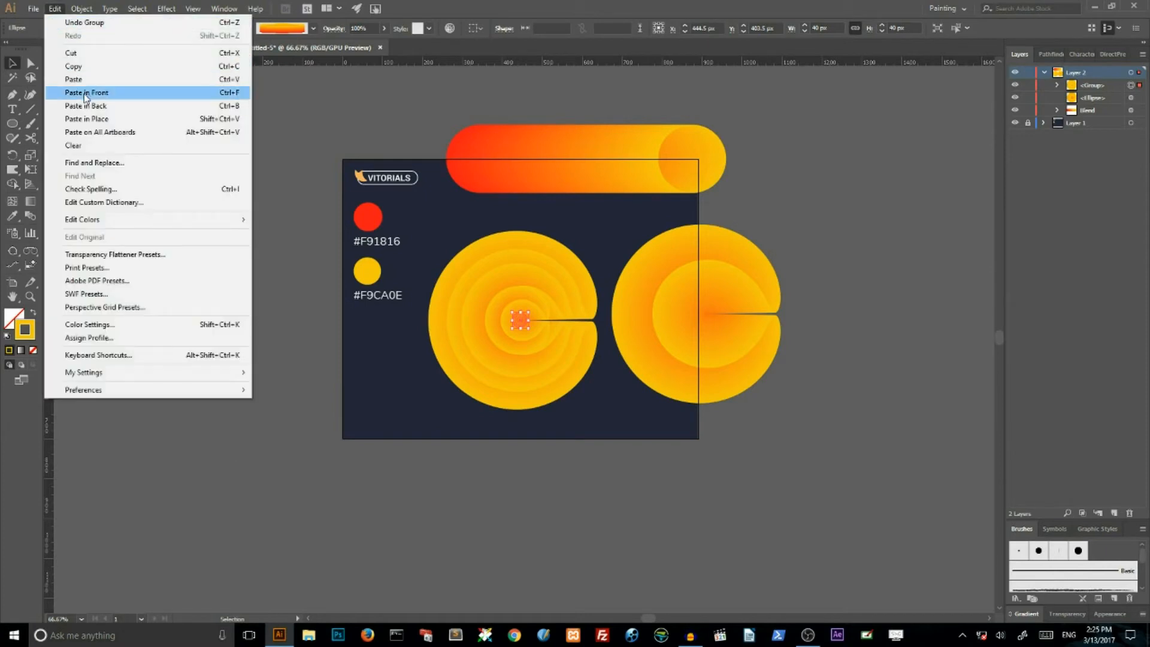
Paste a spiral copy and place spirals at the upper right, lower left and centre
{"action": "left_click", "coordinate": [85, 93]}
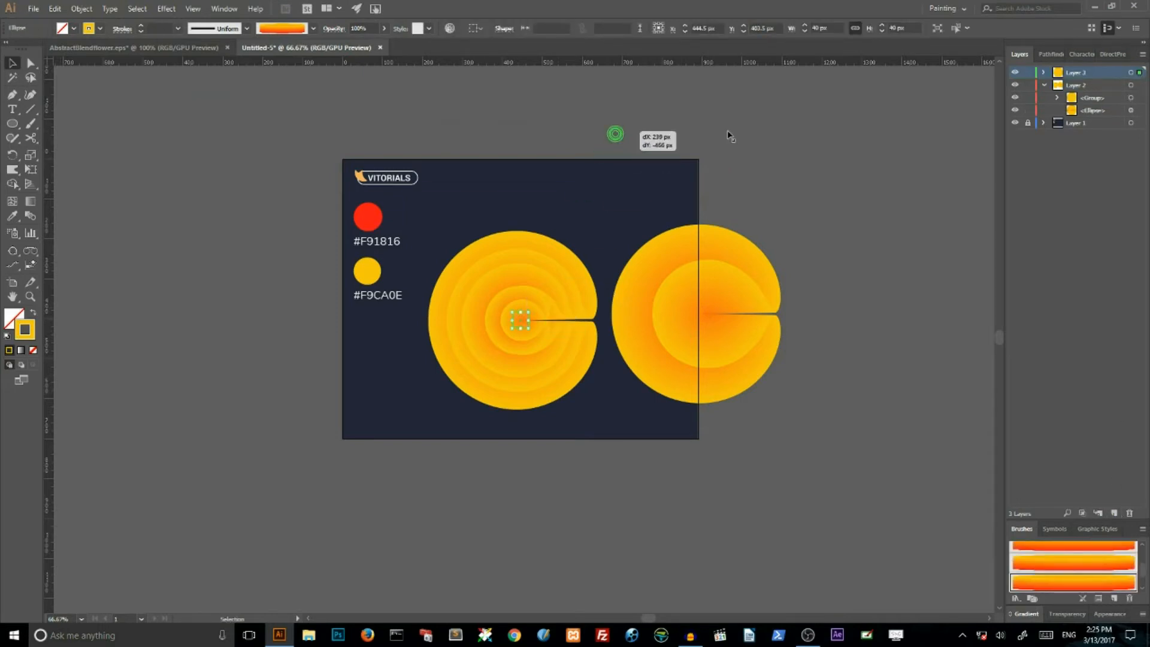
{"action": "left_click_drag", "start_coordinate": [521, 321], "coordinate": [789, 140]}
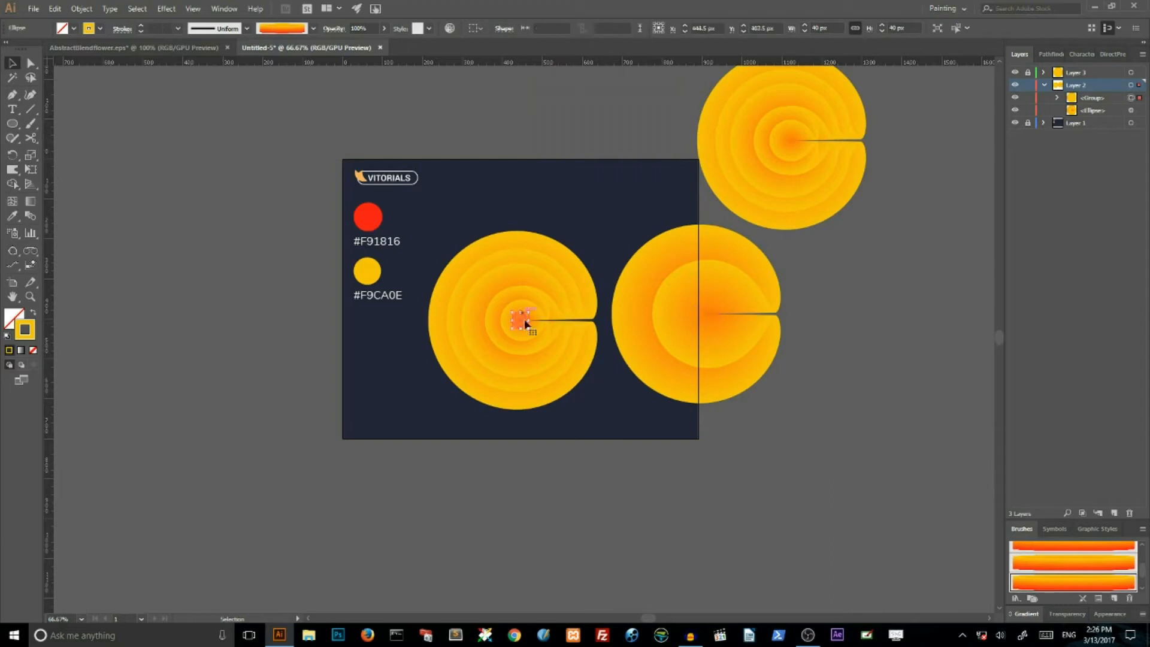
{"action": "left_click_drag", "start_coordinate": [520, 320], "coordinate": [396, 382]}
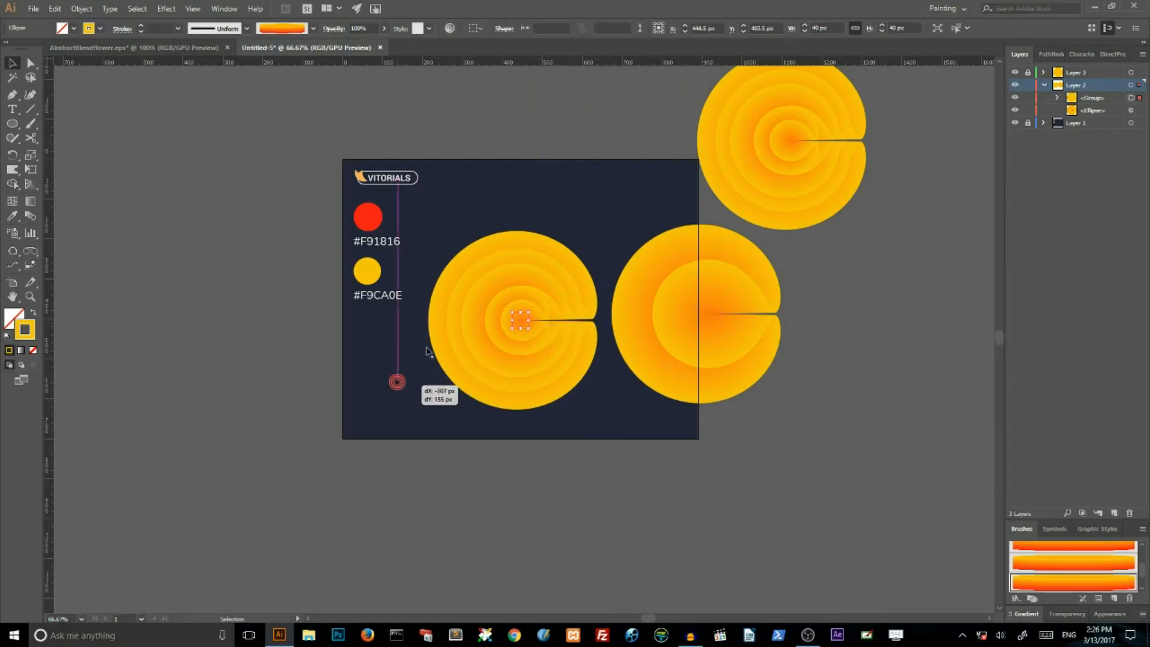
{"action": "left_click_drag", "start_coordinate": [521, 319], "coordinate": [398, 381]}
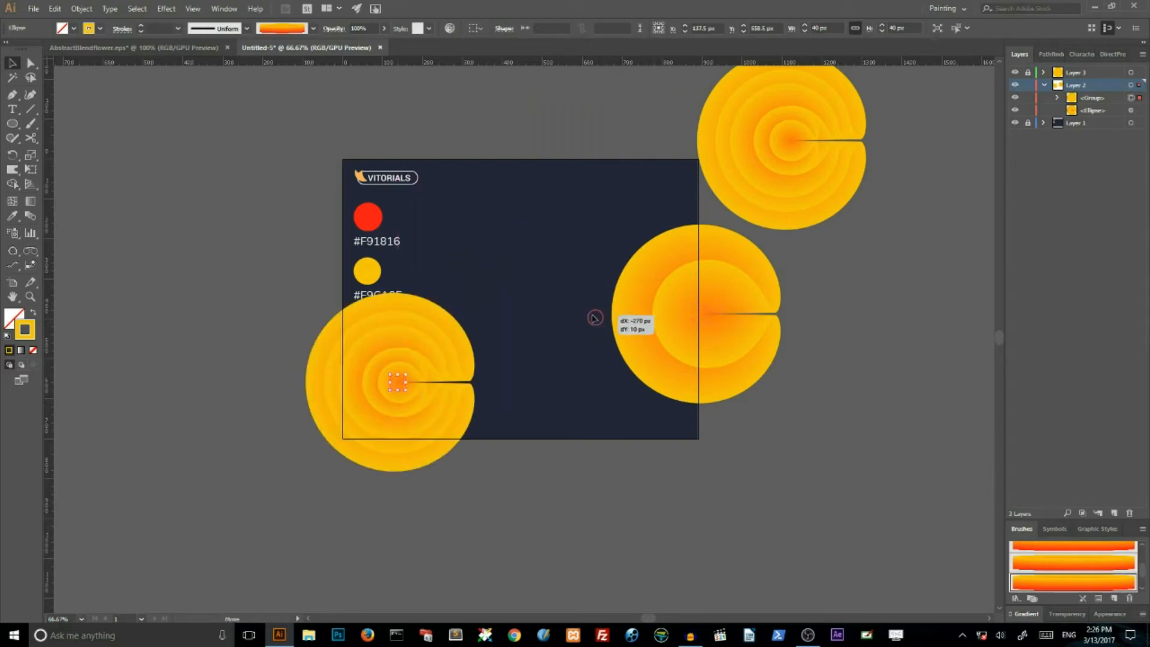
{"action": "left_click_drag", "start_coordinate": [693, 319], "coordinate": [595, 320]}
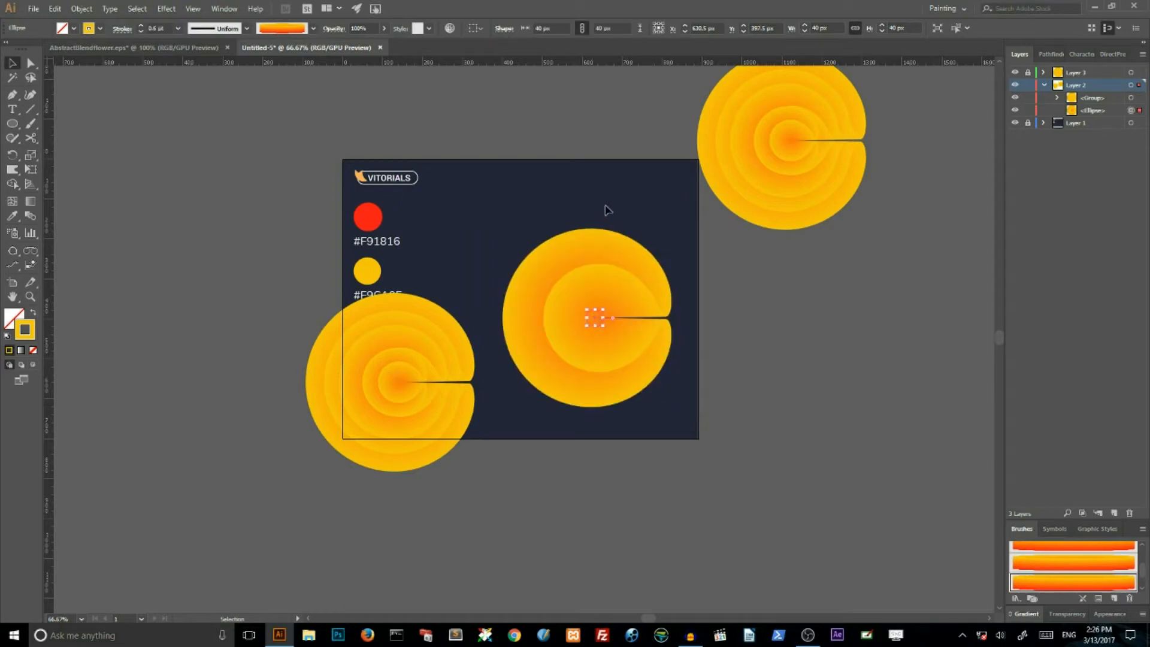
Cut the middle circle's path with the Scissors tool and pull a piece away
{"action": "left_click", "coordinate": [13, 139]}
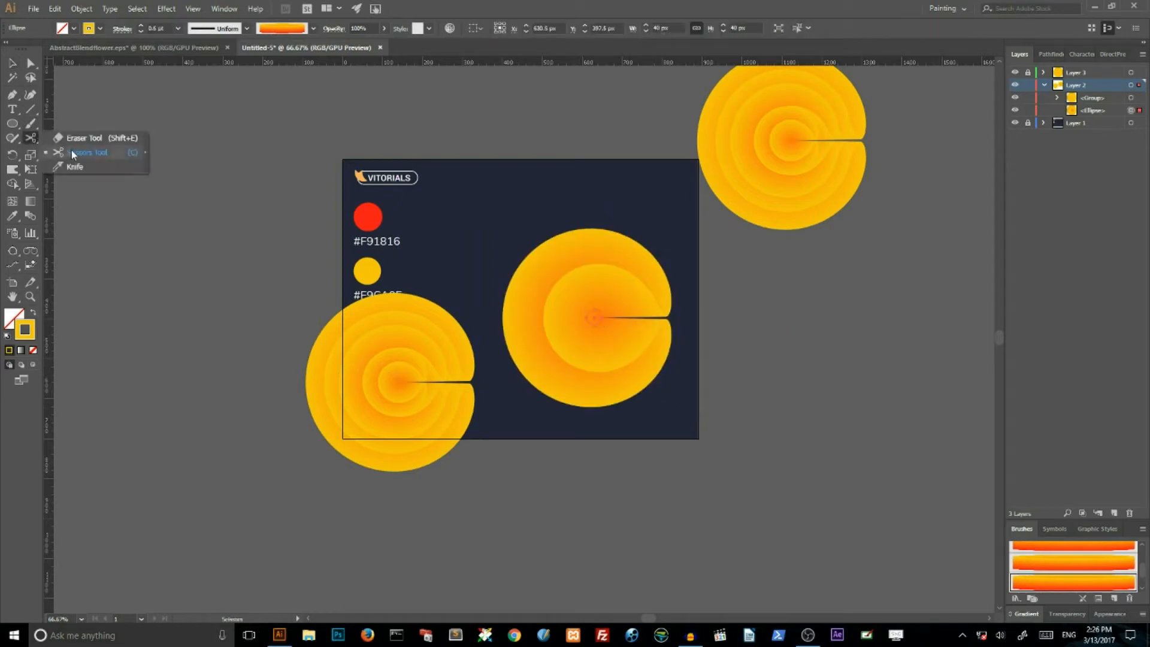
{"action": "left_click", "coordinate": [88, 151]}
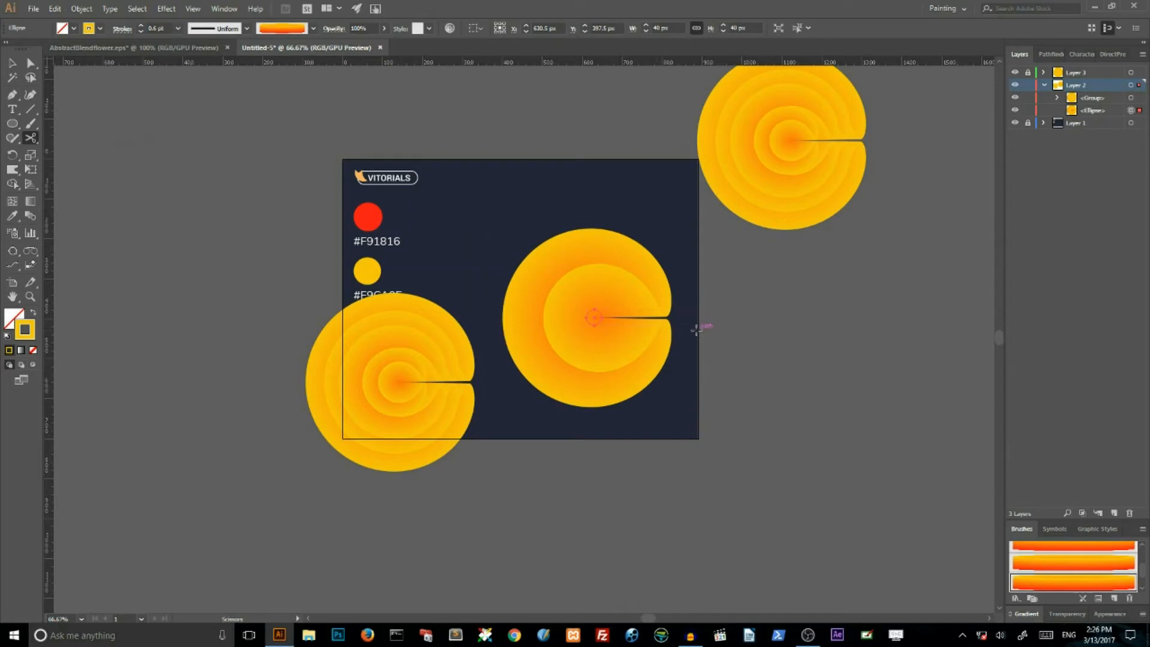
{"action": "left_click", "coordinate": [594, 317]}
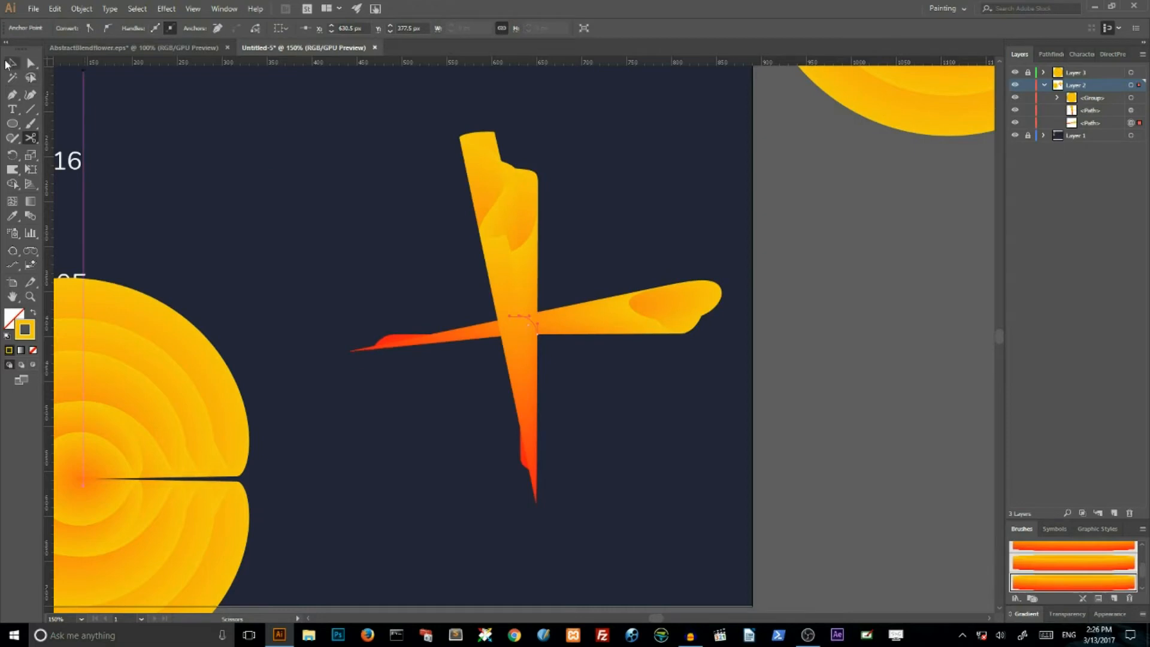
{"action": "left_click_drag", "start_coordinate": [528, 319], "coordinate": [527, 468]}
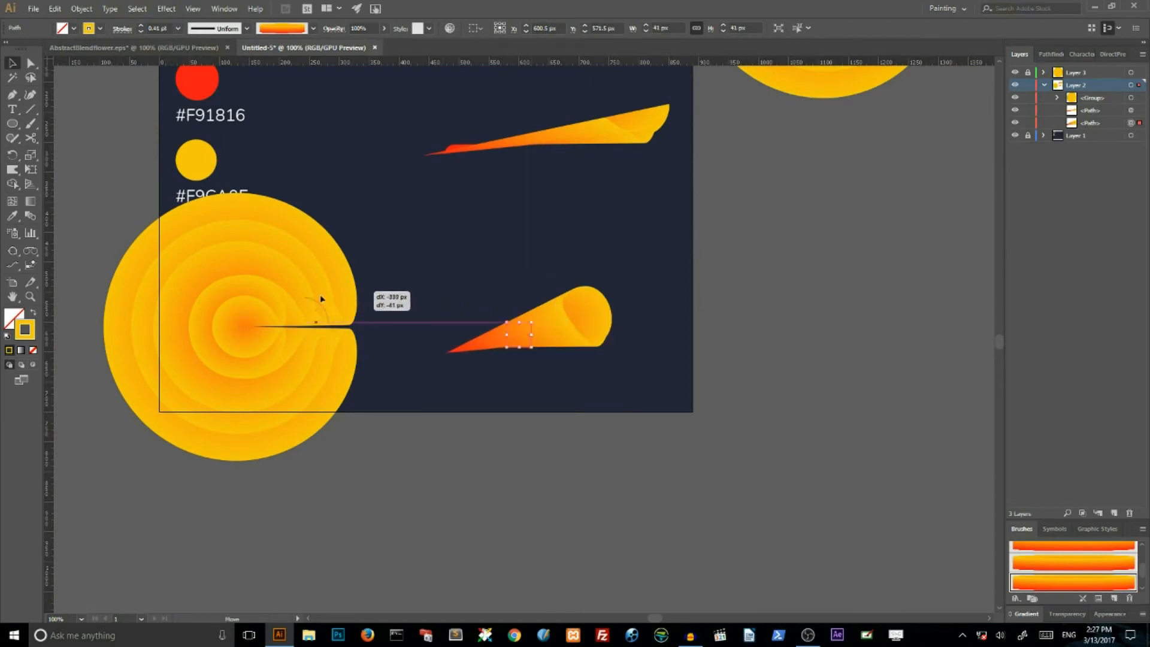
Move the cone petal onto the left spiral circle and bring it to the front
{"action": "left_click_drag", "start_coordinate": [521, 331], "coordinate": [287, 301]}
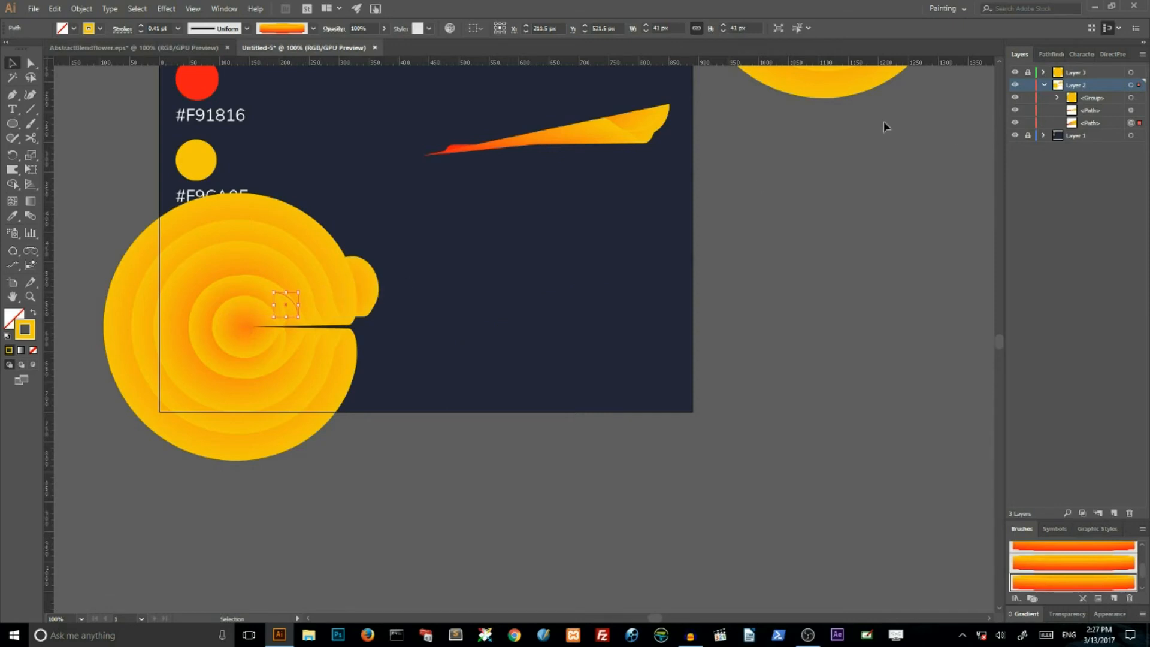
{"action": "left_click", "coordinate": [81, 8]}
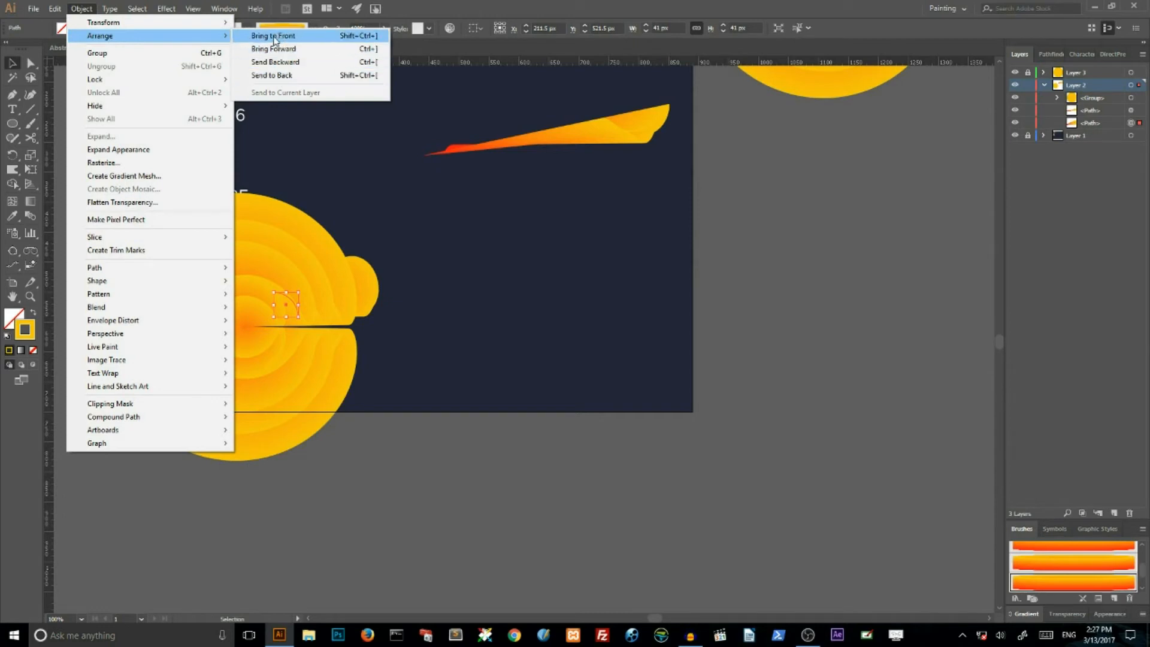
{"action": "left_click", "coordinate": [272, 35]}
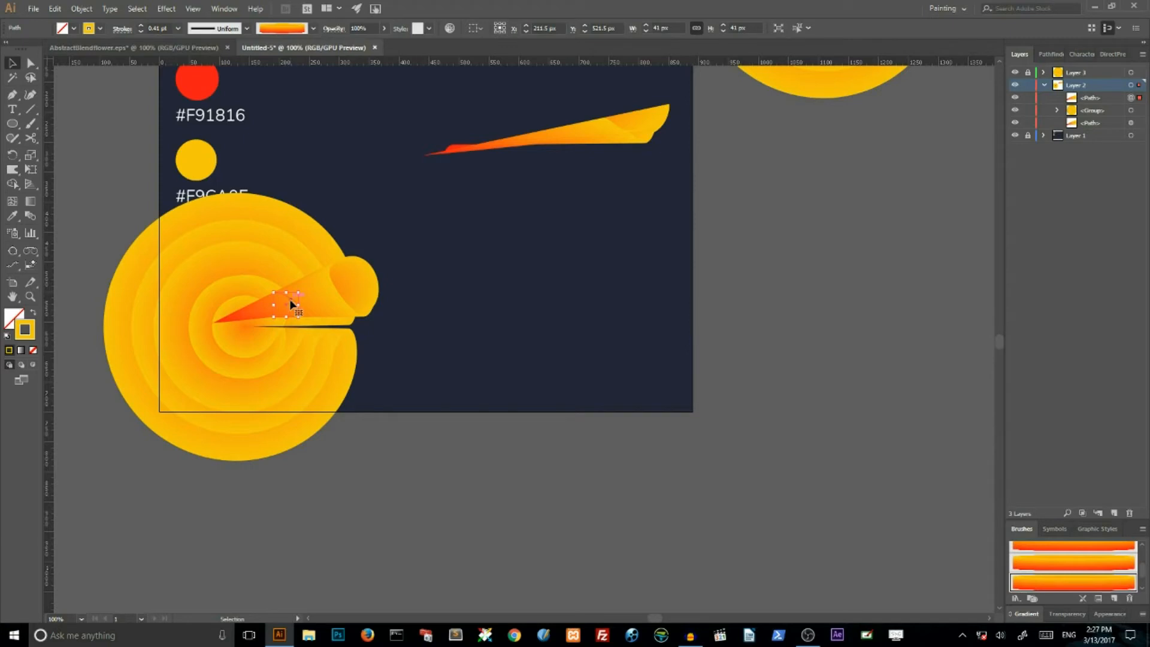
Drag the petal until its point sits on the circle's centre
{"action": "left_click_drag", "start_coordinate": [294, 304], "coordinate": [337, 286]}
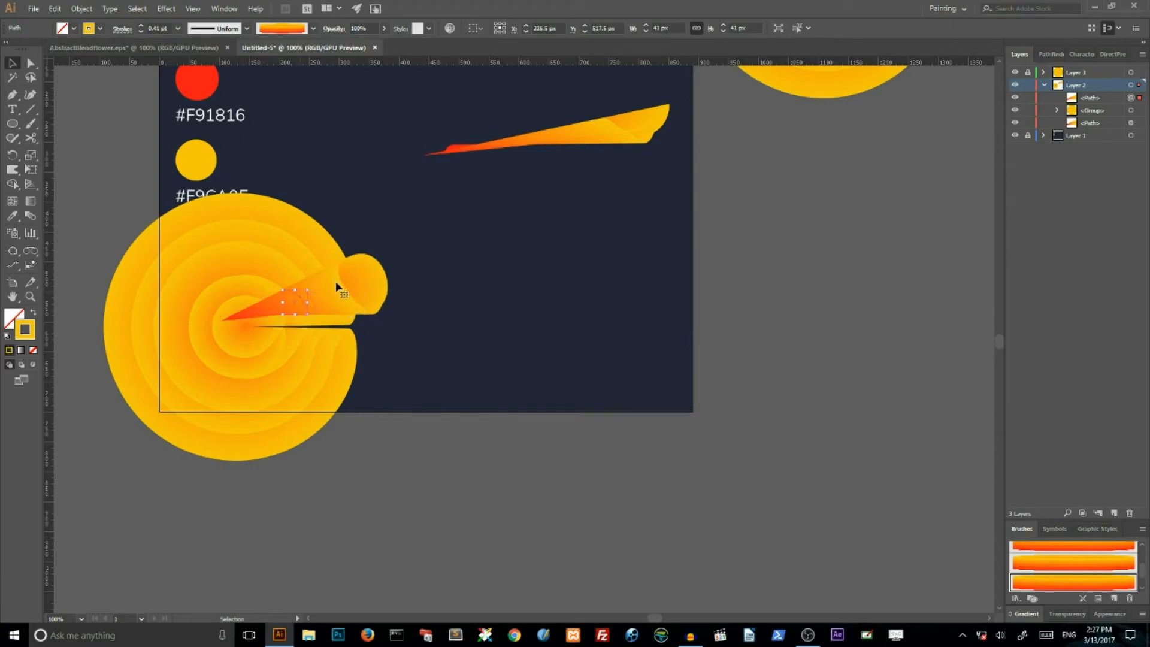
{"action": "left_click_drag", "start_coordinate": [298, 301], "coordinate": [309, 307]}
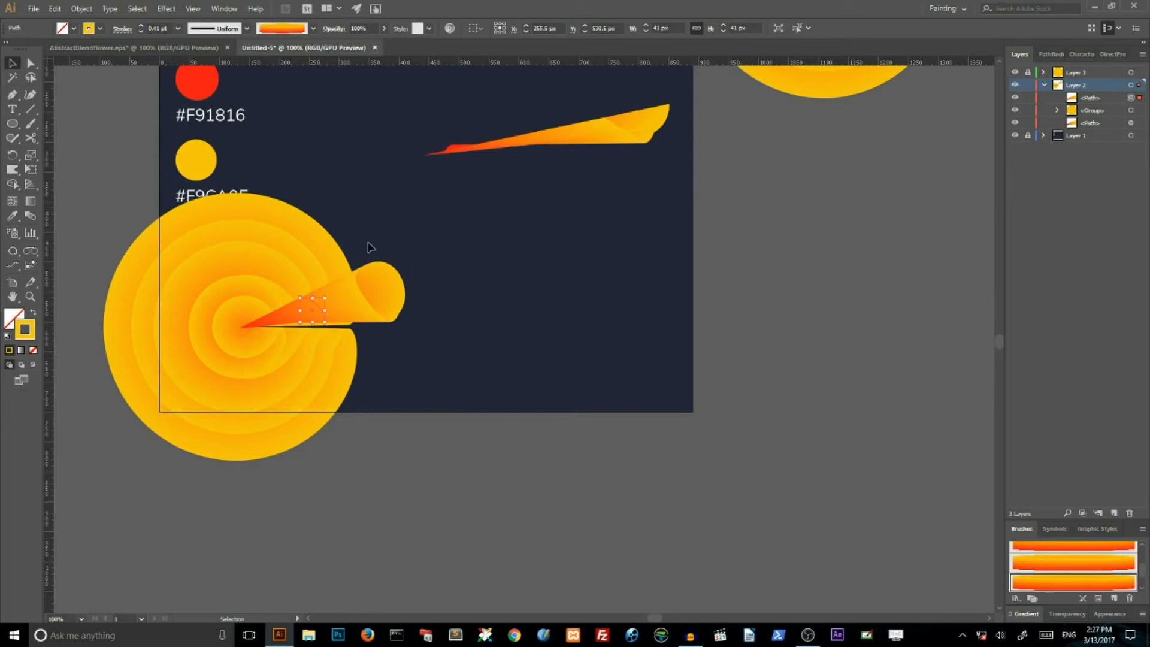
{"action": "left_click_drag", "start_coordinate": [311, 308], "coordinate": [323, 299]}
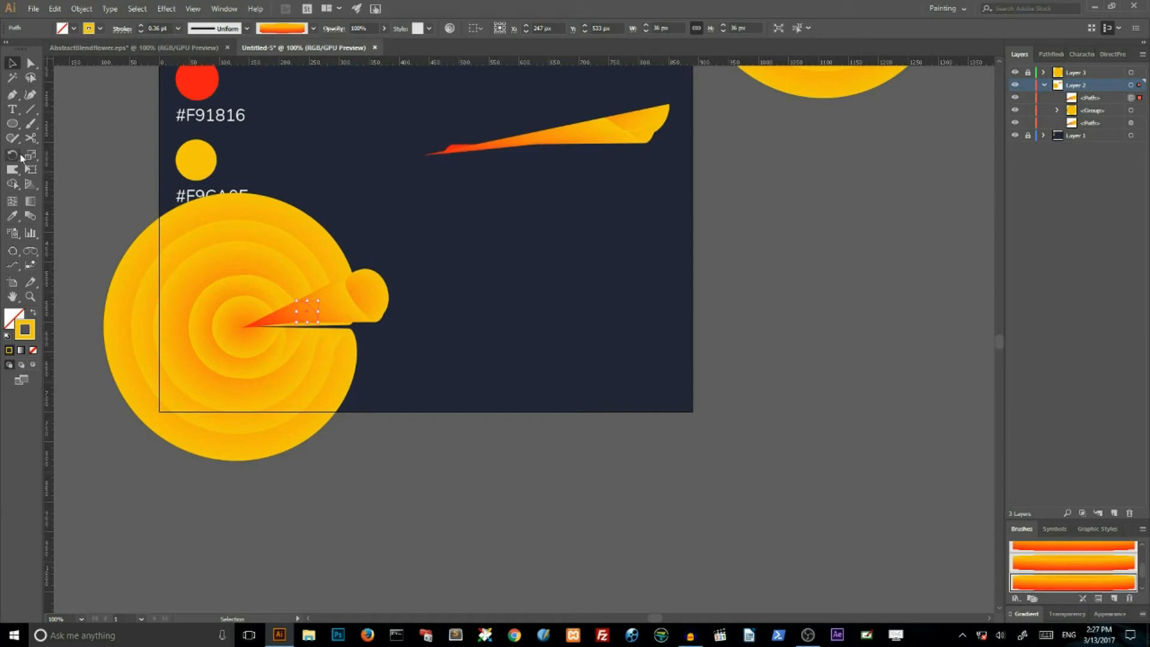
With the Rotate tool, make a copy of the petal turned 20° around the circle's centre
{"action": "left_click", "coordinate": [13, 156]}
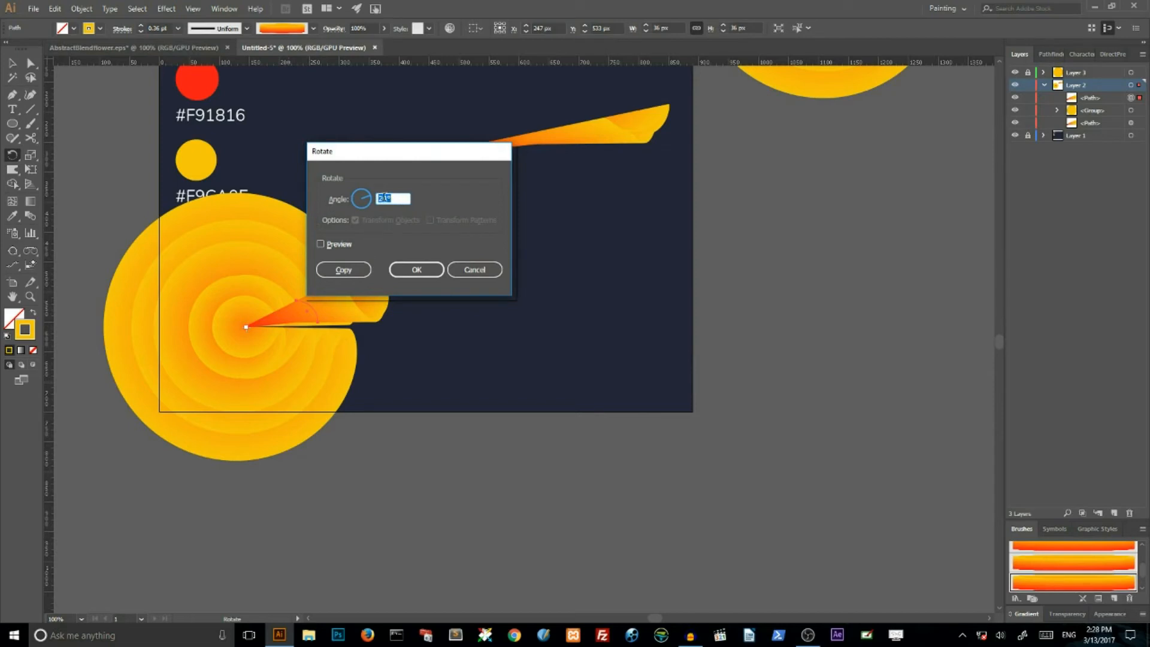
{"action": "type", "text": "20"}
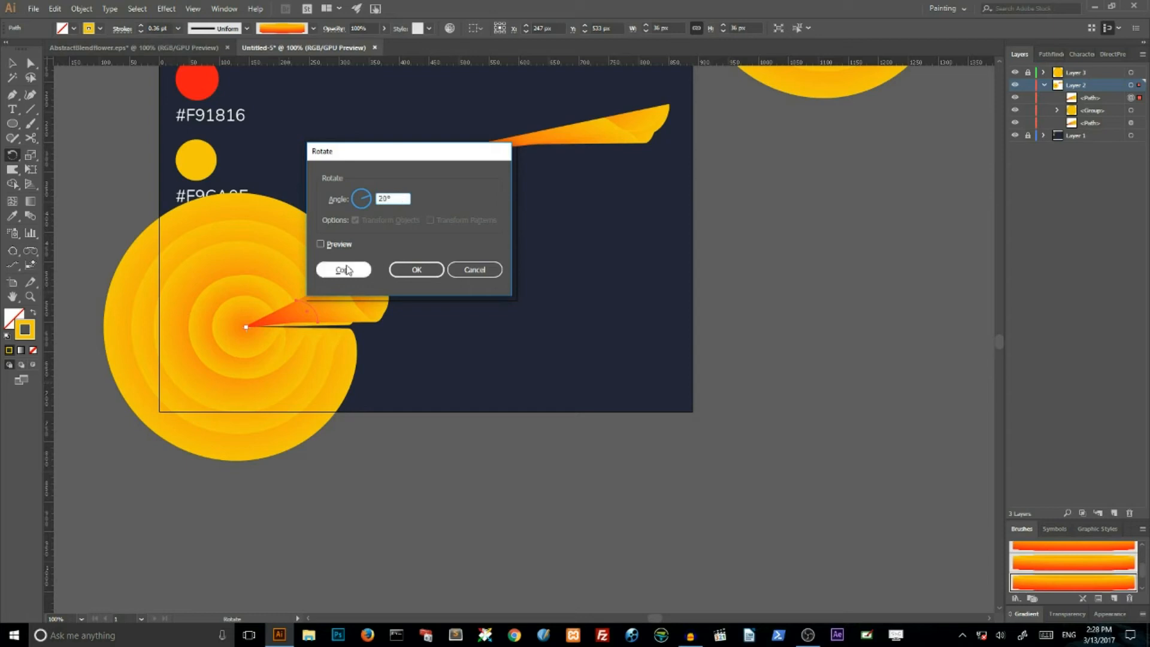
{"action": "left_click", "coordinate": [343, 269]}
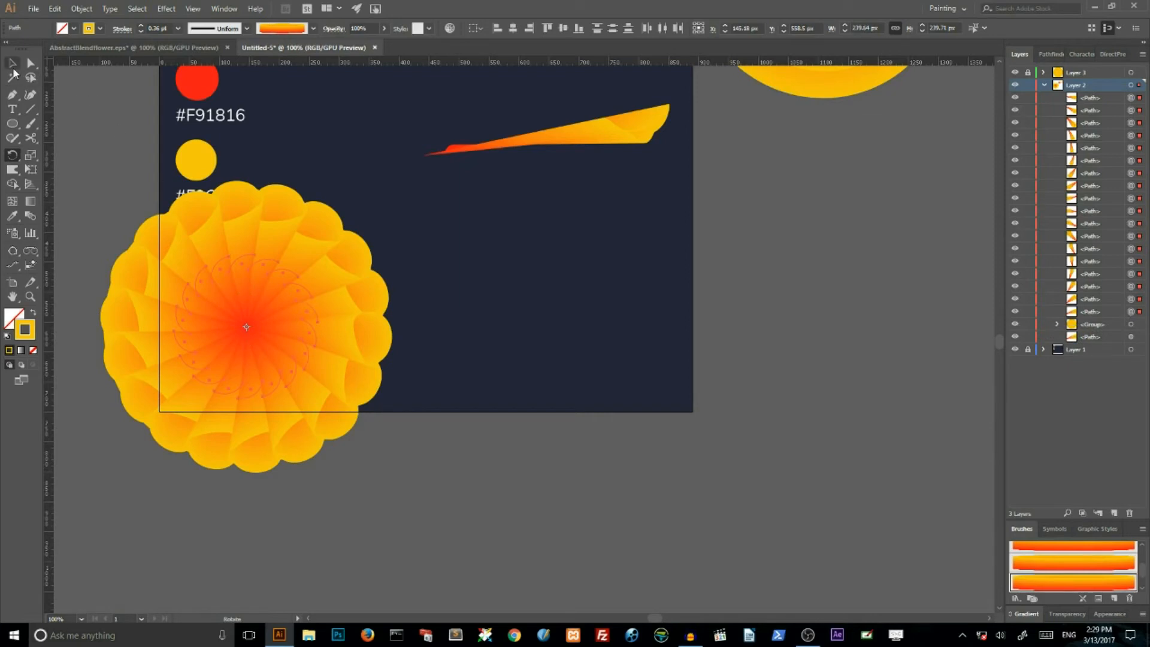
Group the ring of rotated petals and send the group to the back
{"action": "left_click", "coordinate": [248, 326]}
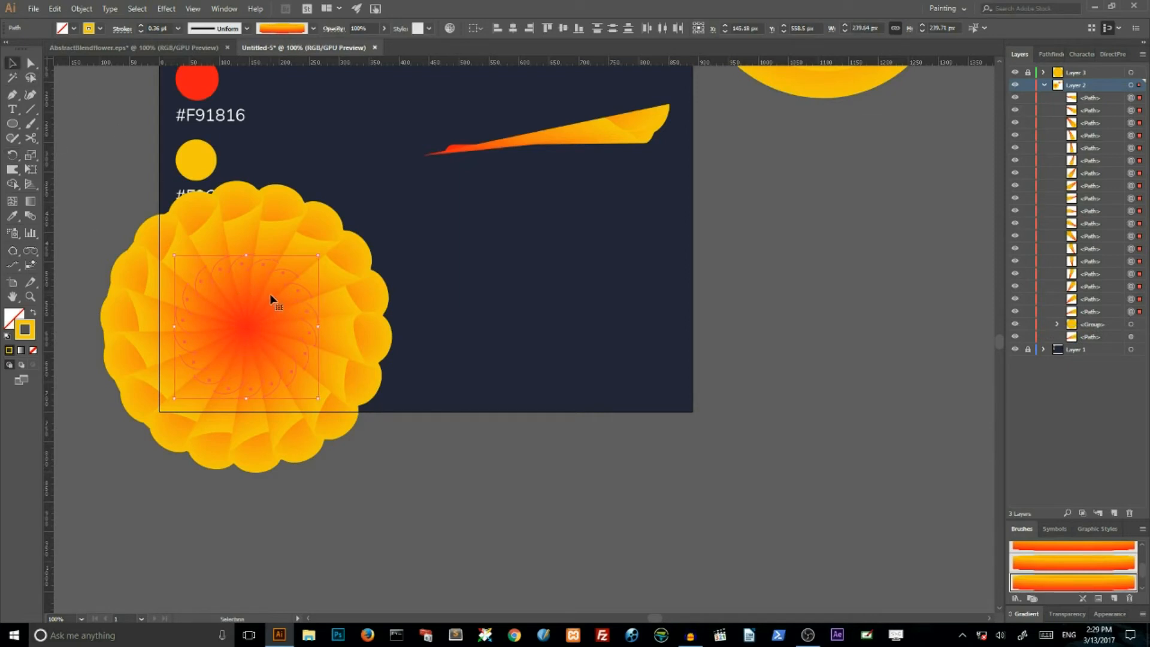
{"action": "right_click", "coordinate": [271, 303]}
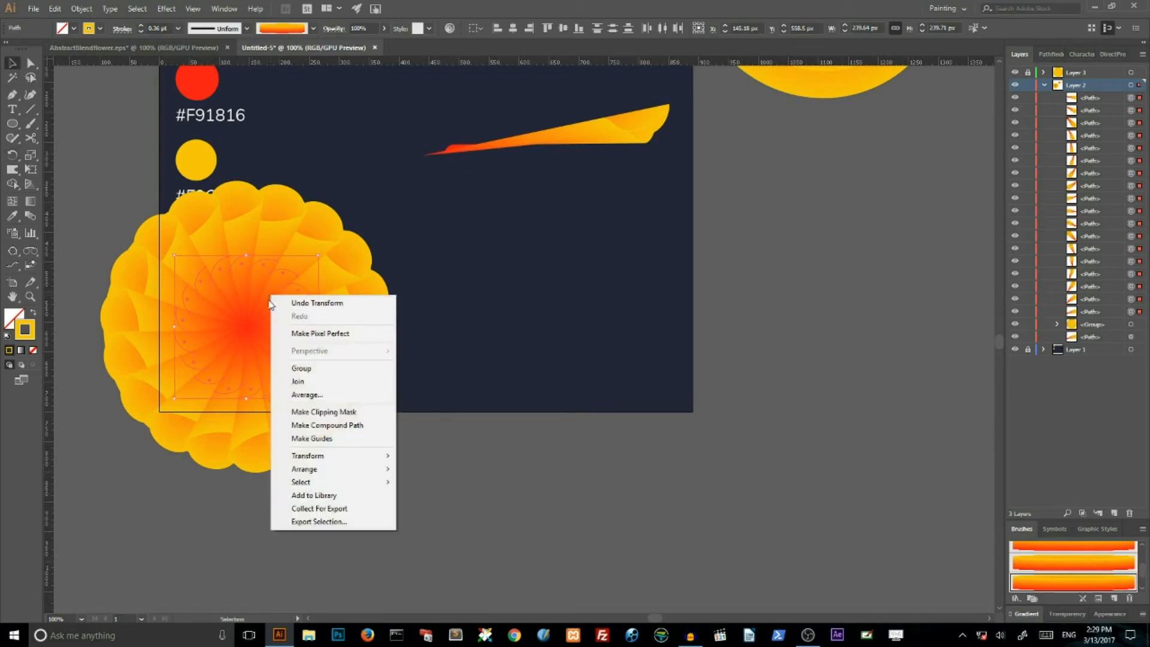
{"action": "mouse_move", "coordinate": [301, 369]}
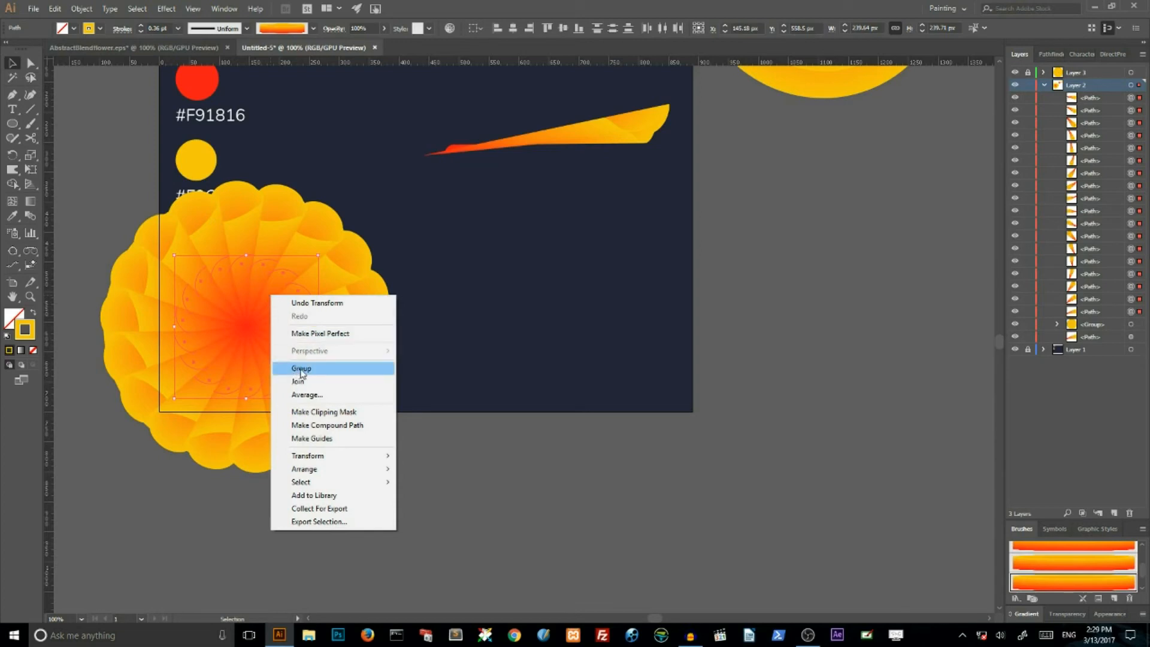
{"action": "left_click", "coordinate": [301, 367]}
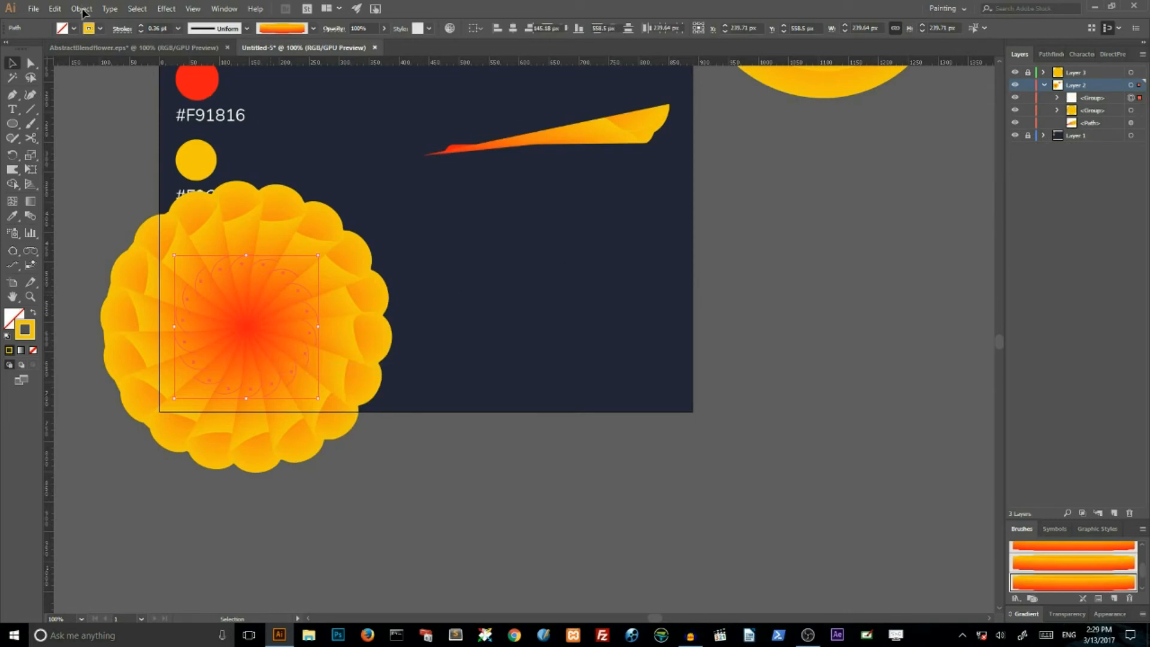
{"action": "left_click", "coordinate": [82, 8]}
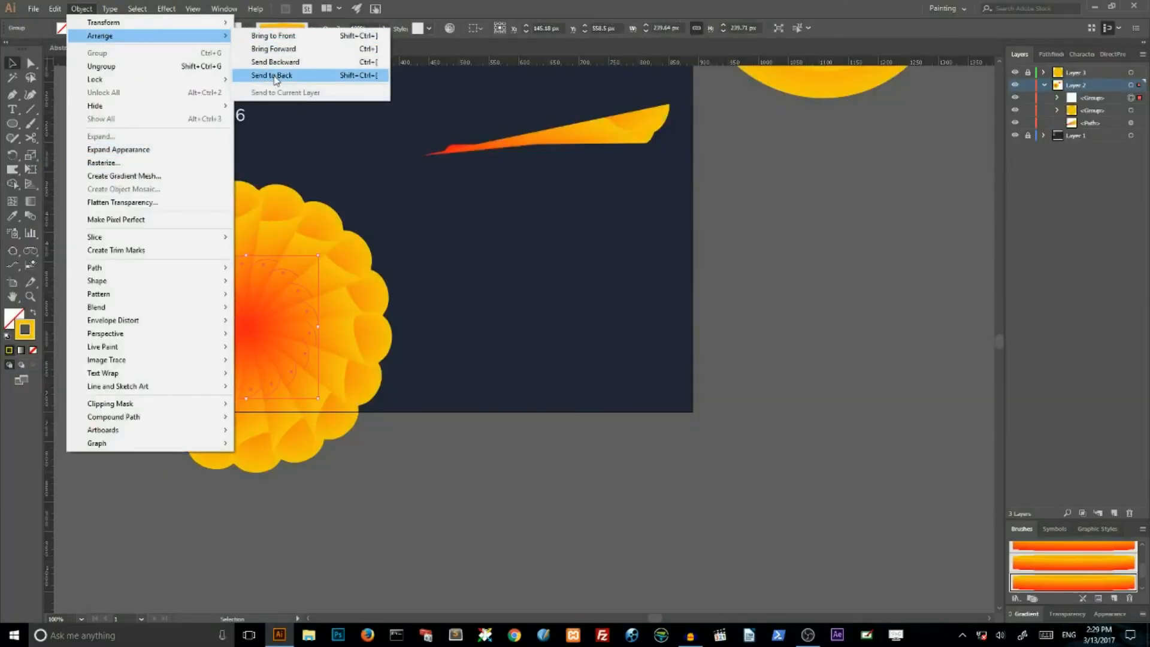
{"action": "left_click", "coordinate": [271, 75]}
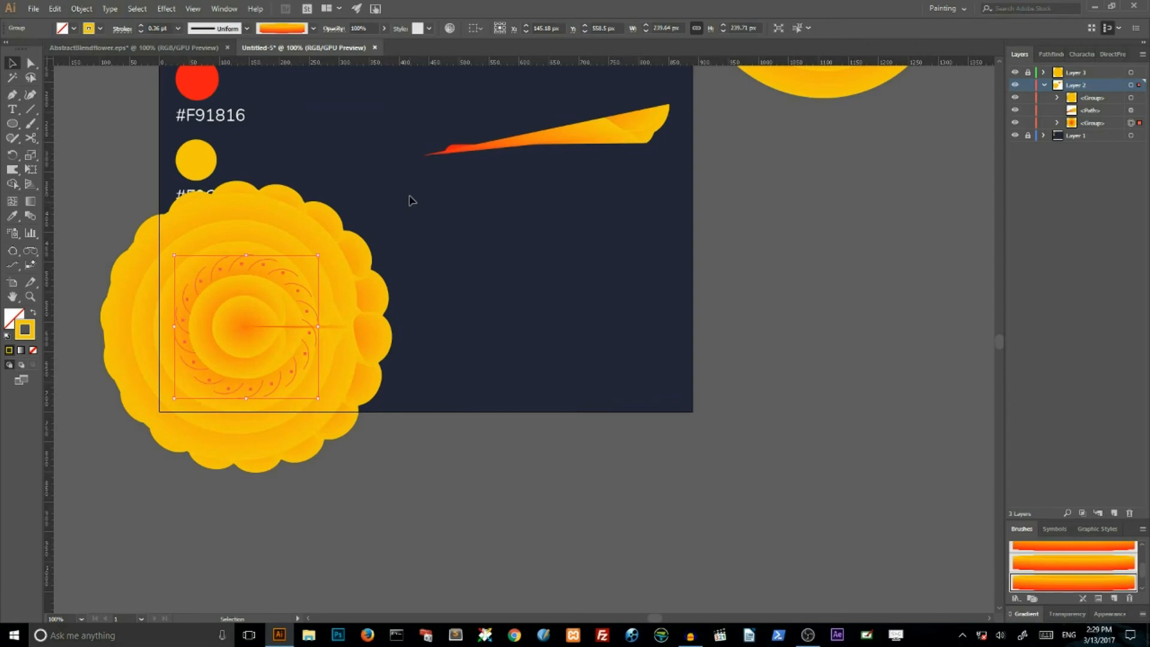
{"action": "mouse_move", "coordinate": [421, 273]}
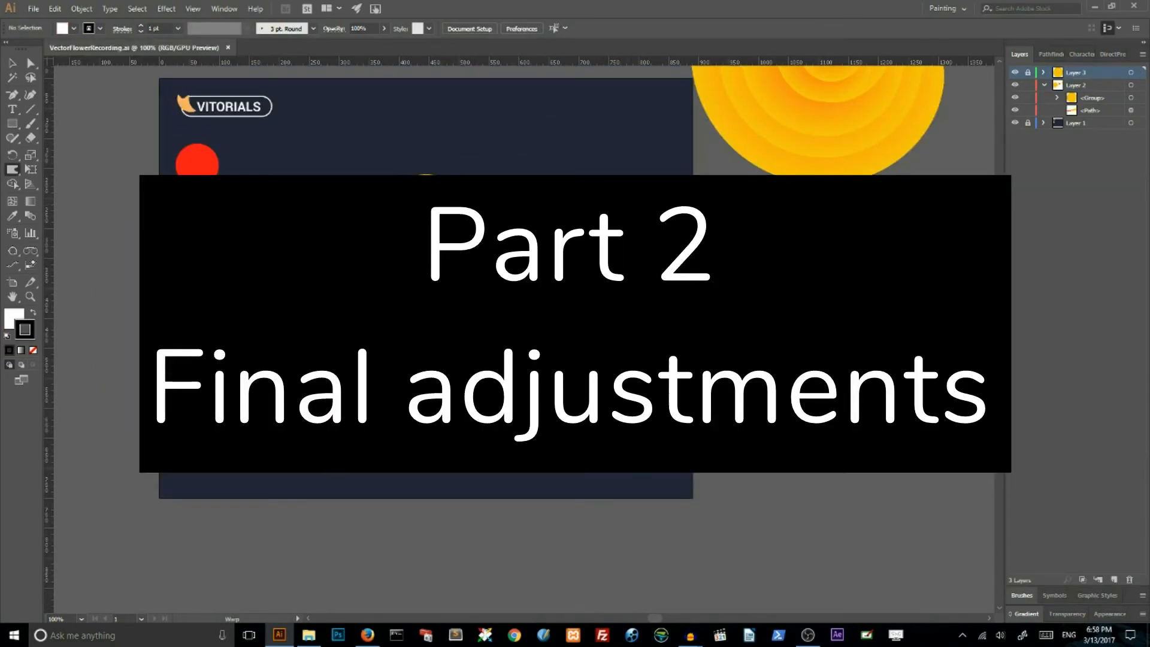
Ungroup the flower group, then ungroup its central circle group
{"action": "left_click", "coordinate": [1092, 97]}
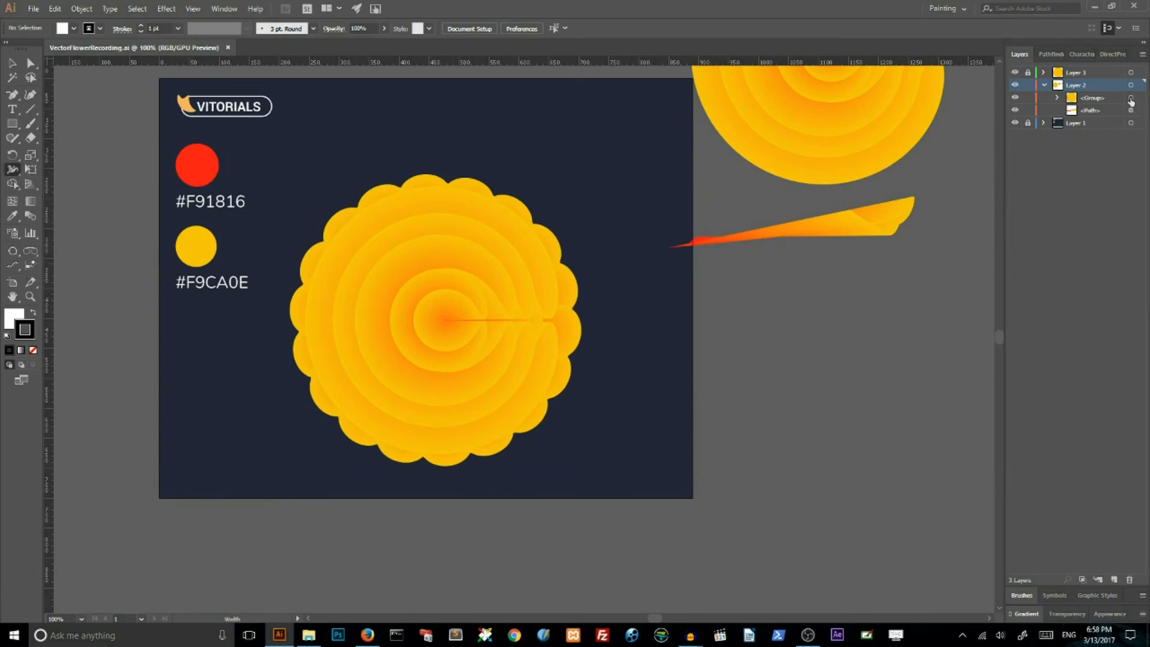
{"action": "right_click", "coordinate": [437, 319]}
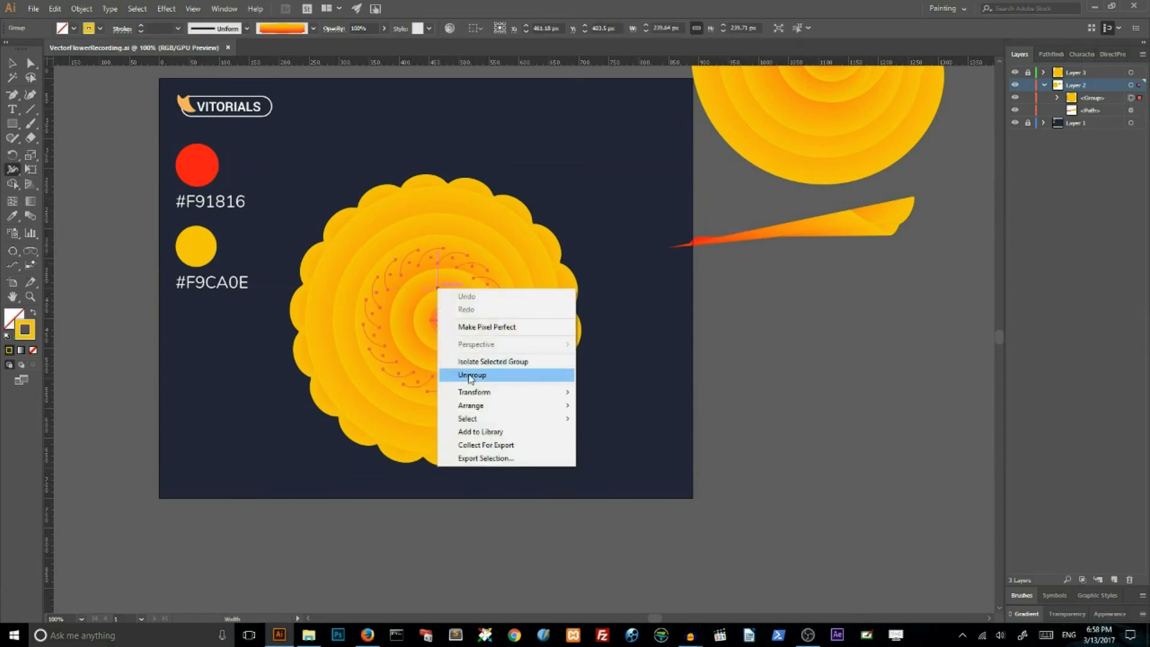
{"action": "left_click", "coordinate": [472, 375]}
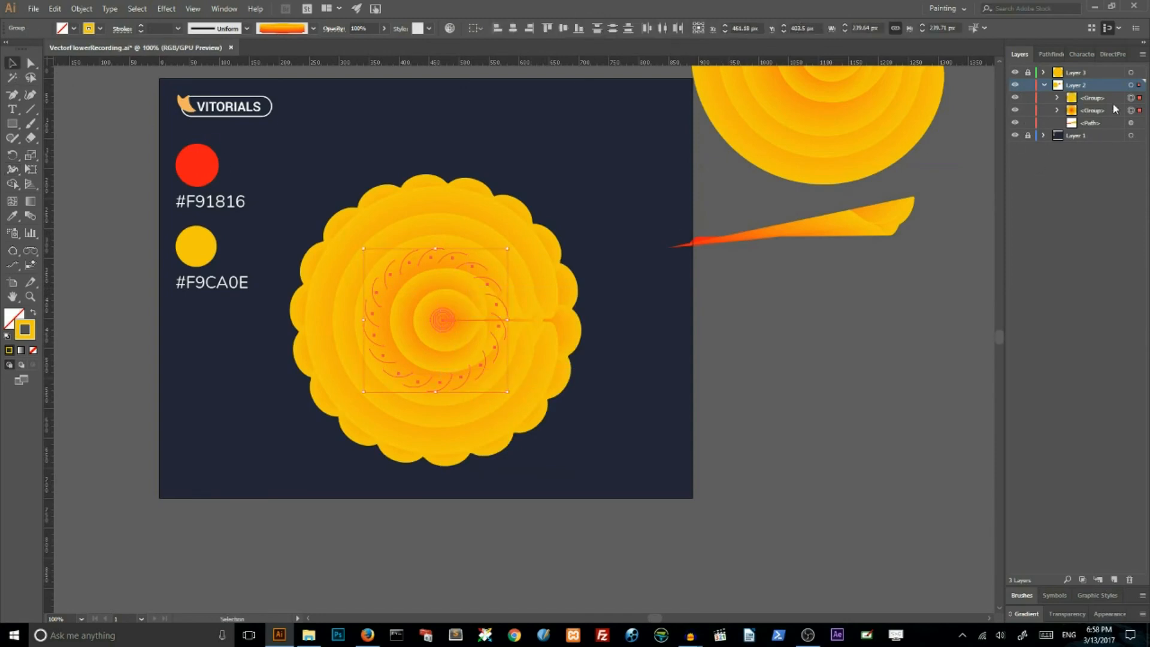
{"action": "right_click", "coordinate": [441, 319]}
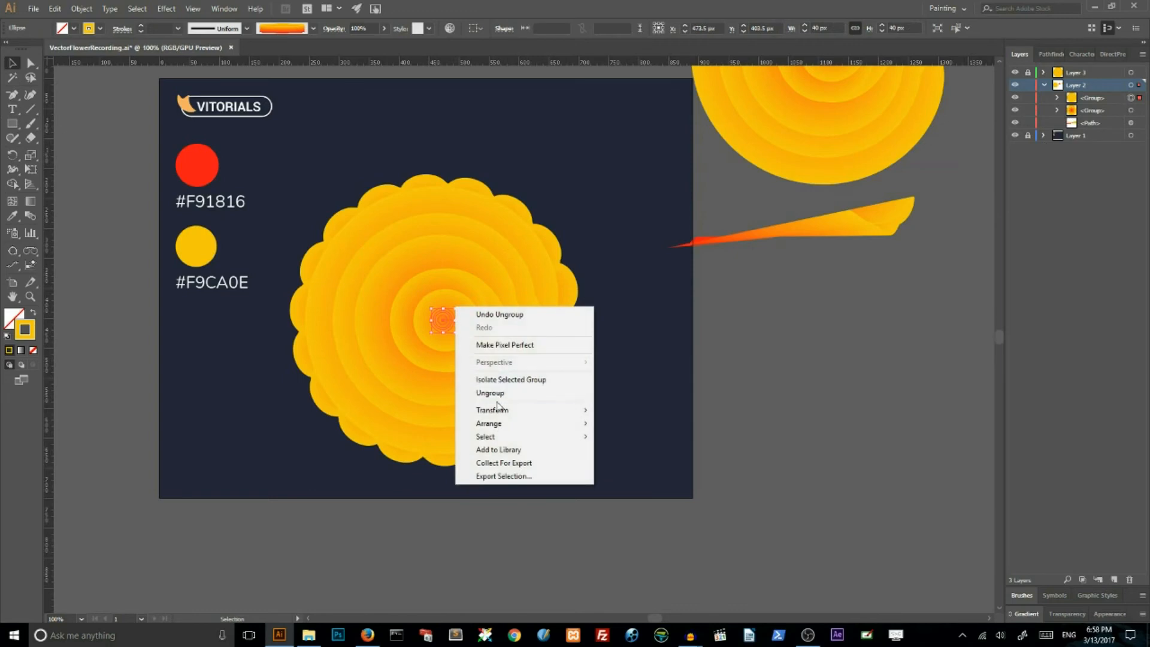
{"action": "left_click", "coordinate": [490, 393]}
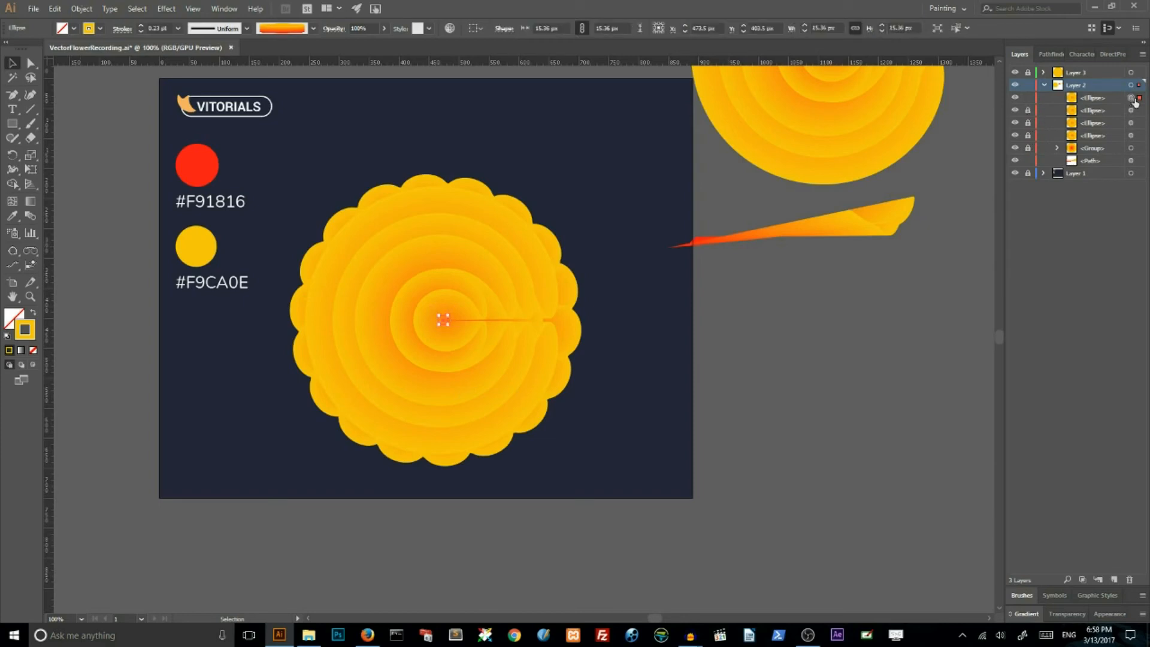
{"action": "mouse_move", "coordinate": [1140, 101]}
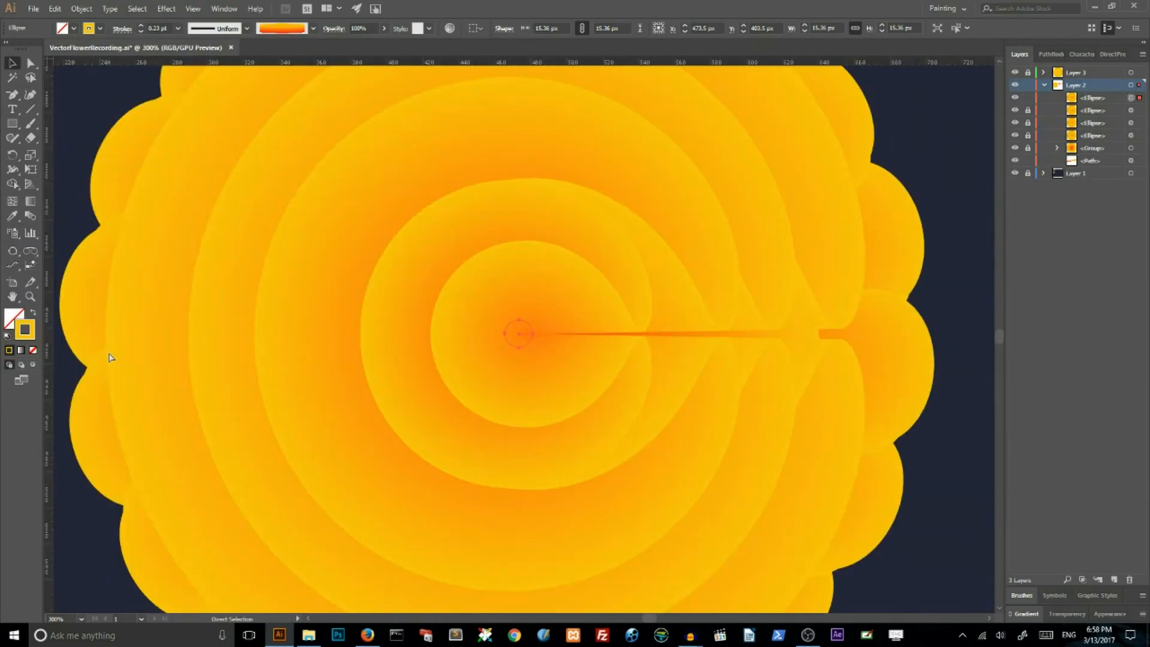
In Warp Tool Options, set brush width and height to 10 px and confirm
{"action": "left_click", "coordinate": [519, 334]}
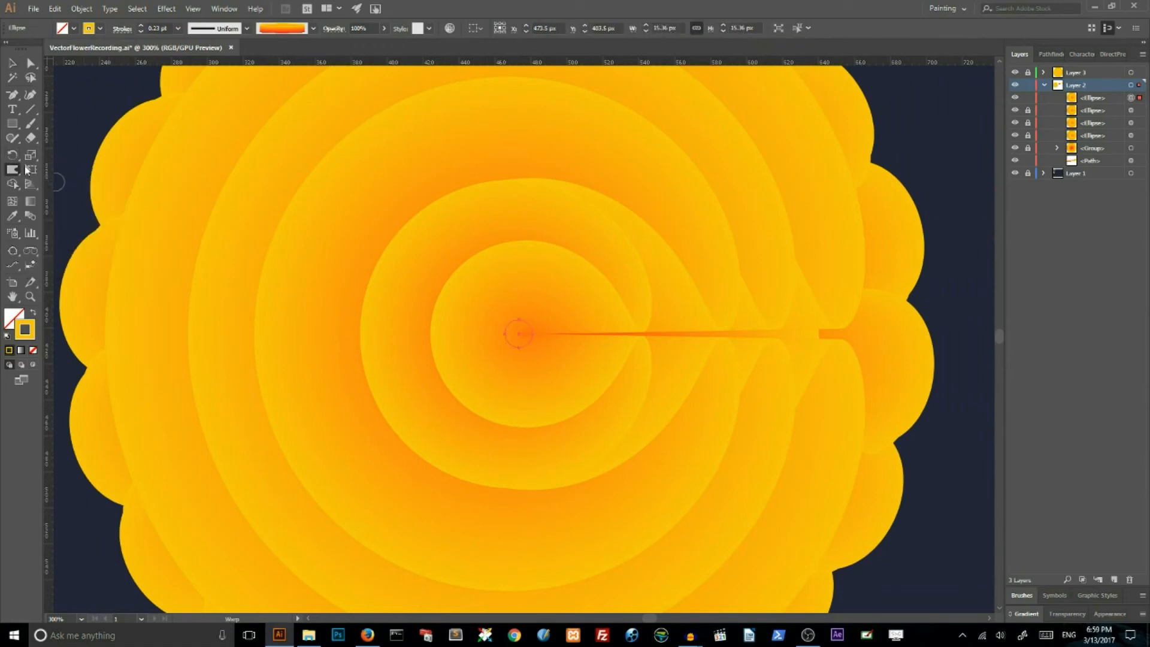
{"action": "mouse_move", "coordinate": [12, 170]}
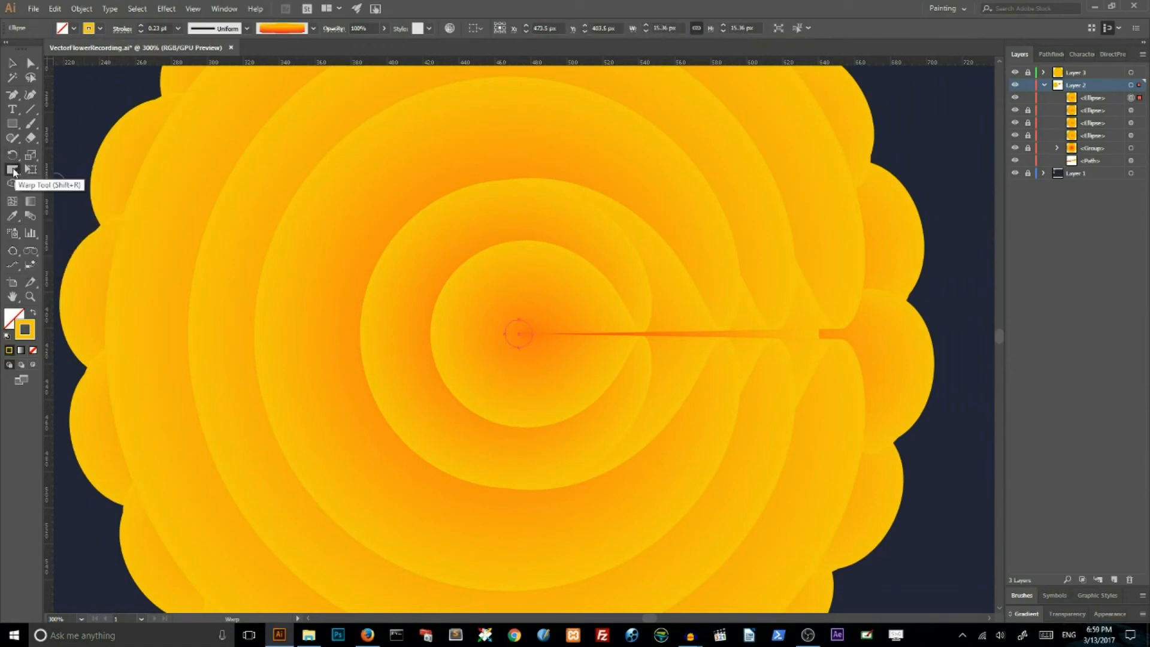
{"action": "double_click", "coordinate": [13, 171]}
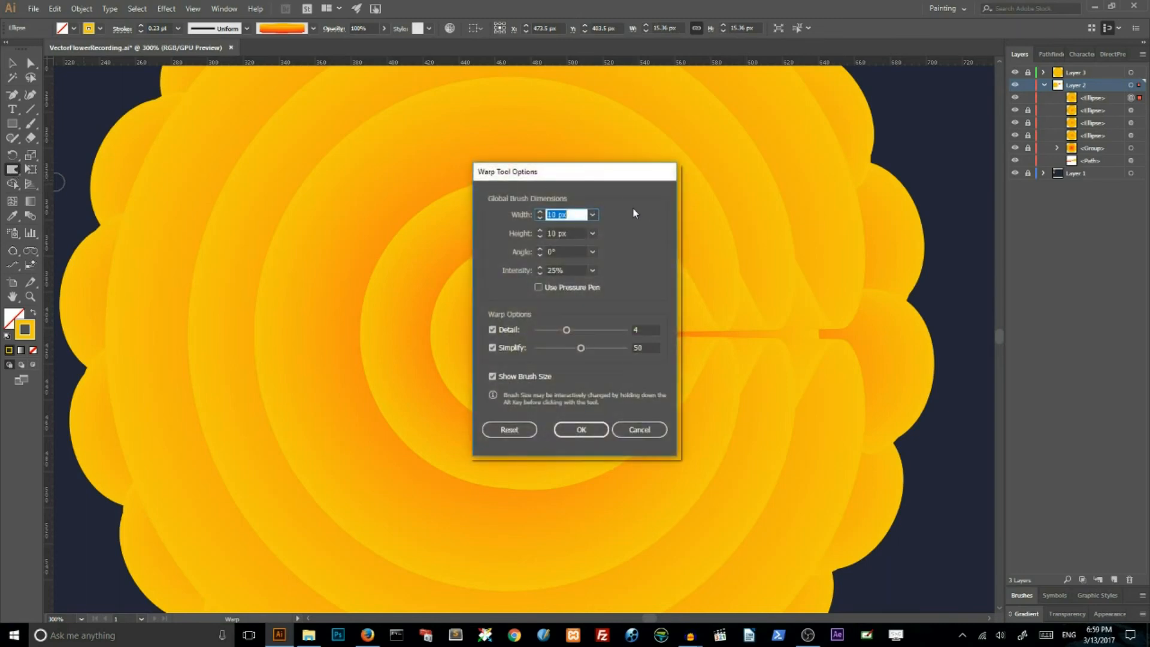
{"action": "left_click", "coordinate": [592, 215]}
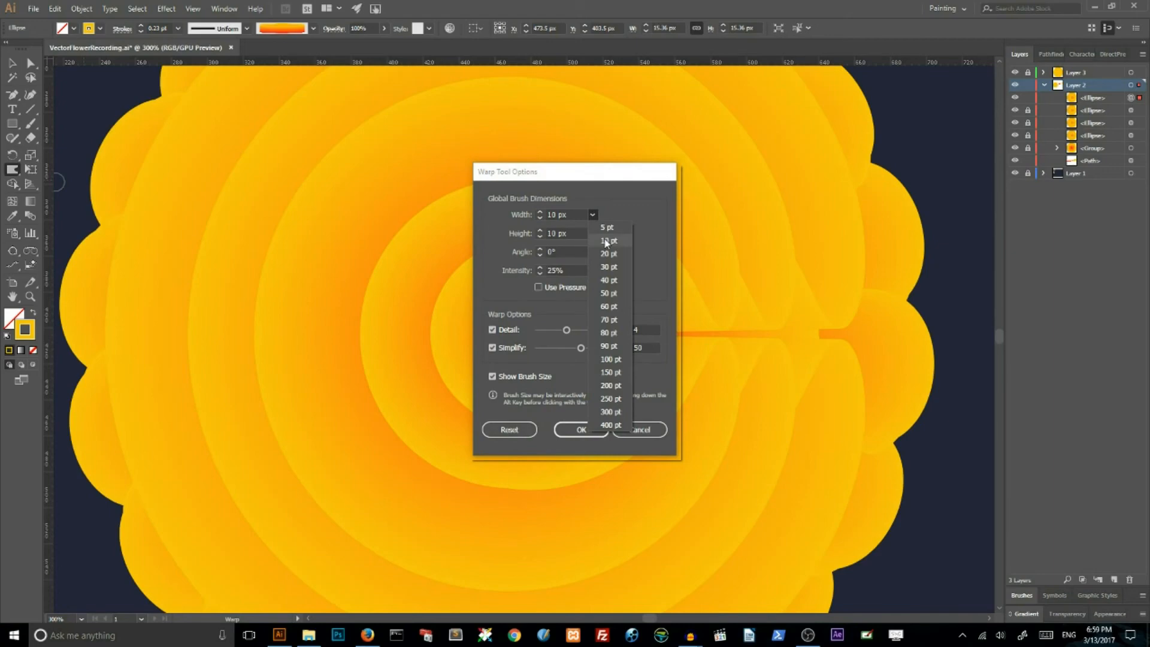
{"action": "left_click", "coordinate": [608, 239]}
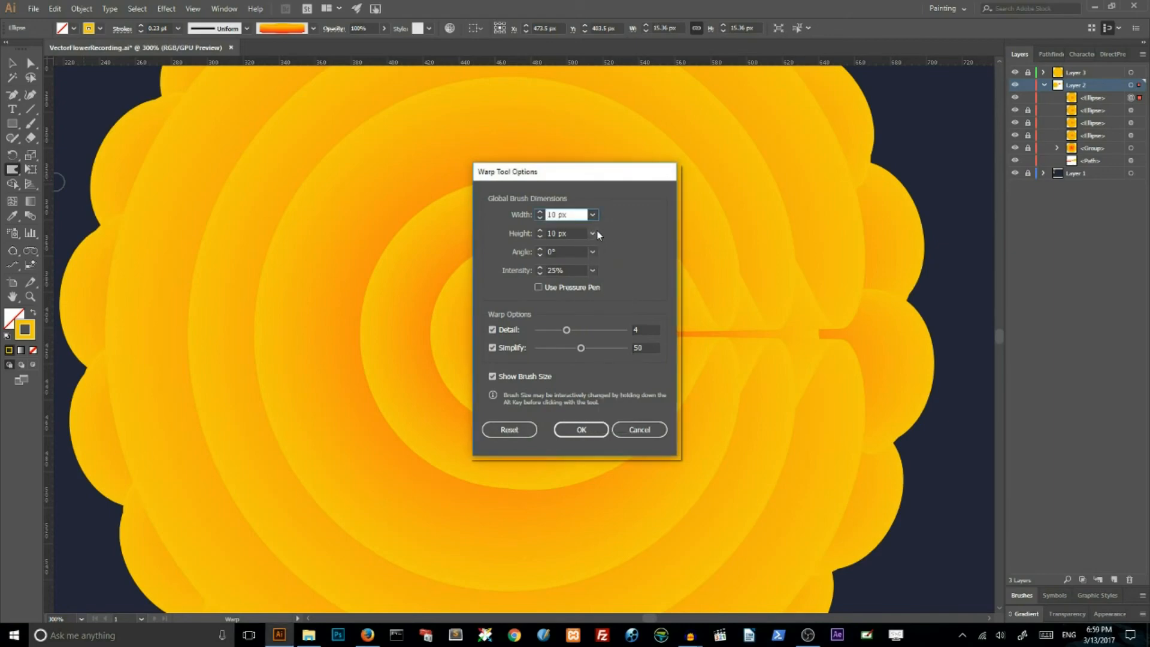
{"action": "left_click", "coordinate": [563, 233]}
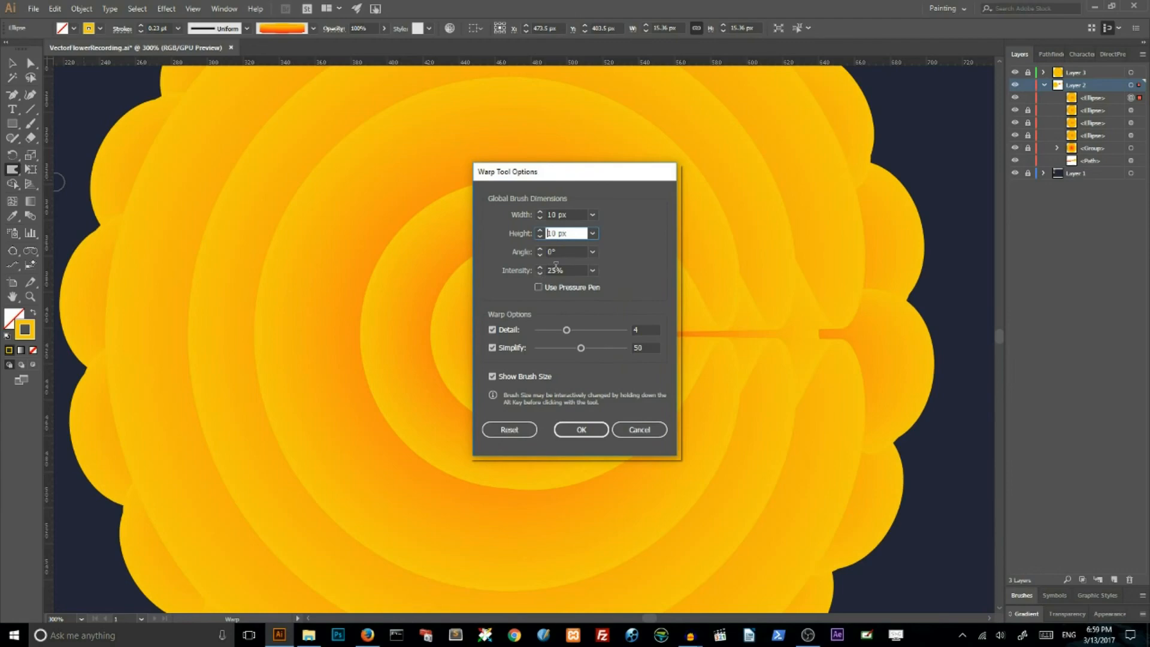
{"action": "mouse_move", "coordinate": [624, 264]}
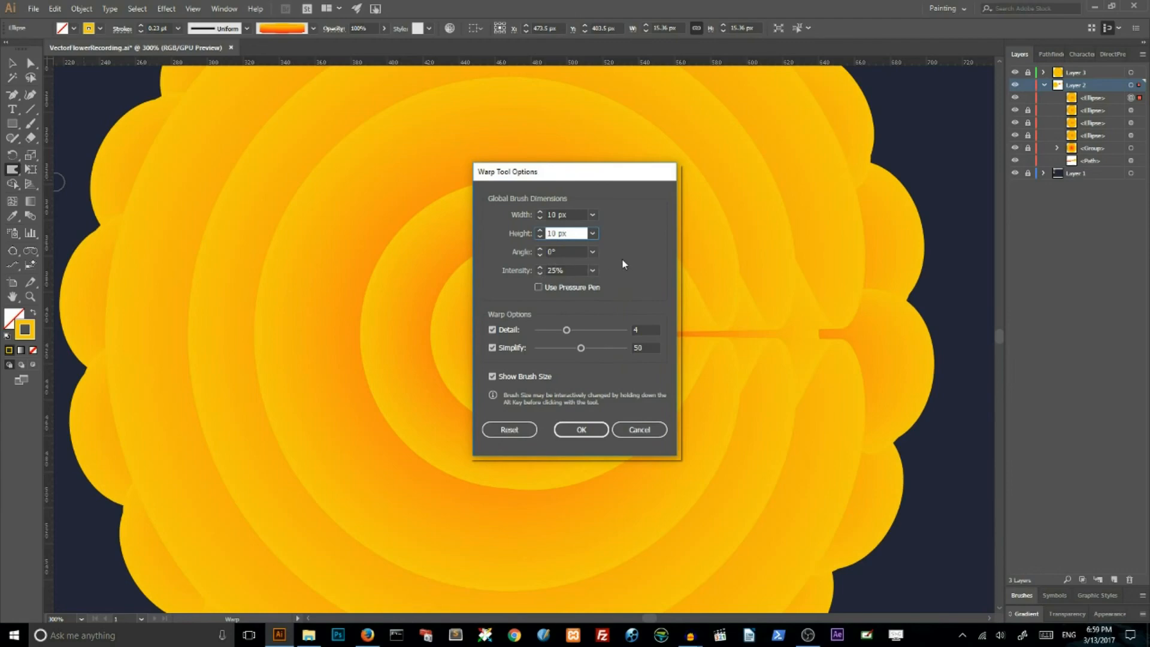
{"action": "mouse_move", "coordinate": [551, 332]}
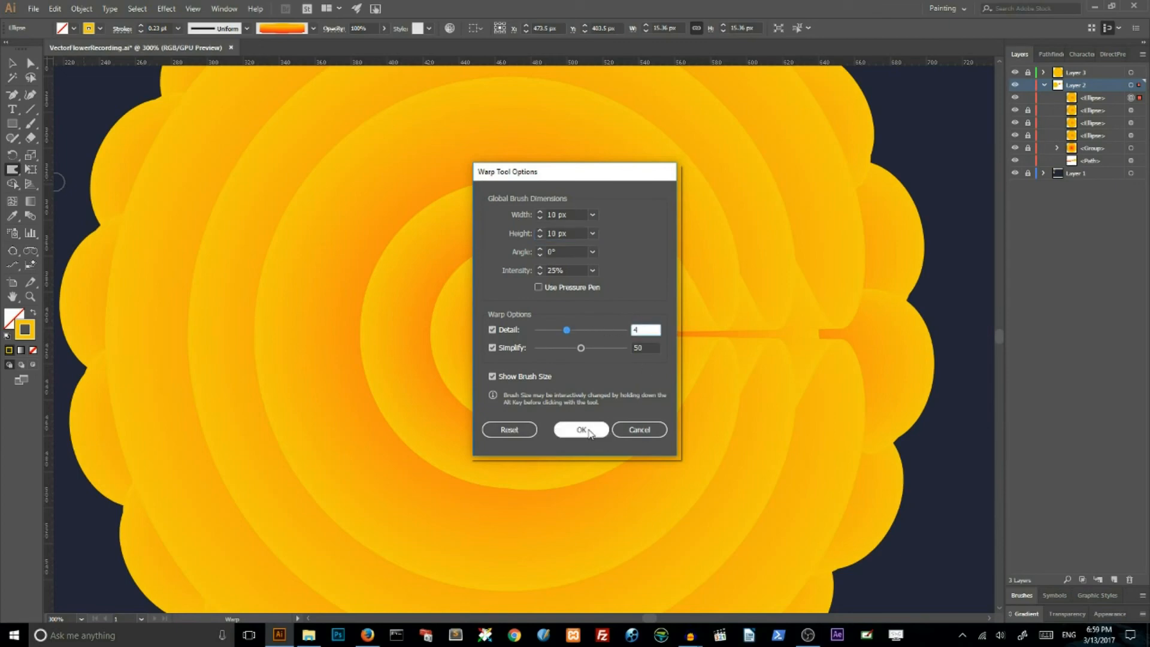
{"action": "left_click", "coordinate": [579, 429]}
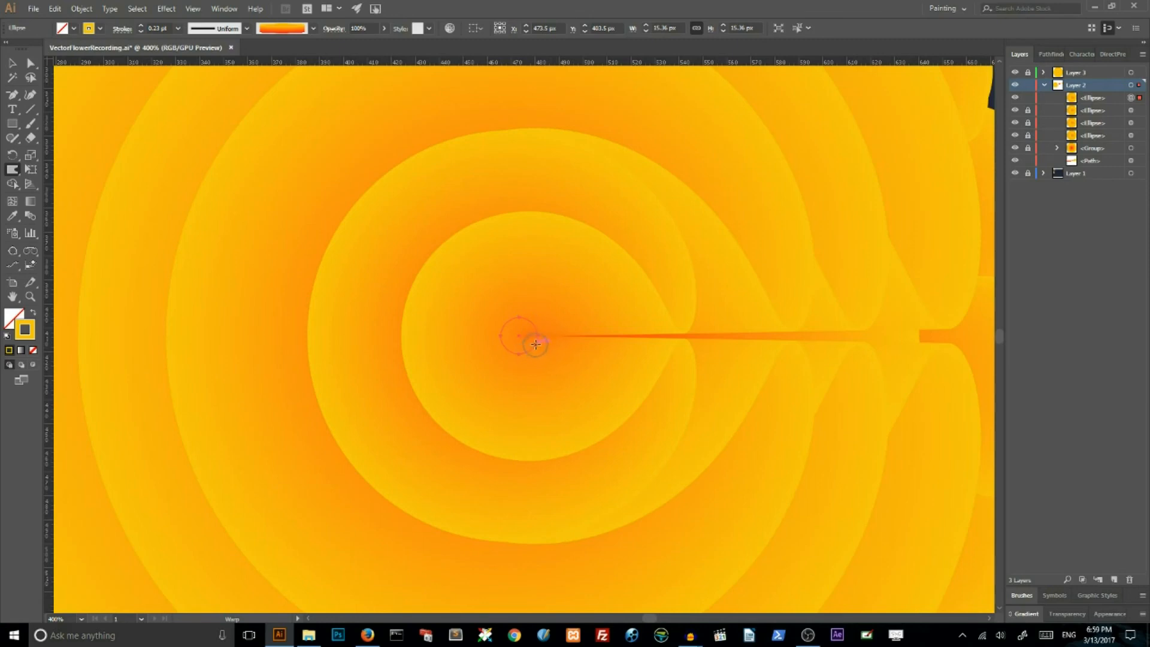
Drag the Warp tool across the tiny centre circle to distort it, then deselect
{"action": "left_click_drag", "start_coordinate": [536, 345], "coordinate": [679, 334]}
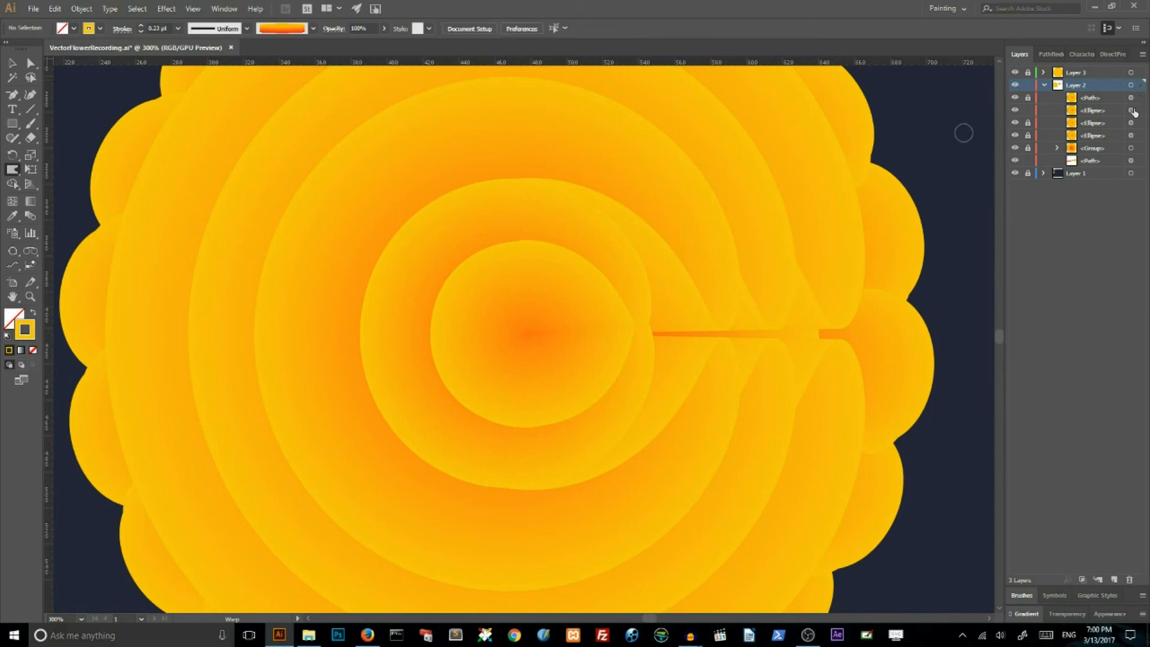
{"action": "left_click", "coordinate": [519, 334]}
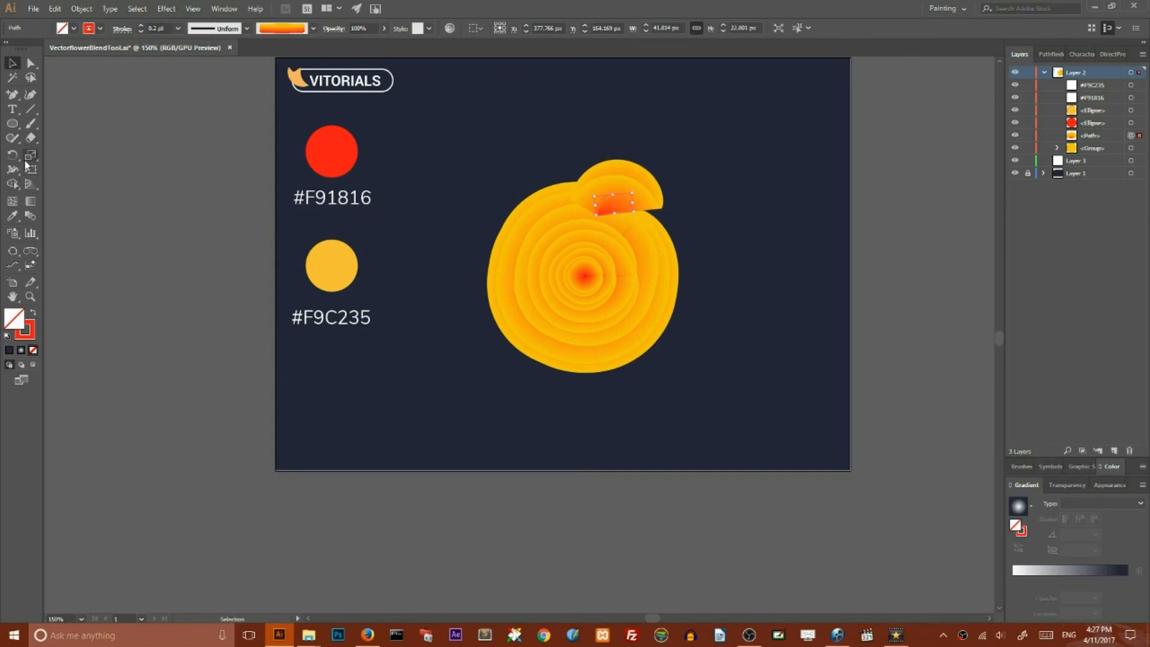
{"action": "mouse_move", "coordinate": [31, 154]}
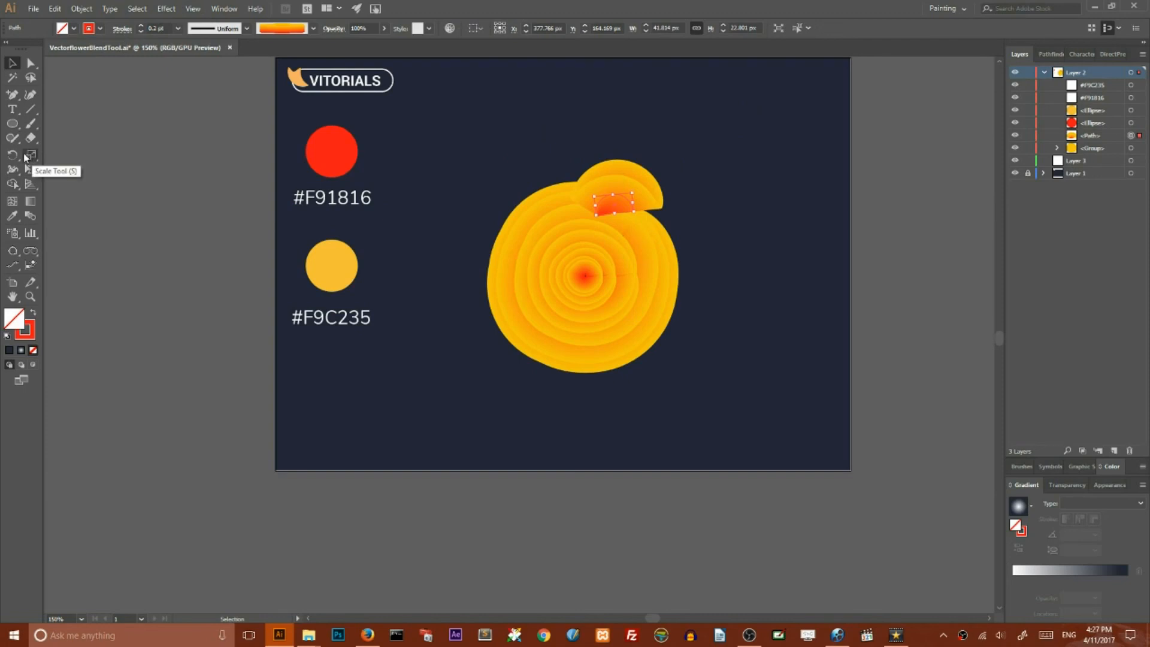
Rotate a copy of the top petal by 20° around the centre, with Preview on
{"action": "left_click", "coordinate": [13, 155]}
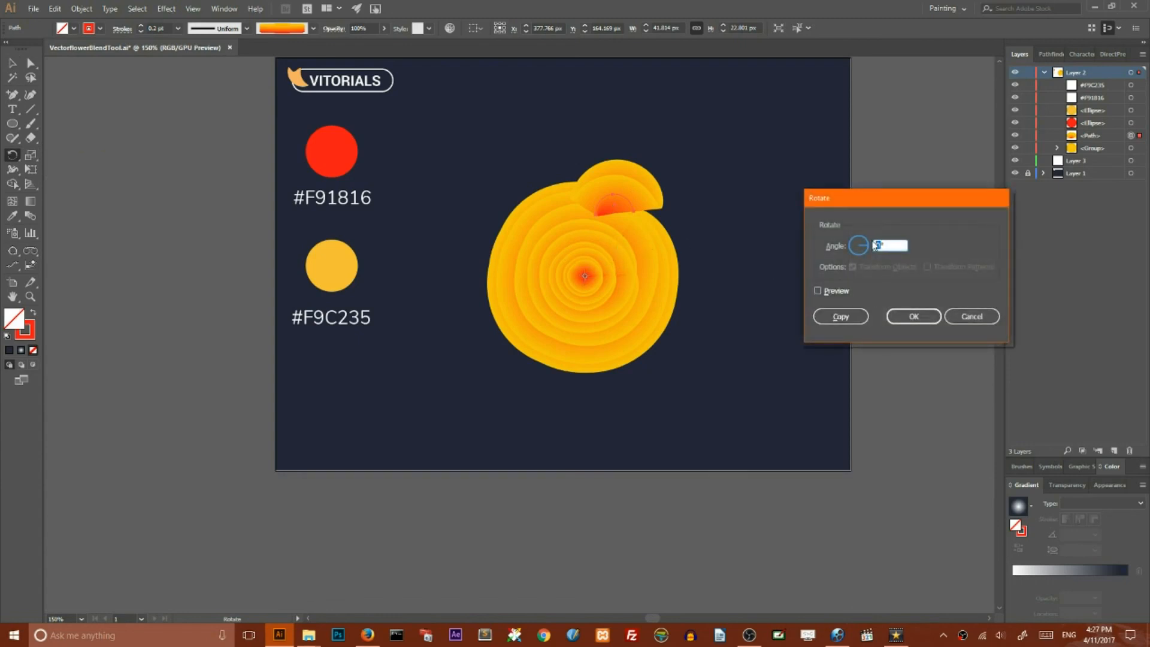
{"action": "type", "text": "20"}
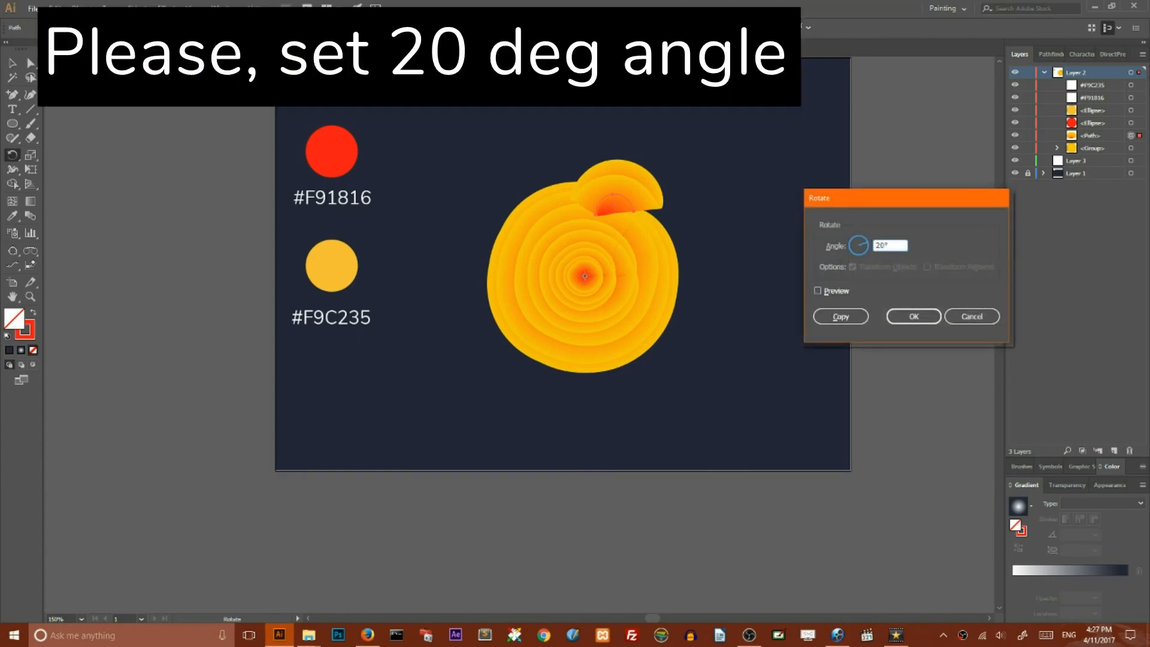
{"action": "left_click", "coordinate": [818, 291]}
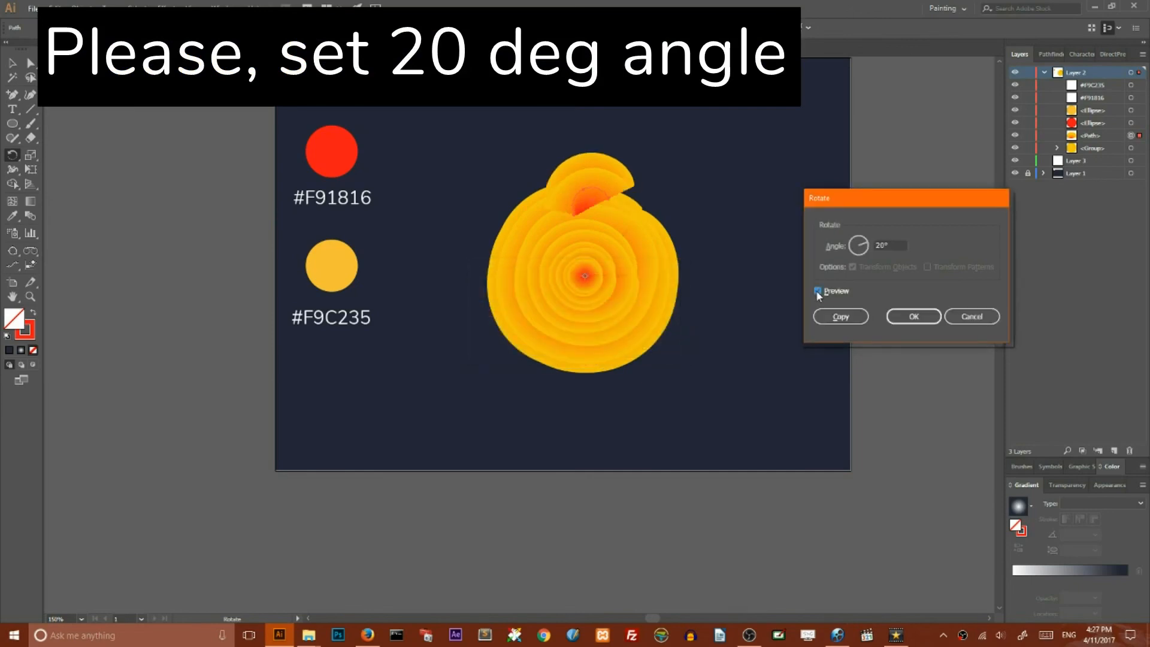
{"action": "left_click", "coordinate": [912, 316]}
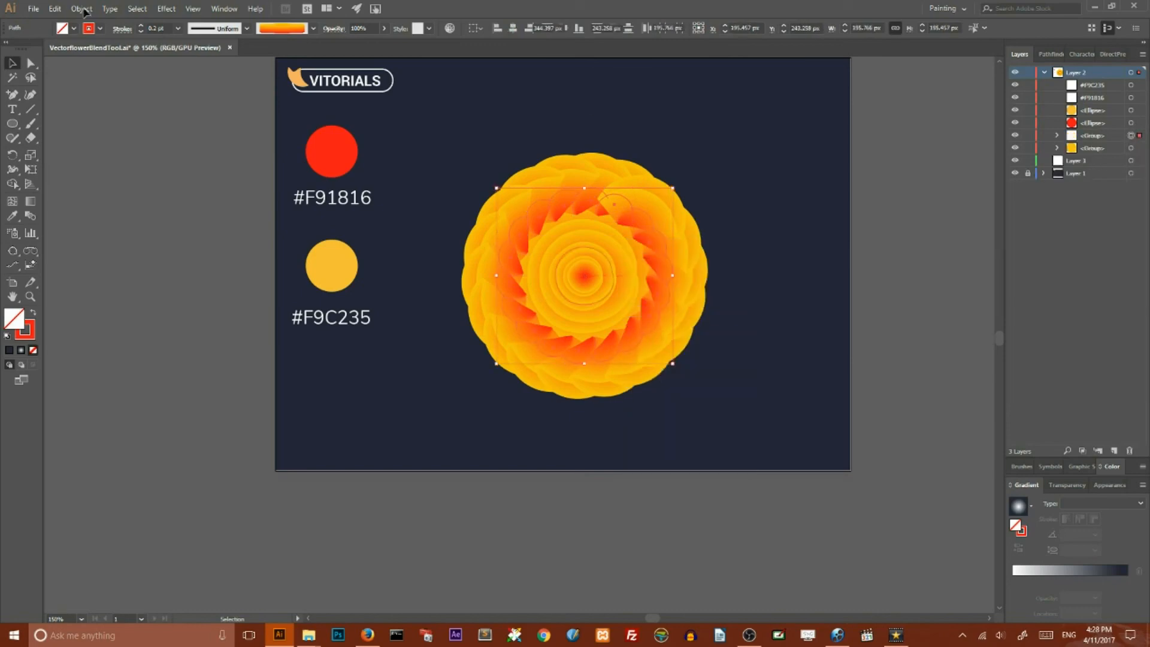
Send the petal ring to the back and select the ring of petal copies
{"action": "left_click", "coordinate": [81, 9]}
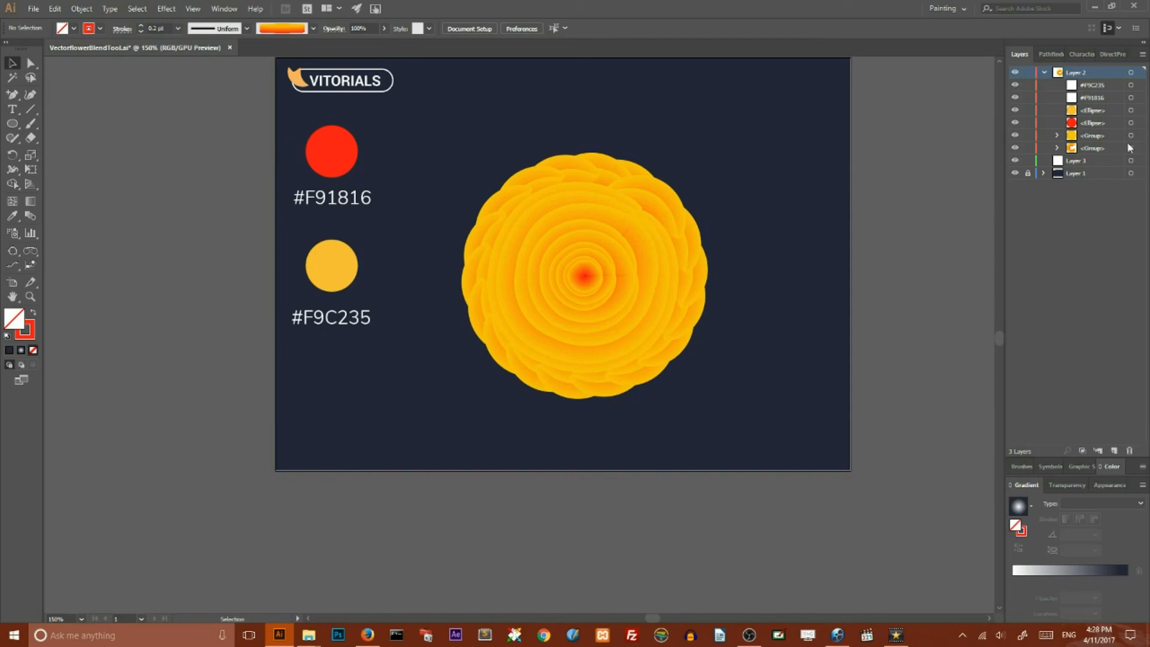
{"action": "left_click", "coordinate": [582, 275]}
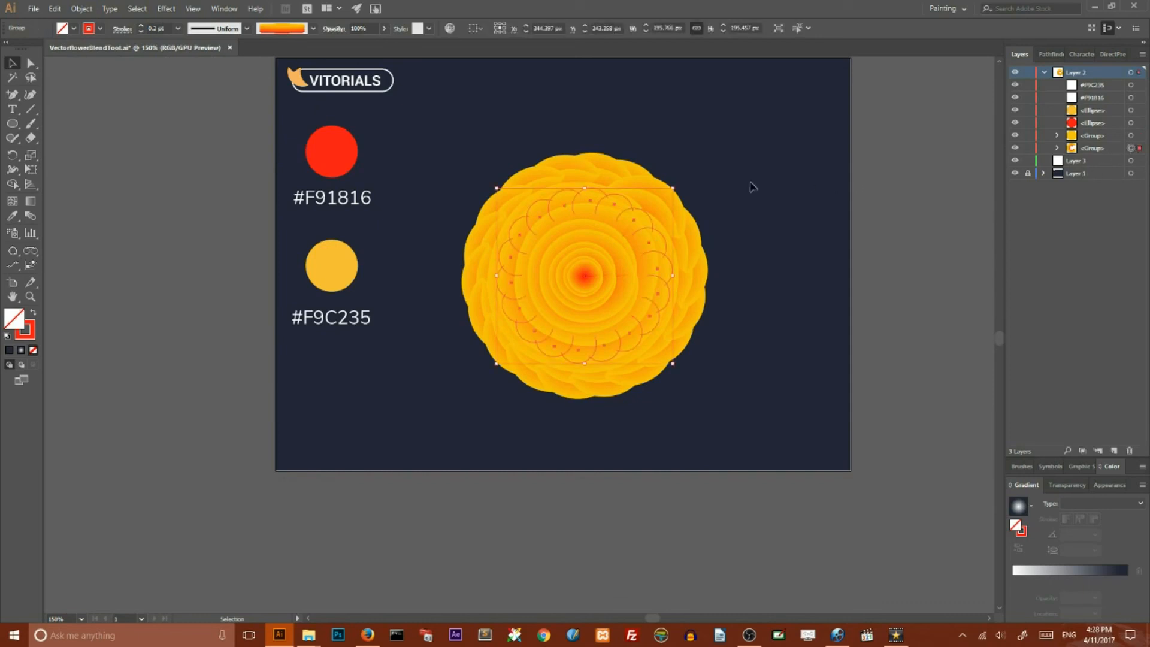